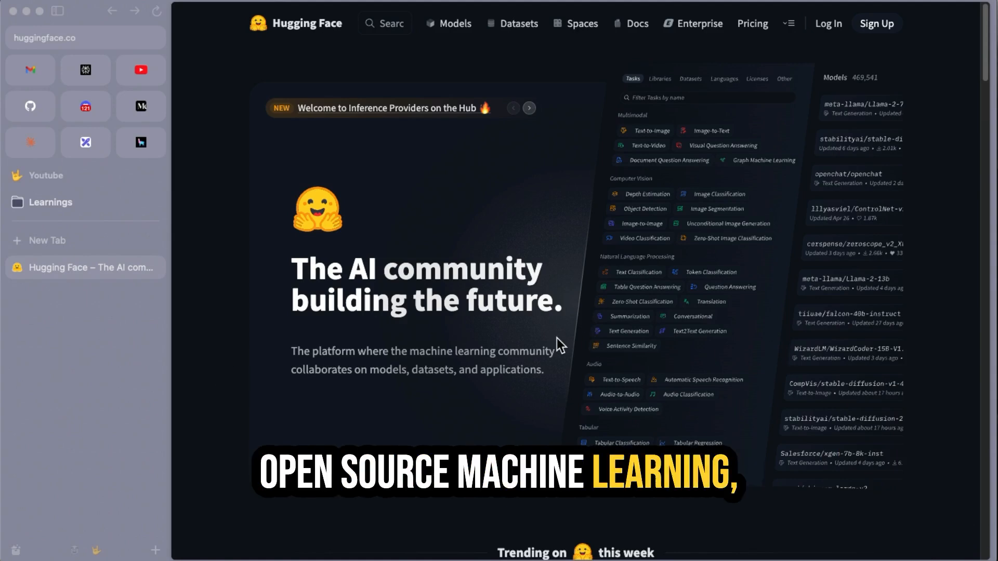
{"action": "mouse_move", "coordinate": [519, 372]}
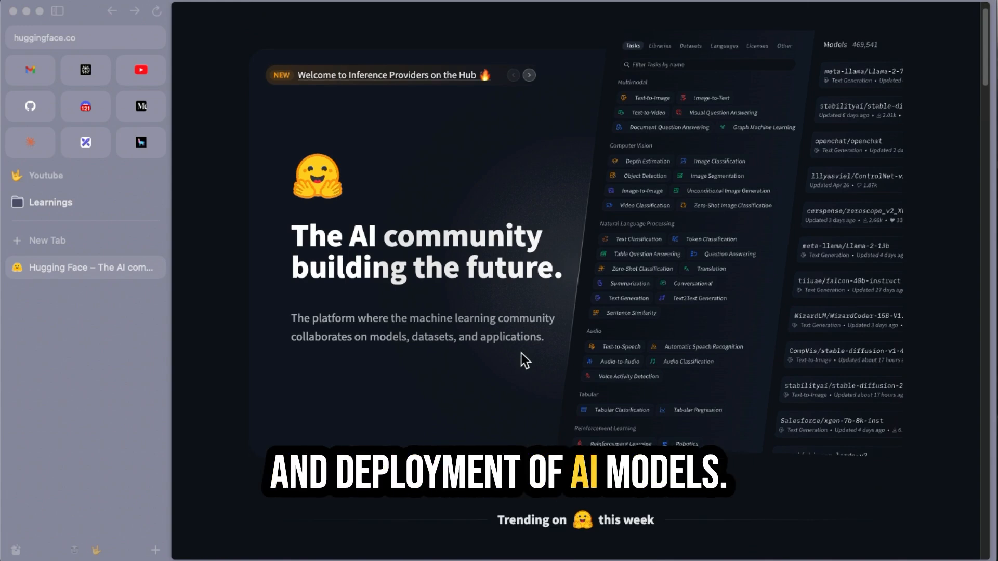
Open the trending Models catalogue and note its total of 1,400,404 models
{"action": "scroll", "scroll_direction": "up", "scroll_amount": 3}
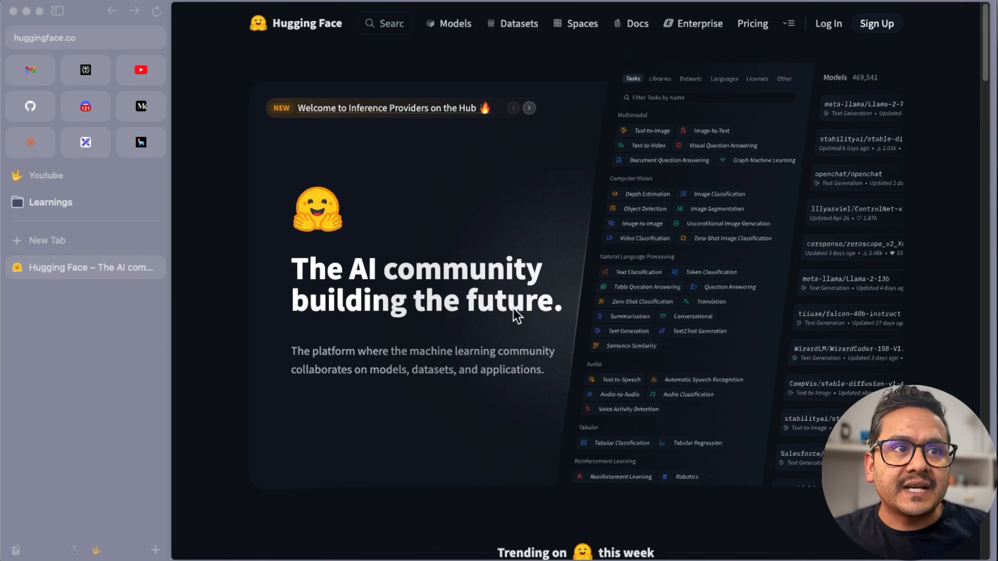
{"action": "mouse_move", "coordinate": [447, 314]}
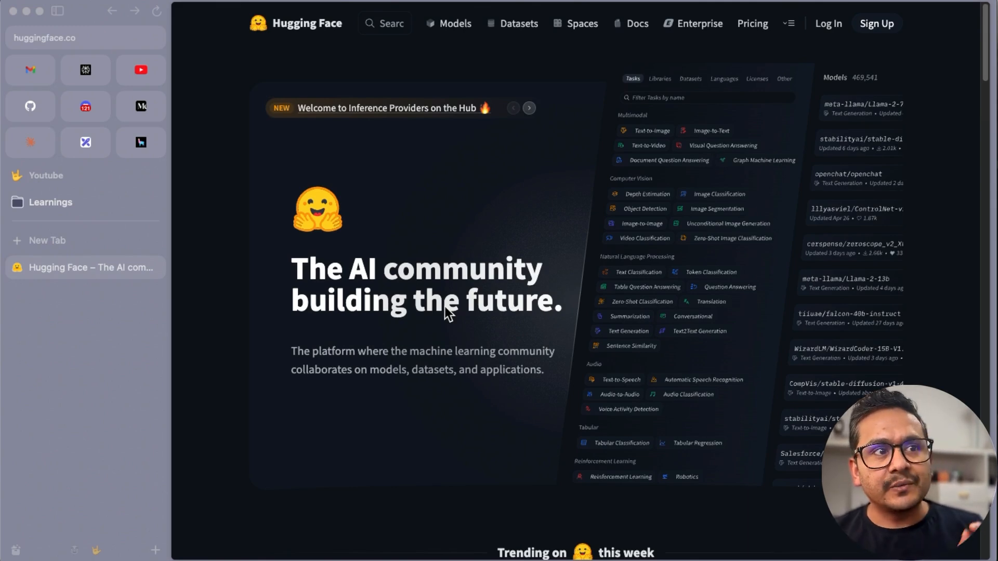
{"action": "mouse_move", "coordinate": [459, 289]}
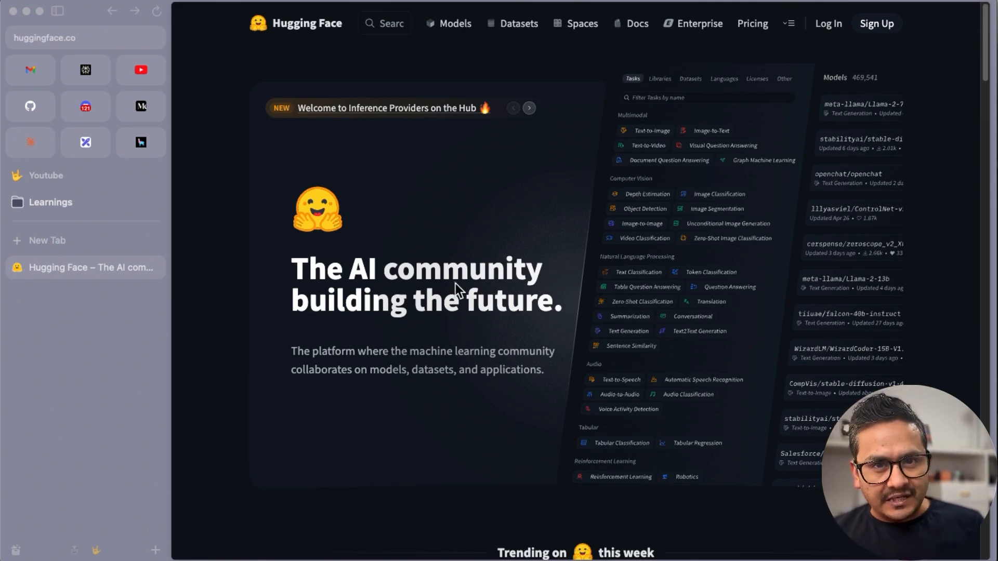
{"action": "mouse_move", "coordinate": [470, 309]}
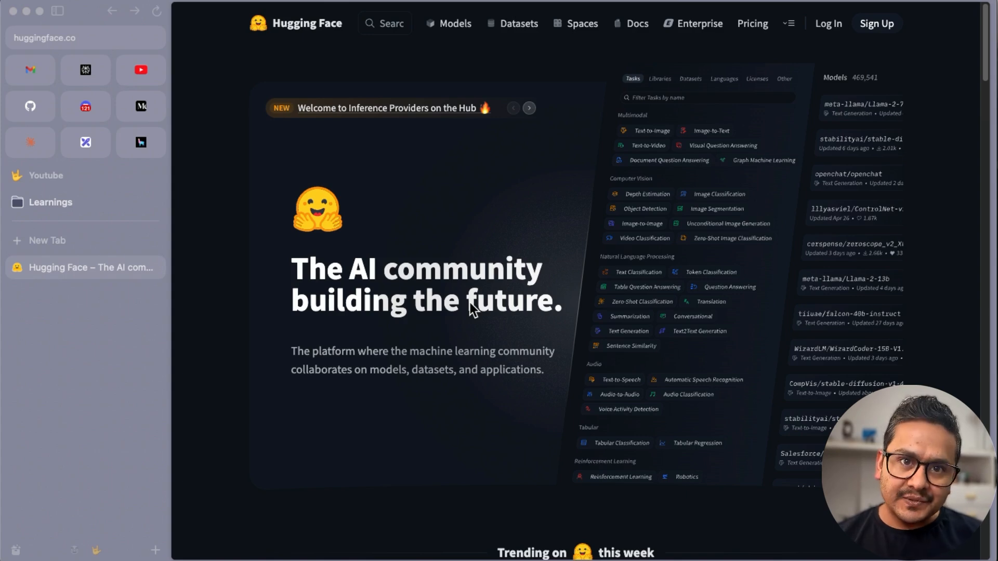
{"action": "mouse_move", "coordinate": [238, 102]}
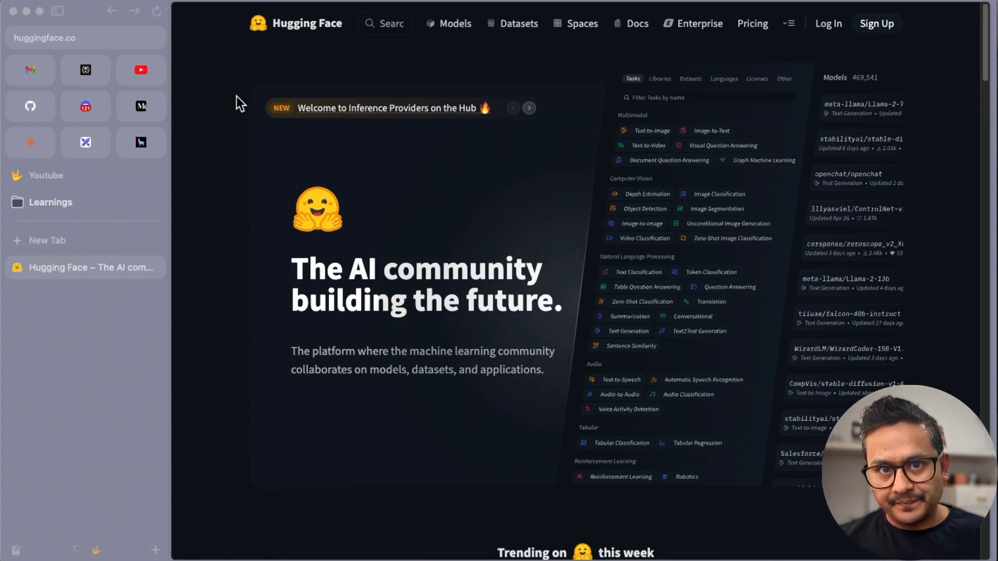
{"action": "mouse_move", "coordinate": [237, 159]}
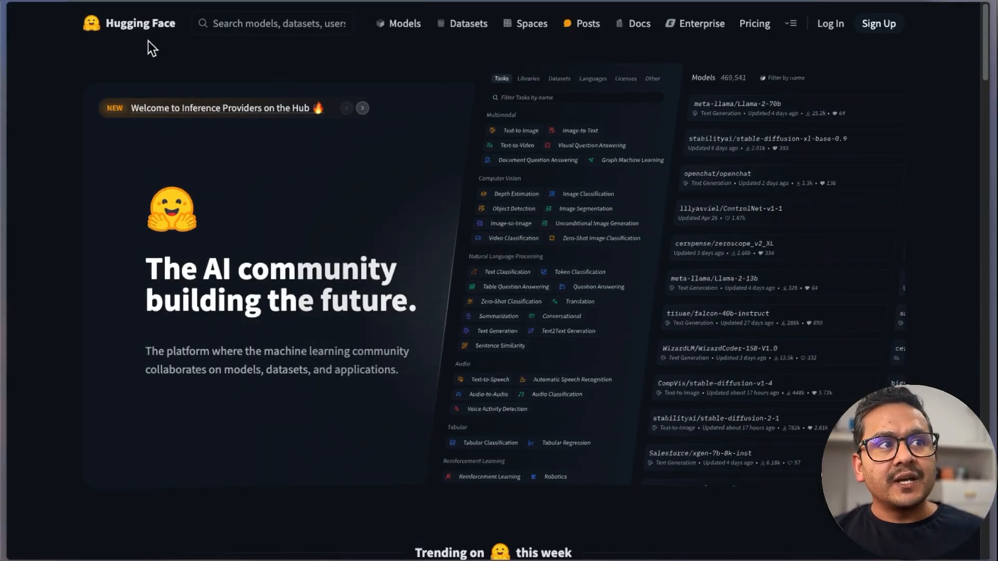
{"action": "mouse_move", "coordinate": [375, 209]}
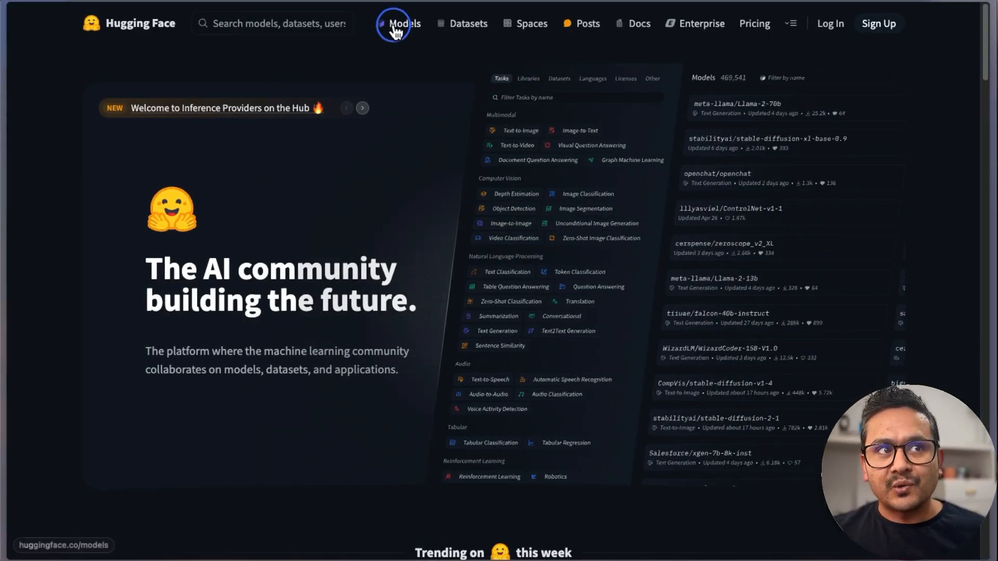
{"action": "left_click", "coordinate": [400, 23]}
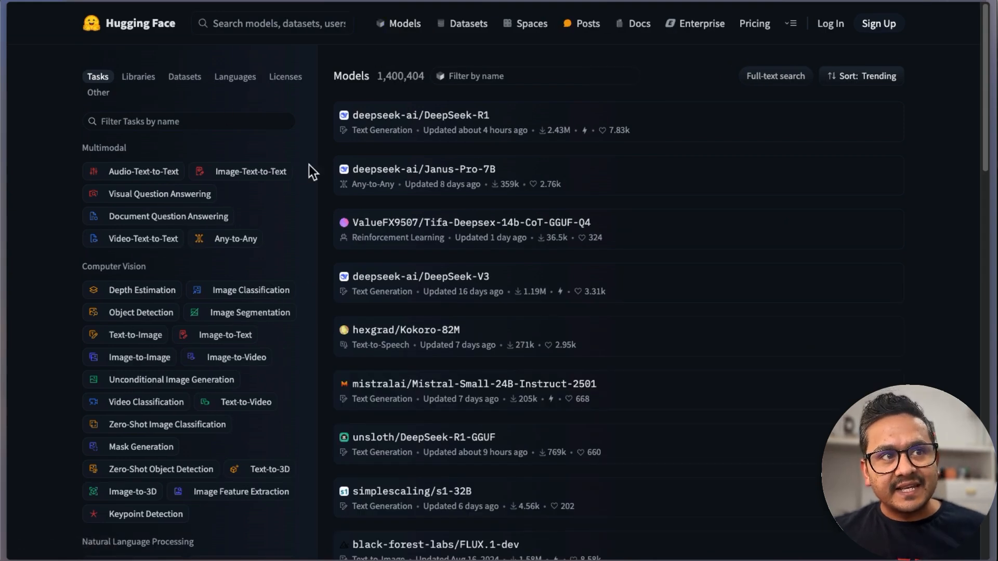
{"action": "double_click", "coordinate": [400, 75]}
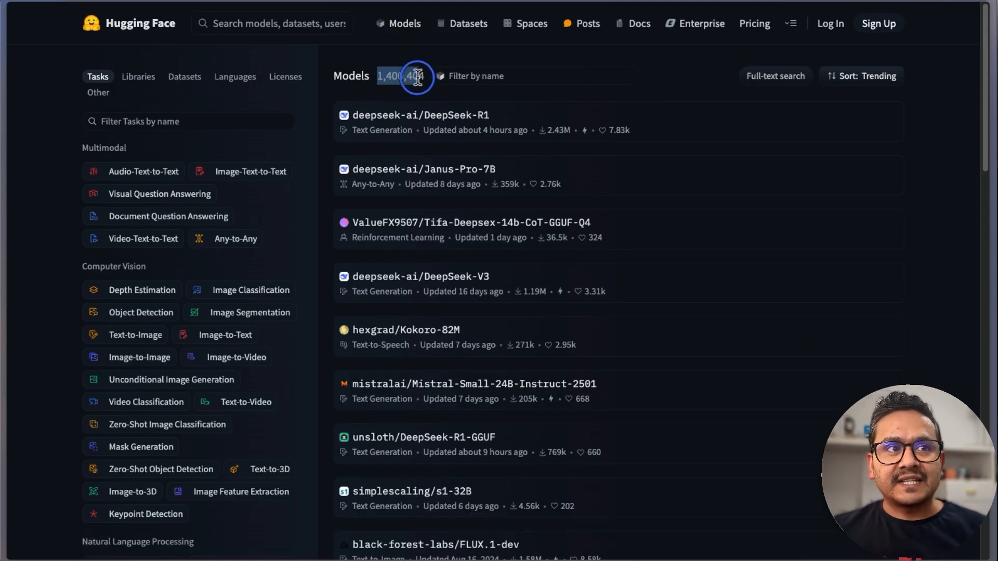
{"action": "mouse_move", "coordinate": [377, 343]}
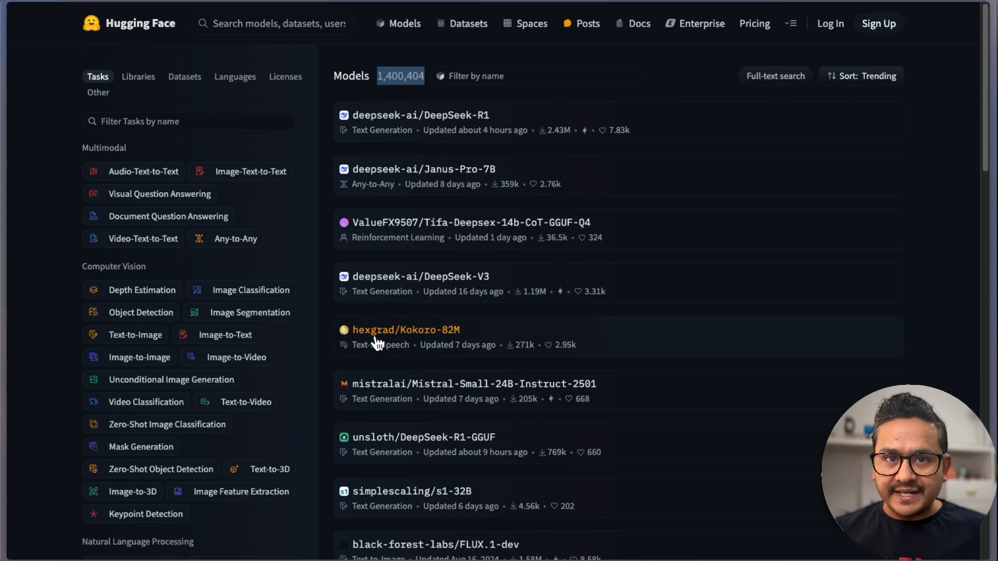
{"action": "mouse_move", "coordinate": [609, 238]}
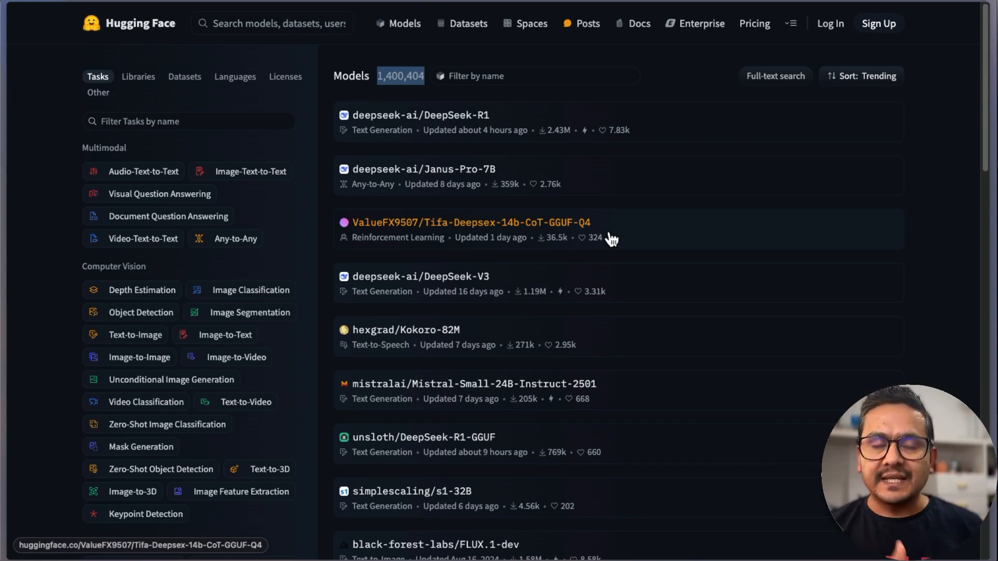
{"action": "mouse_move", "coordinate": [612, 241]}
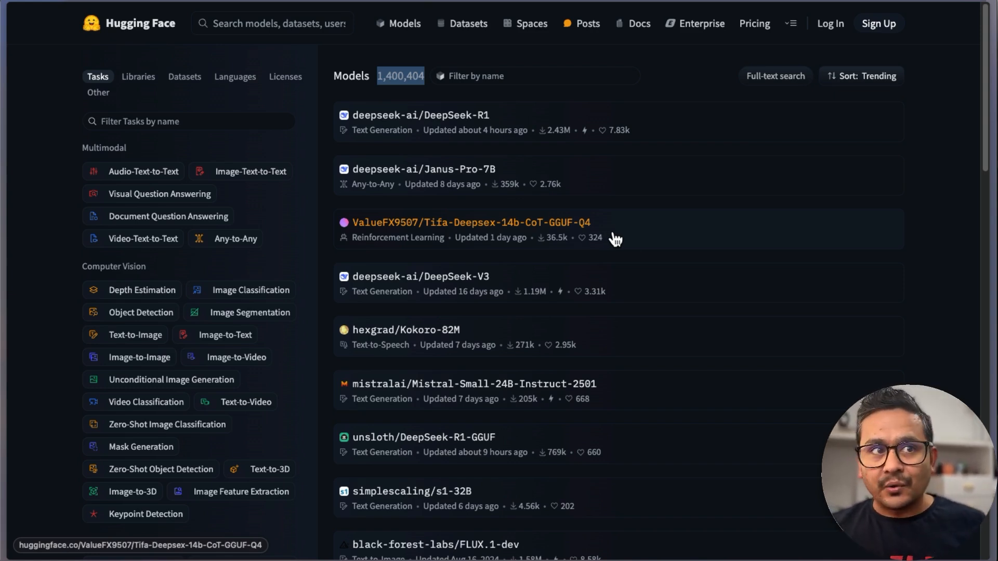
{"action": "mouse_move", "coordinate": [502, 122]}
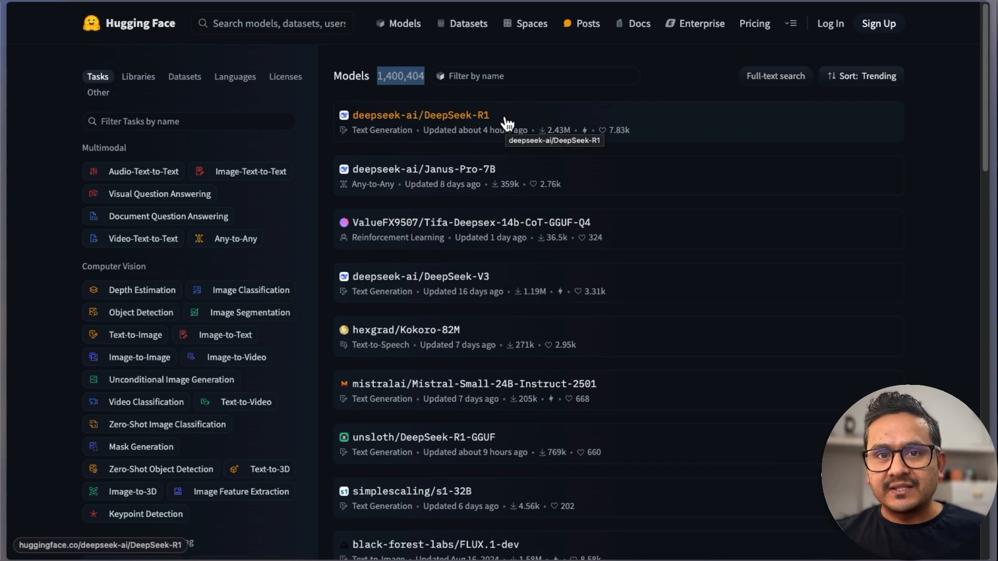
{"action": "mouse_move", "coordinate": [565, 137]}
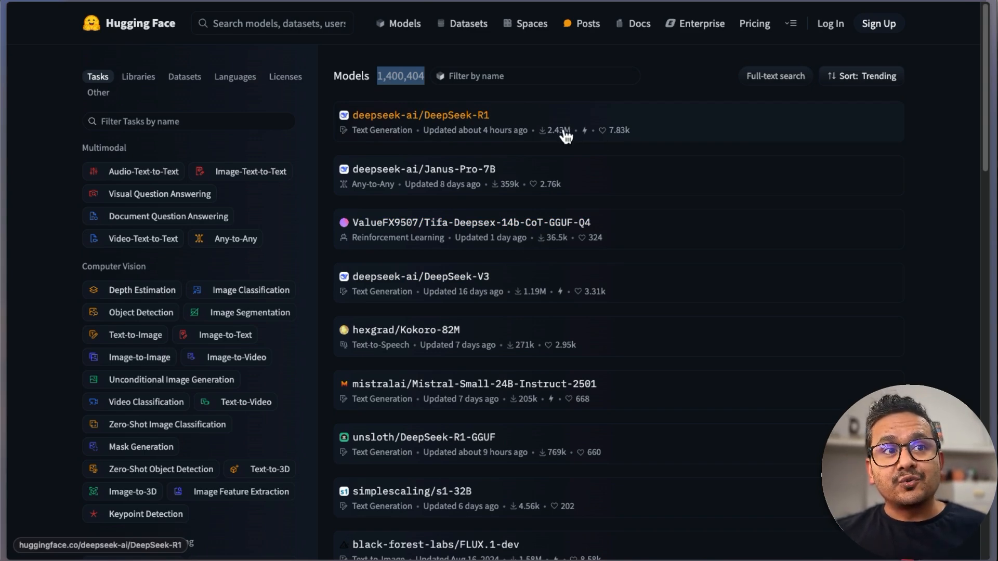
{"action": "mouse_move", "coordinate": [564, 142]}
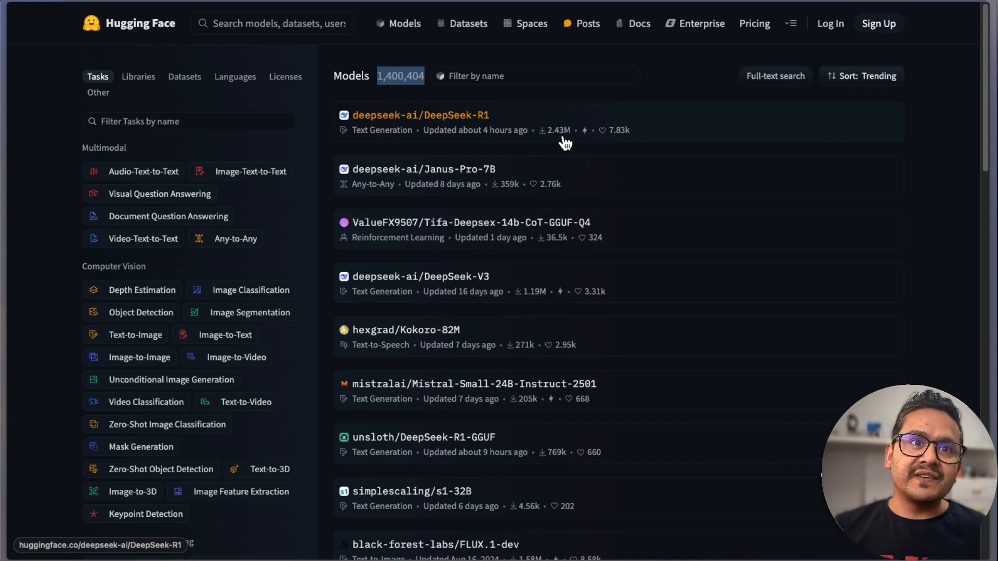
{"action": "left_click", "coordinate": [860, 76]}
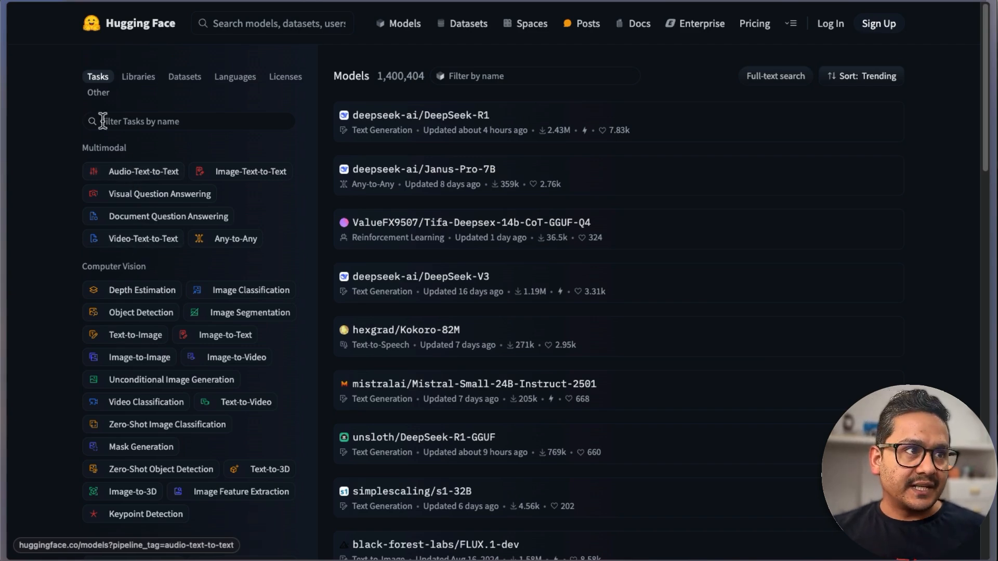
Try the PyTorch library filter on the model list, then remove it
{"action": "left_click", "coordinate": [139, 76]}
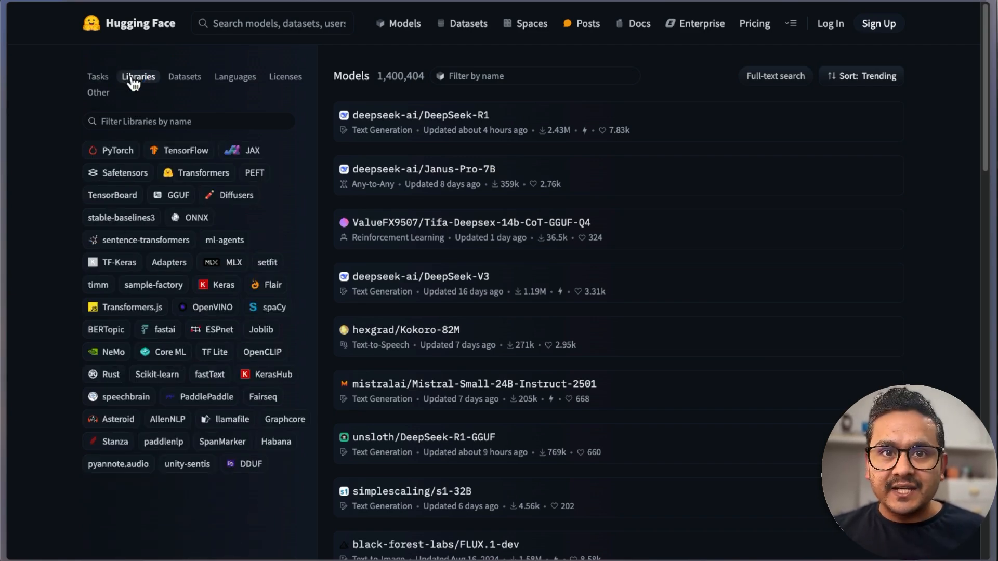
{"action": "mouse_move", "coordinate": [219, 184]}
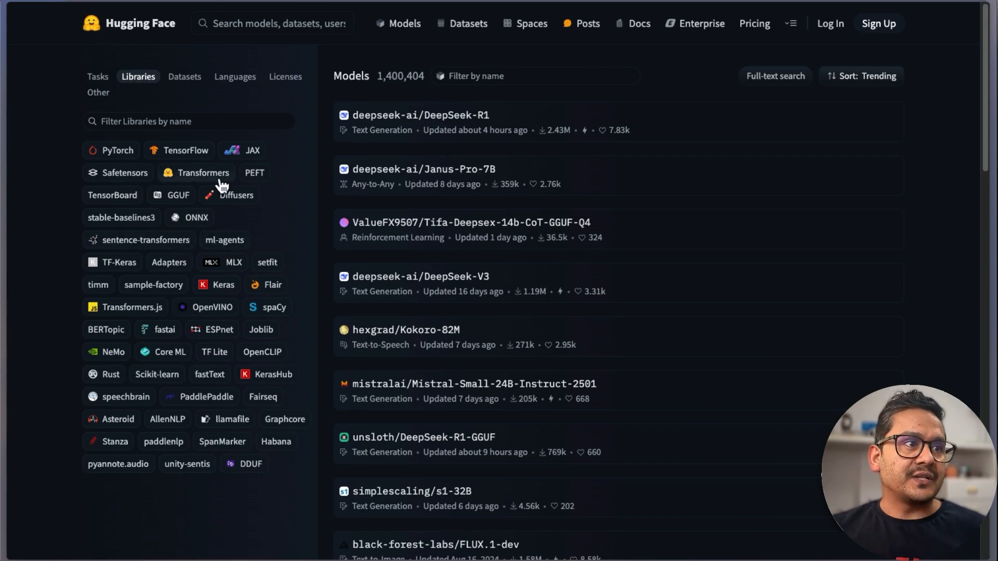
{"action": "left_click", "coordinate": [116, 150]}
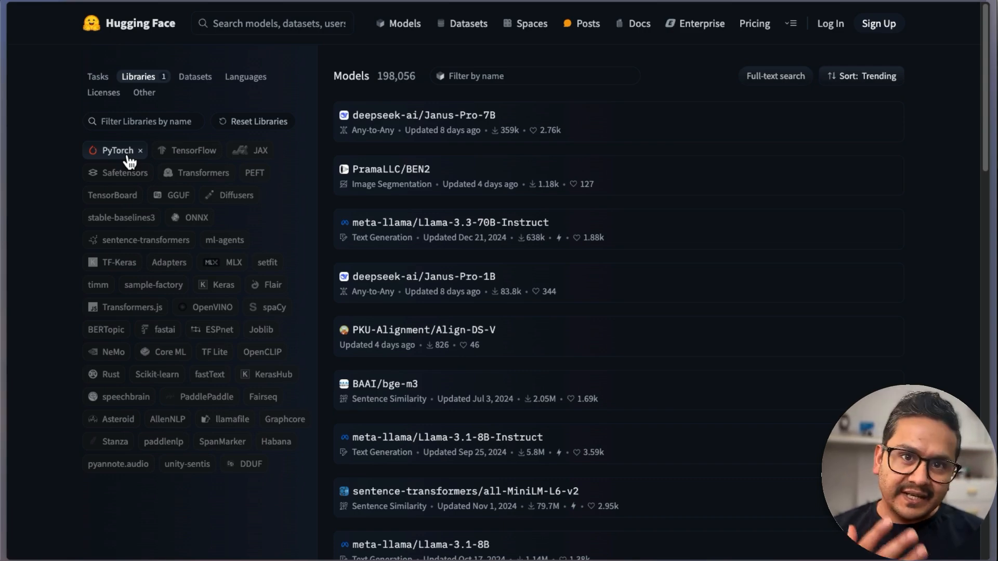
{"action": "left_click", "coordinate": [140, 150]}
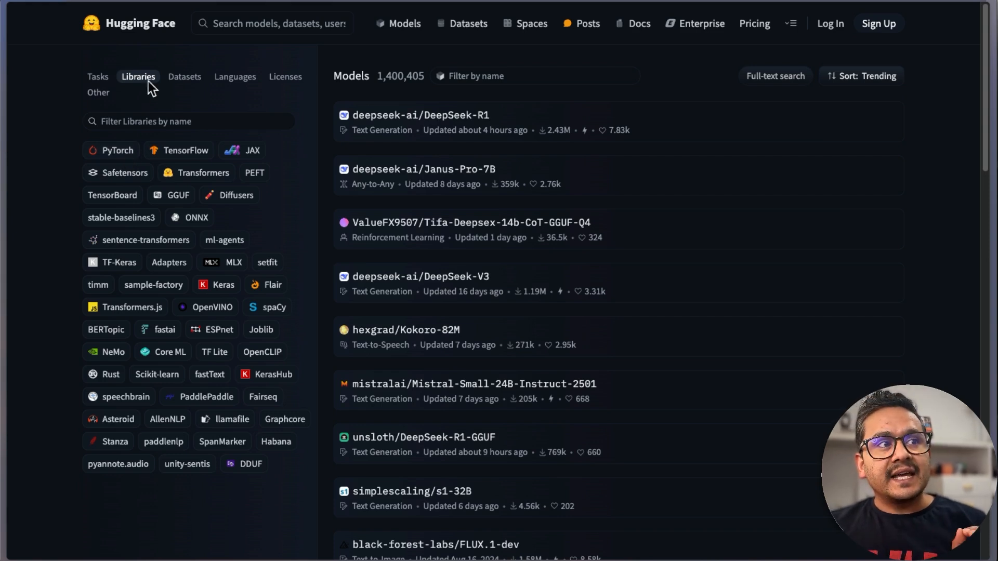
Filter models by the HuggingFaceH4/ultrafeedback_binarized dataset, then focus the name filter
{"action": "left_click", "coordinate": [184, 77]}
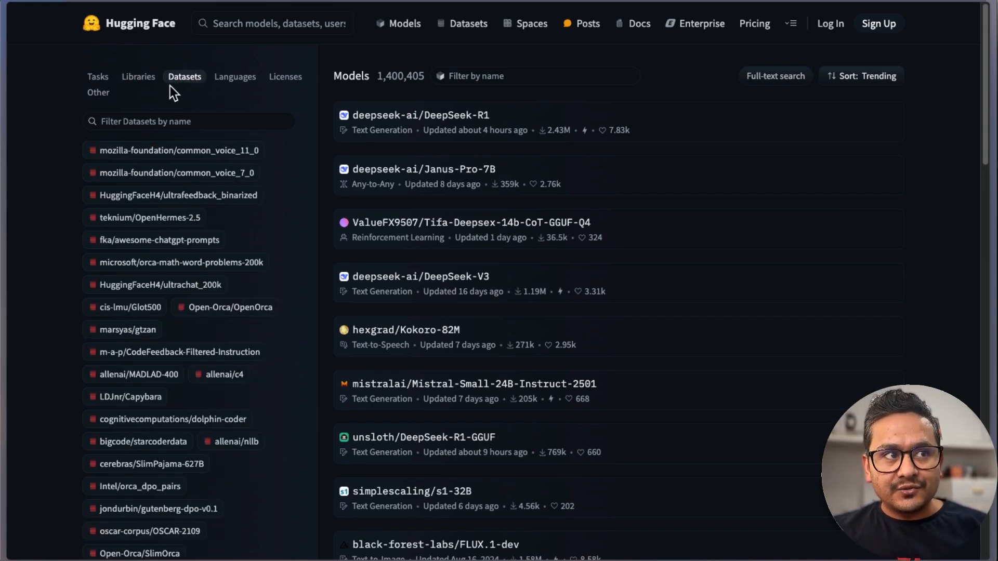
{"action": "mouse_move", "coordinate": [132, 405]}
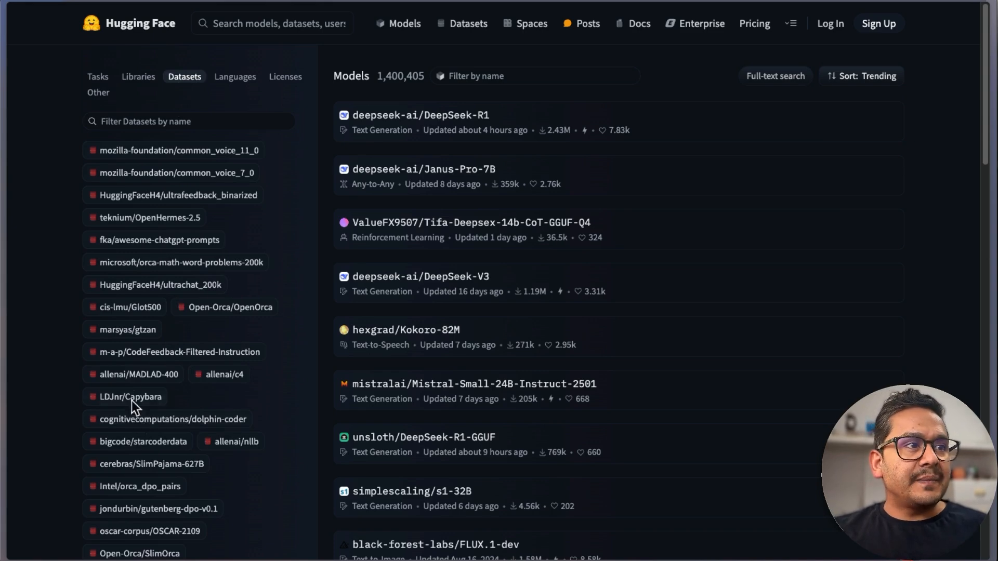
{"action": "mouse_move", "coordinate": [164, 201]}
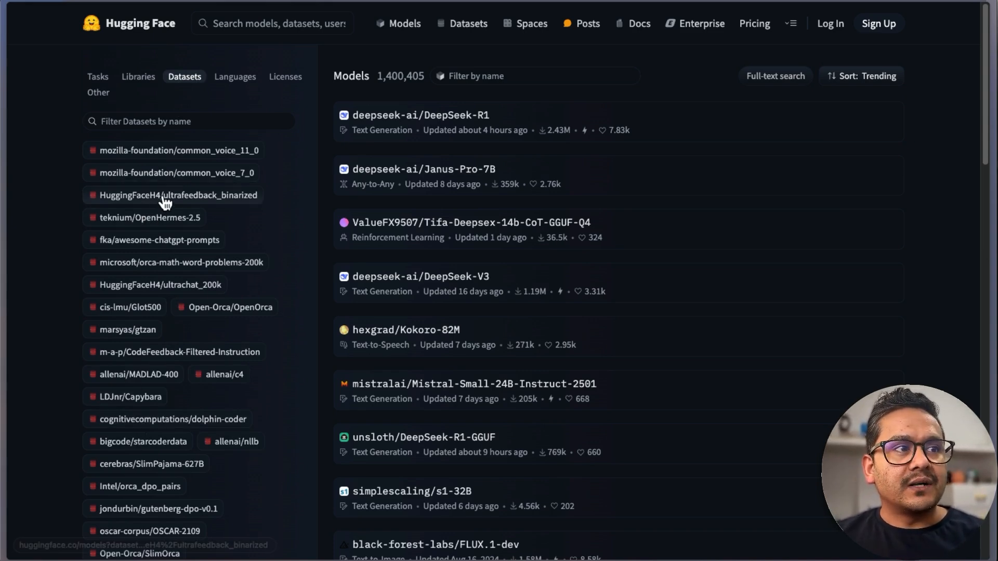
{"action": "left_click", "coordinate": [172, 195]}
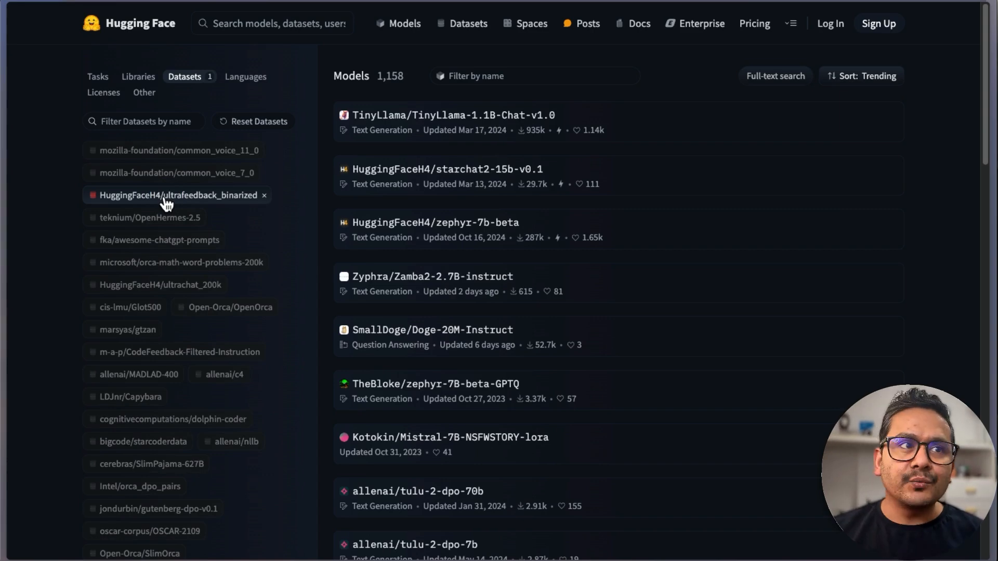
{"action": "mouse_move", "coordinate": [340, 154]}
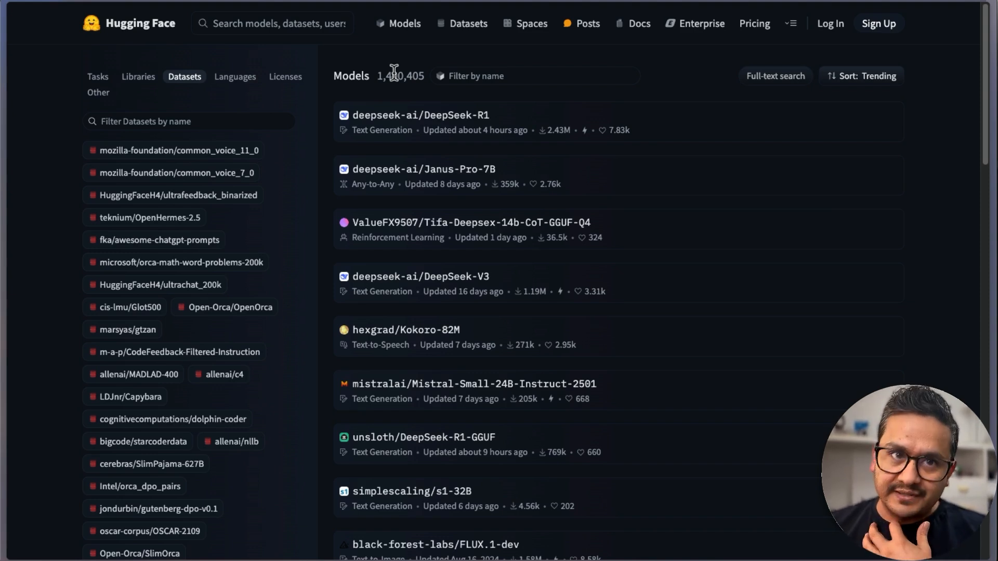
{"action": "left_click", "coordinate": [534, 76]}
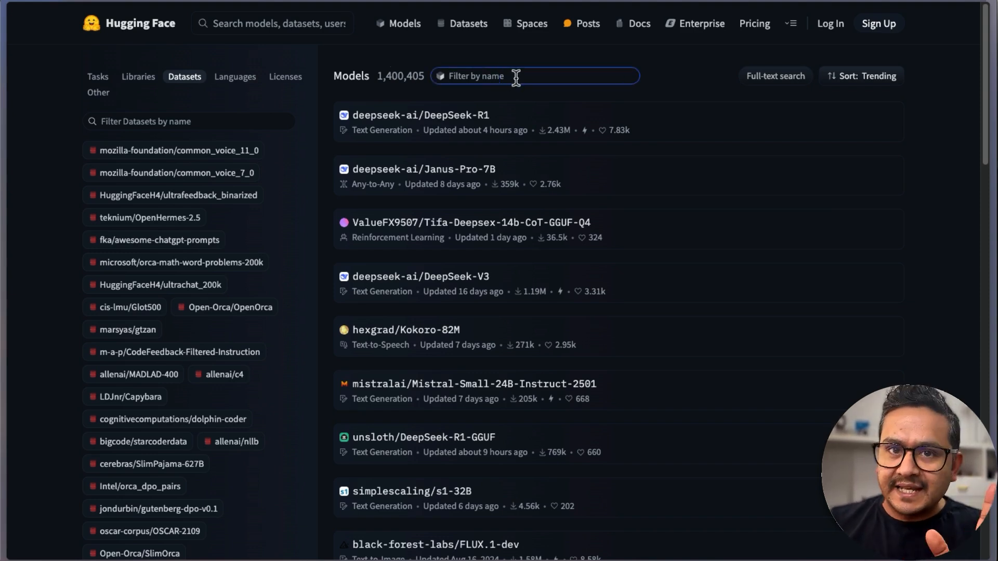
{"action": "mouse_move", "coordinate": [461, 27]}
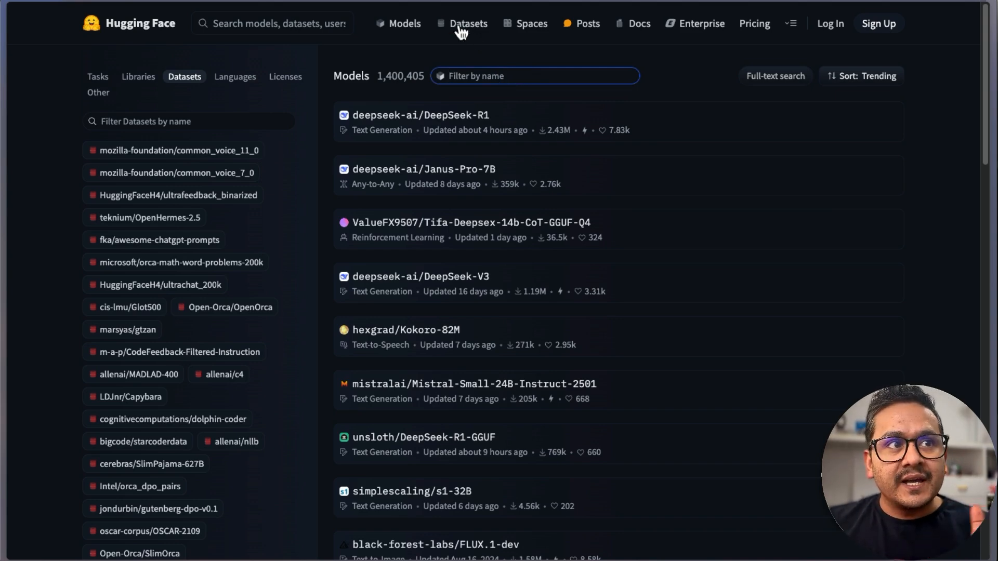
Switch to Datasets and narrow to CSV datasets with at least 100K rows
{"action": "left_click", "coordinate": [468, 23]}
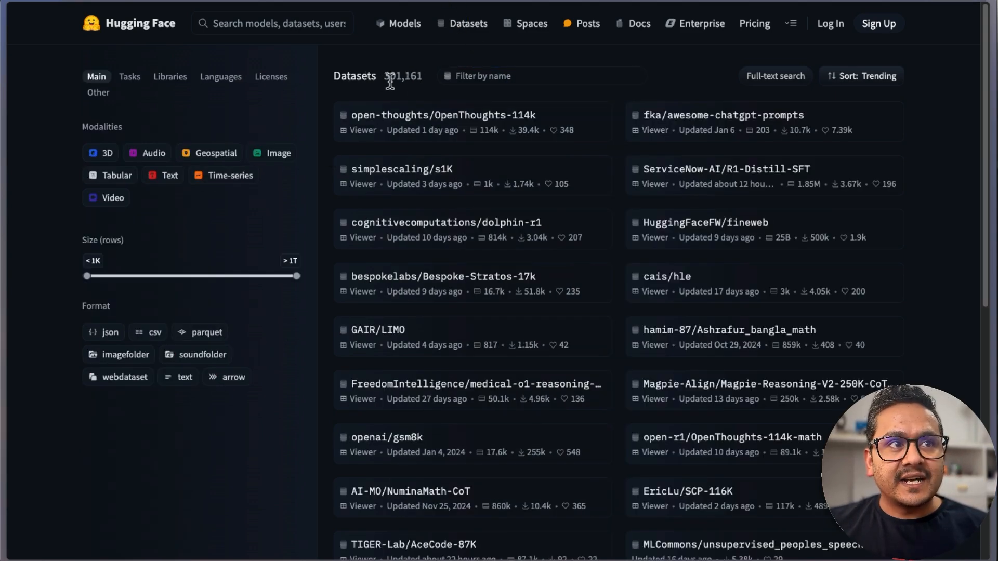
{"action": "double_click", "coordinate": [402, 76]}
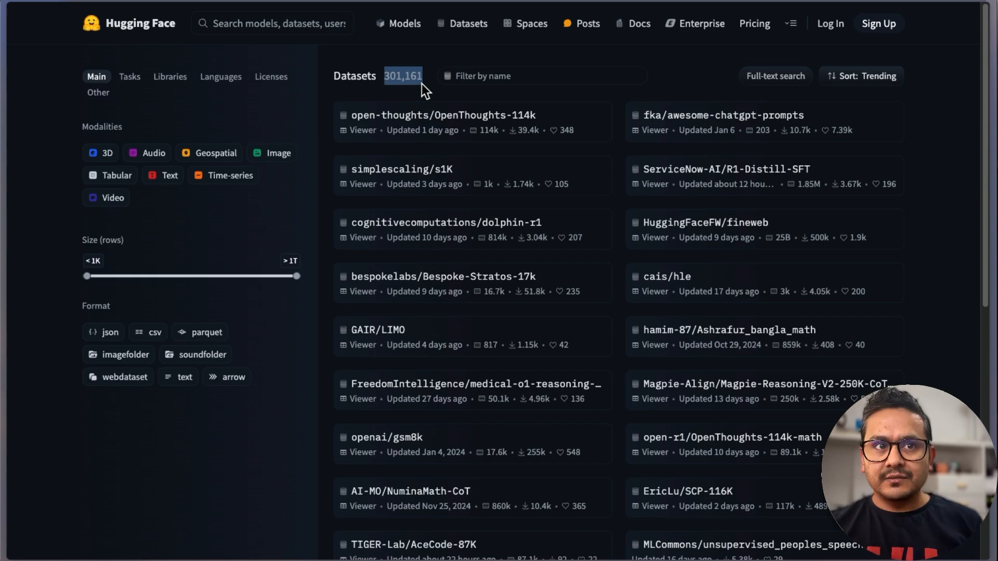
{"action": "mouse_move", "coordinate": [429, 96]}
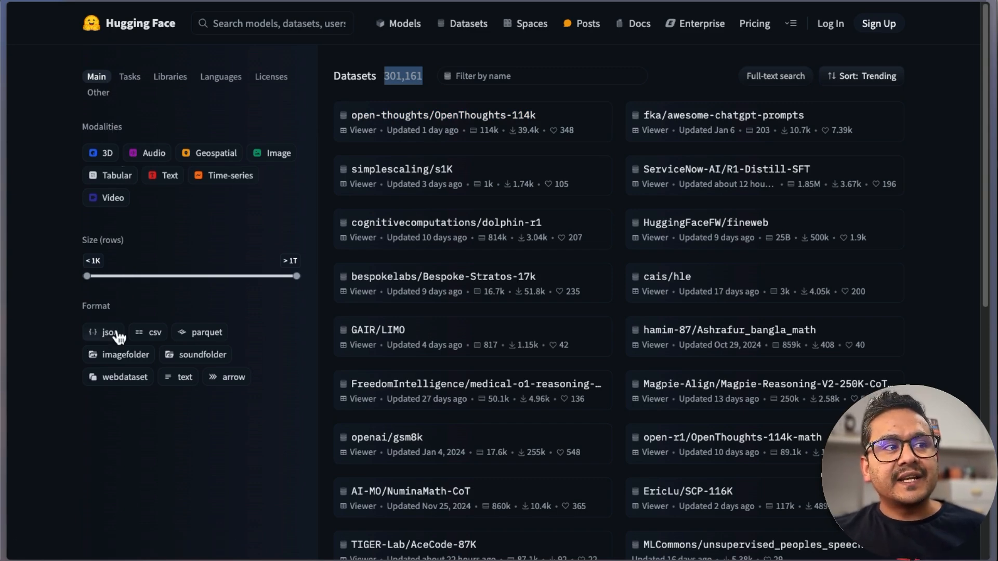
{"action": "mouse_move", "coordinate": [60, 233]}
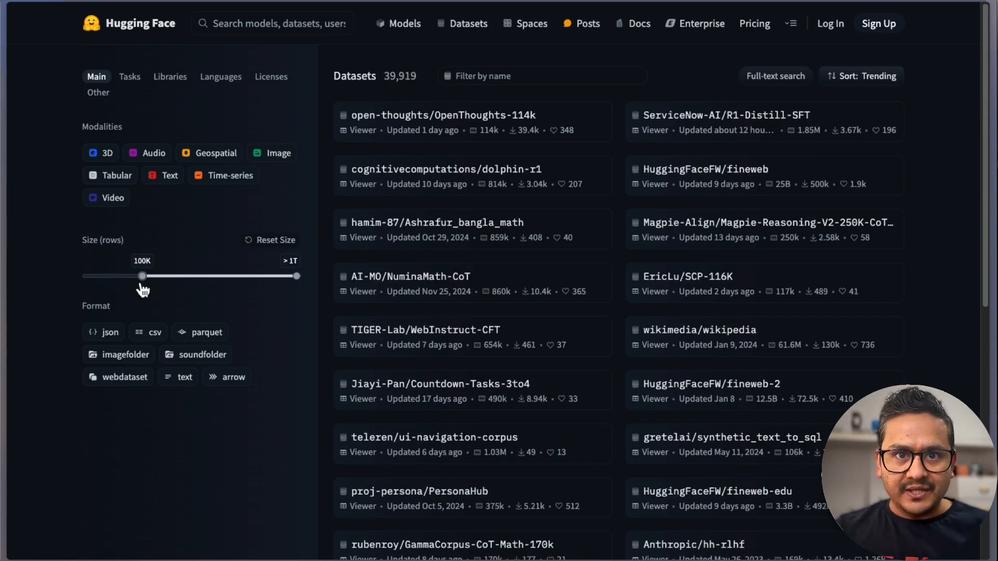
{"action": "left_click", "coordinate": [155, 332]}
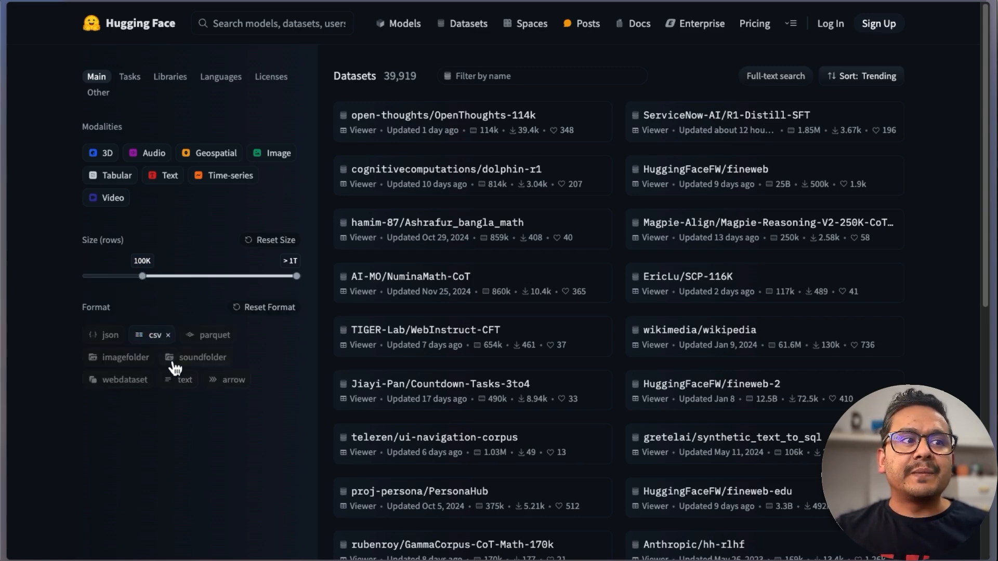
{"action": "left_click", "coordinate": [202, 357]}
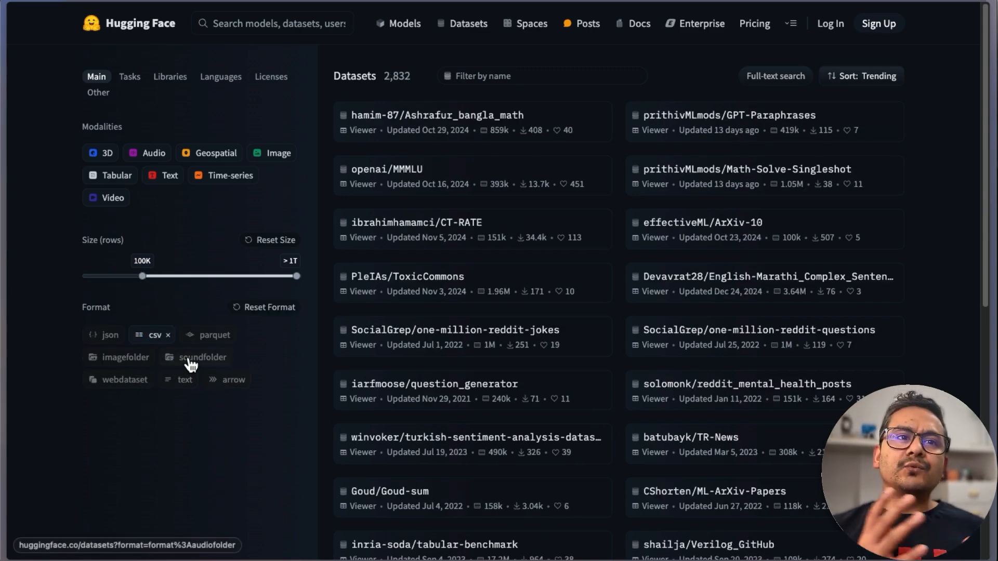
{"action": "mouse_move", "coordinate": [513, 23]}
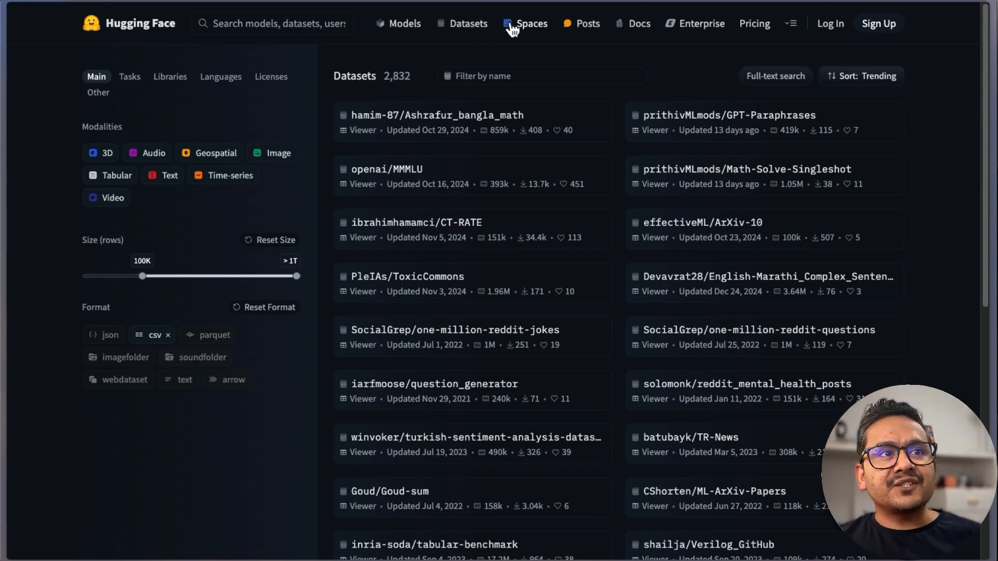
Visit Spaces, Posts and the Docs library index, then reach the pricing page
{"action": "left_click", "coordinate": [531, 24]}
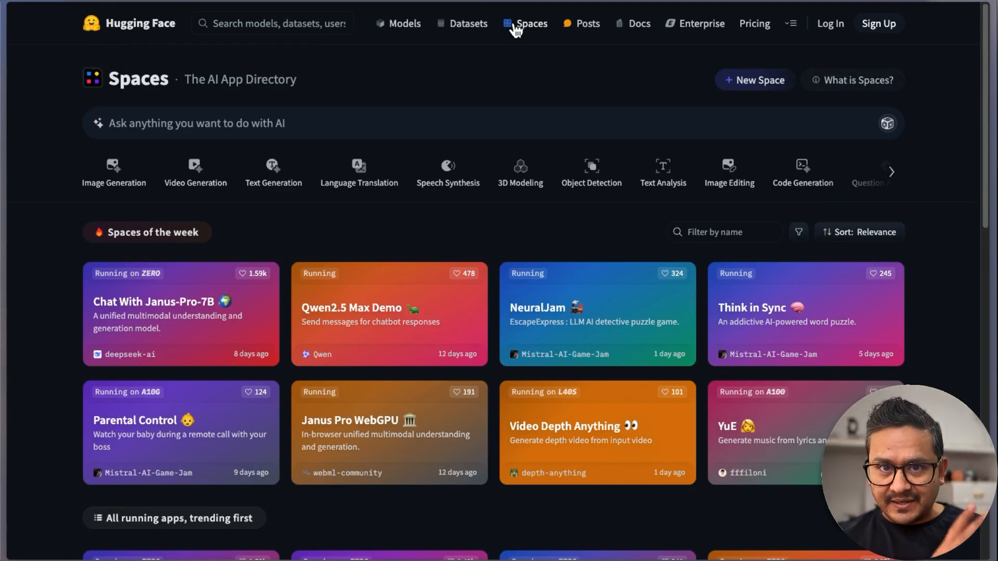
{"action": "mouse_move", "coordinate": [573, 24]}
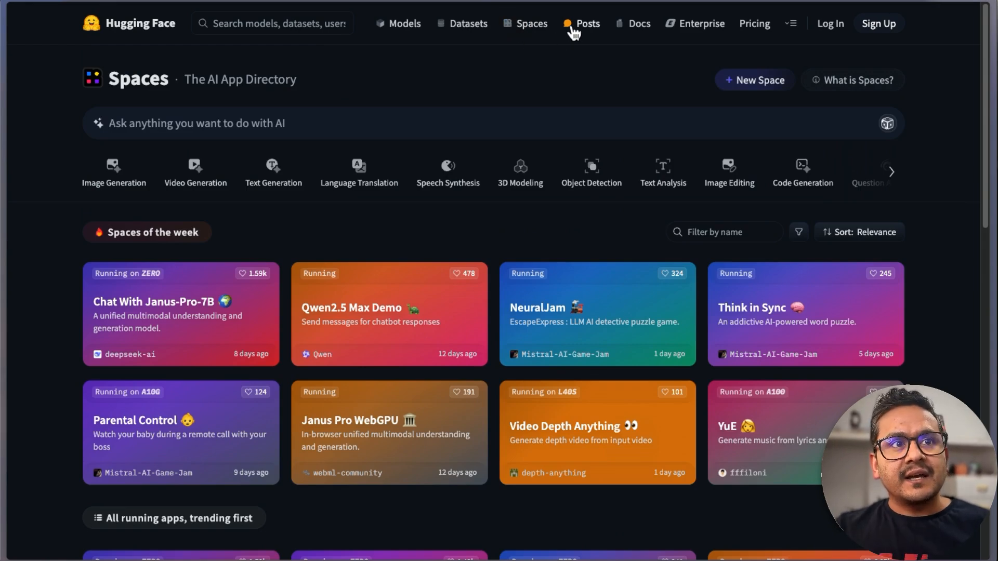
{"action": "left_click", "coordinate": [588, 23]}
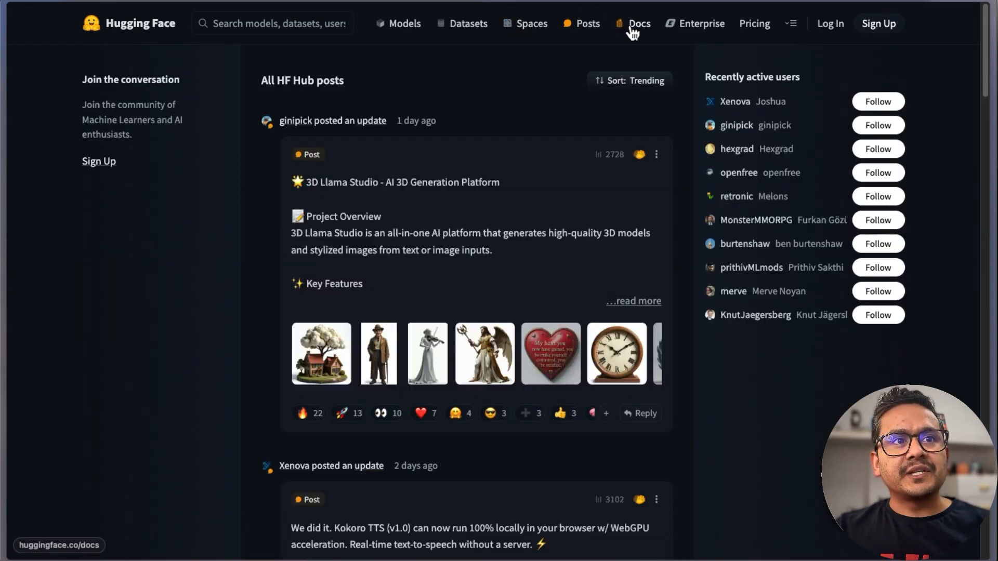
{"action": "left_click", "coordinate": [638, 23]}
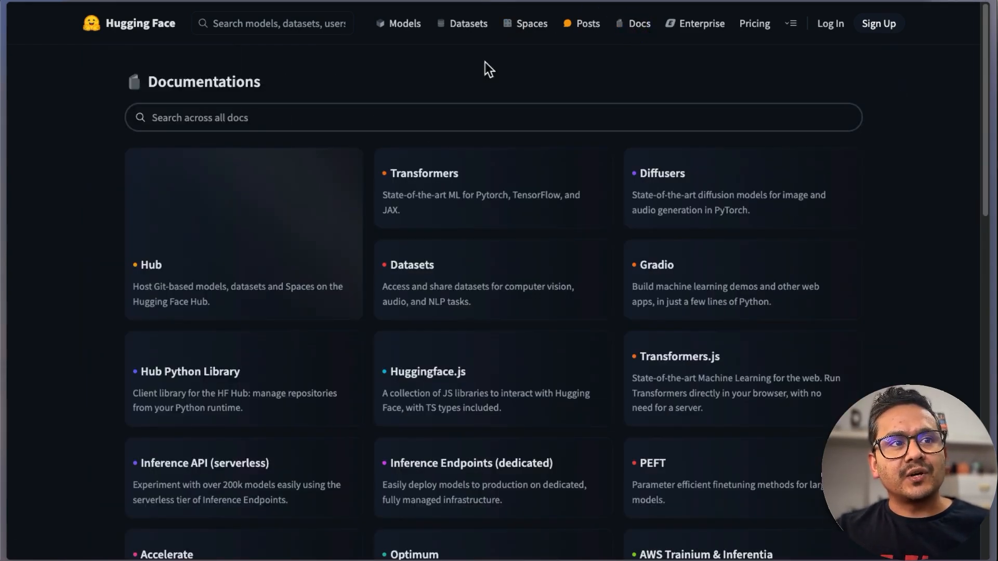
{"action": "mouse_move", "coordinate": [322, 251]}
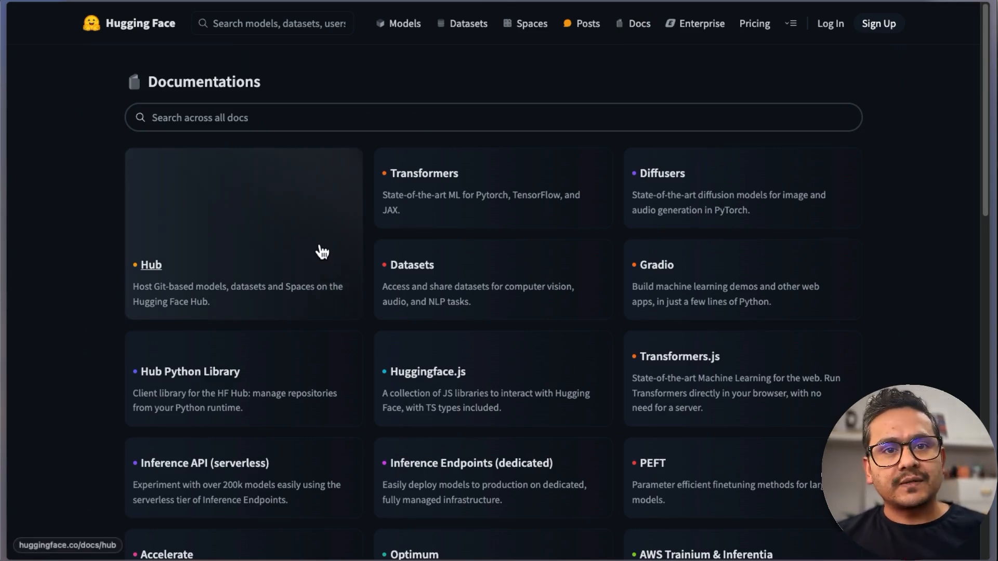
{"action": "mouse_move", "coordinate": [394, 363]}
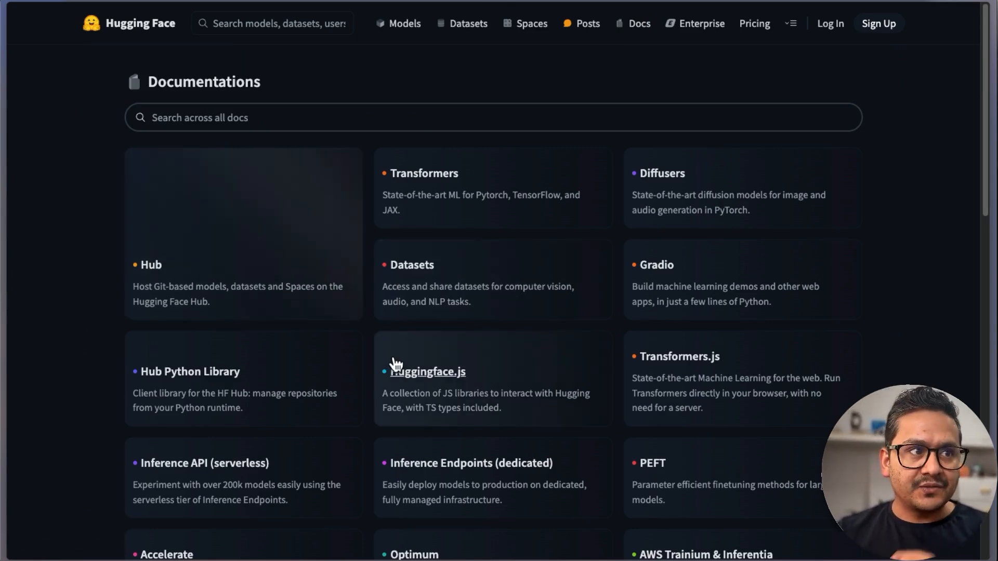
{"action": "scroll", "scroll_direction": "down", "scroll_amount": 3}
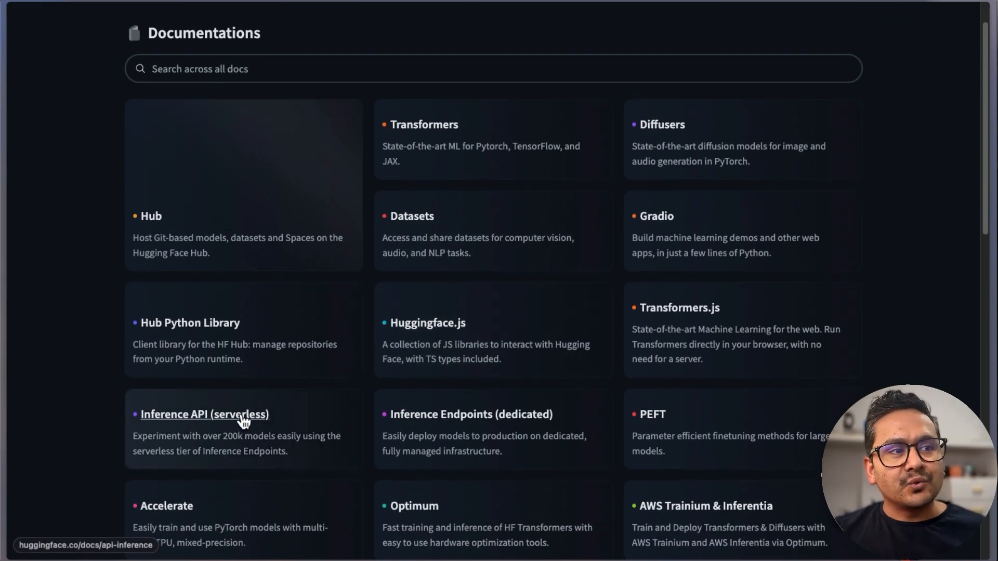
{"action": "mouse_move", "coordinate": [283, 419]}
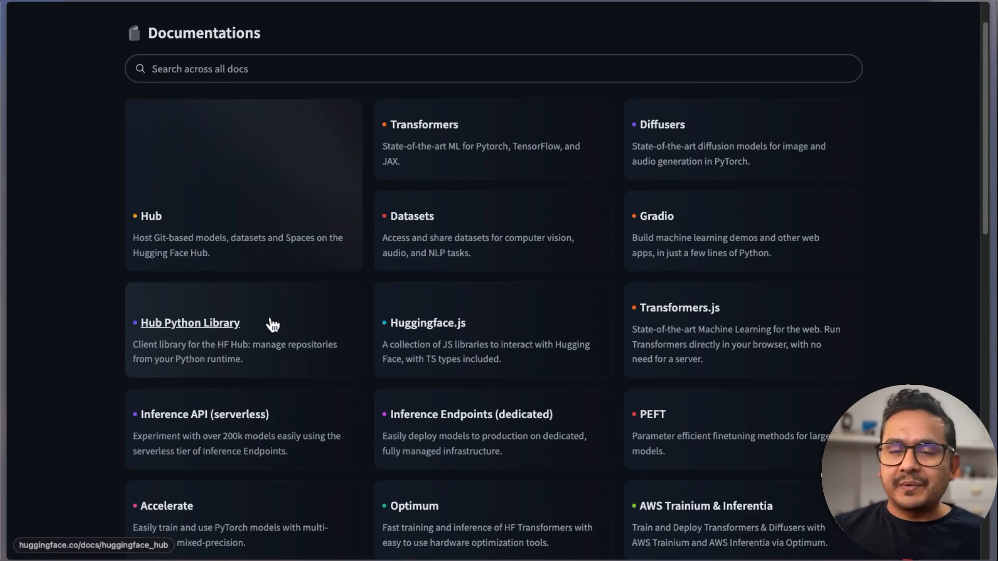
{"action": "mouse_move", "coordinate": [304, 321]}
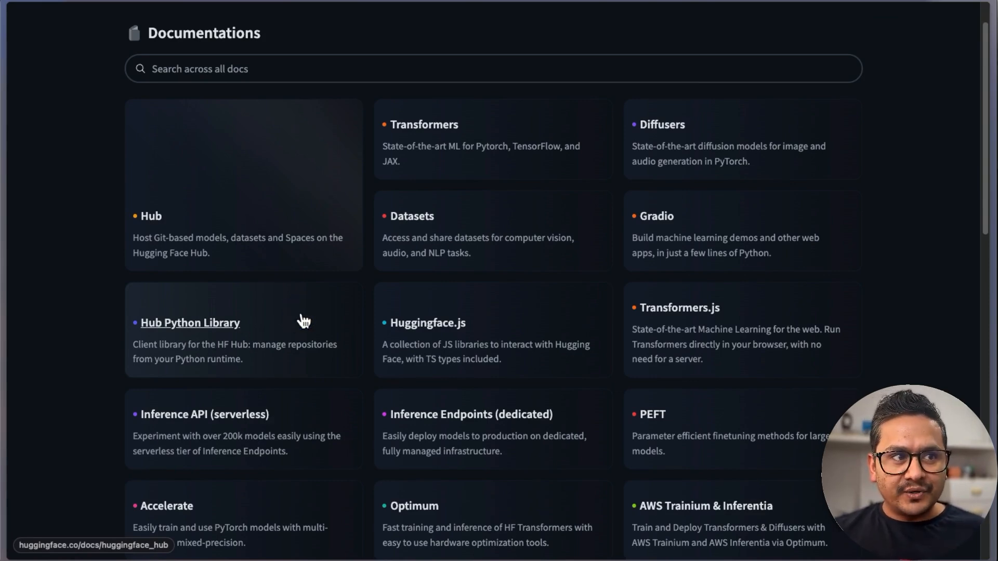
{"action": "left_click", "coordinate": [190, 323]}
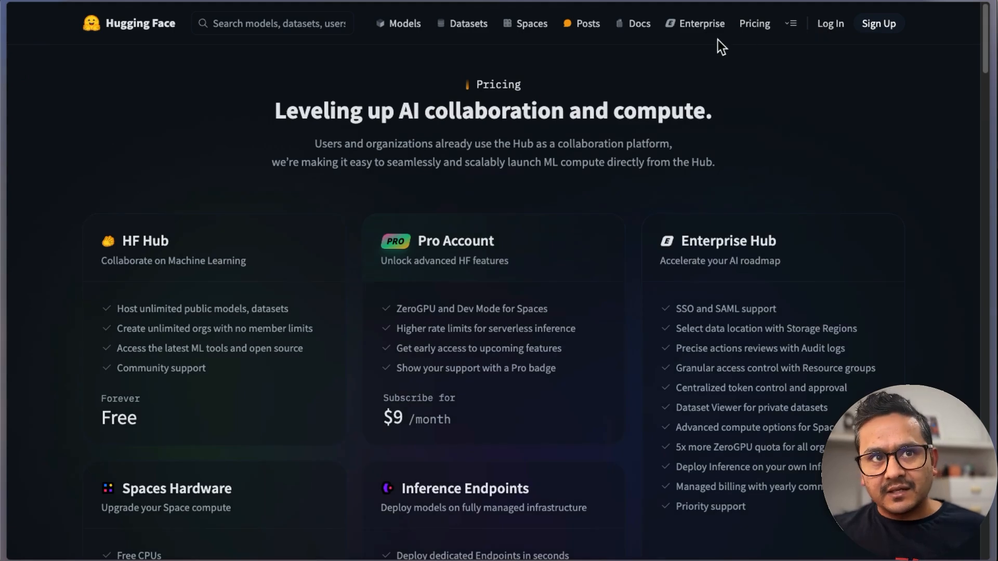
{"action": "mouse_move", "coordinate": [153, 425]}
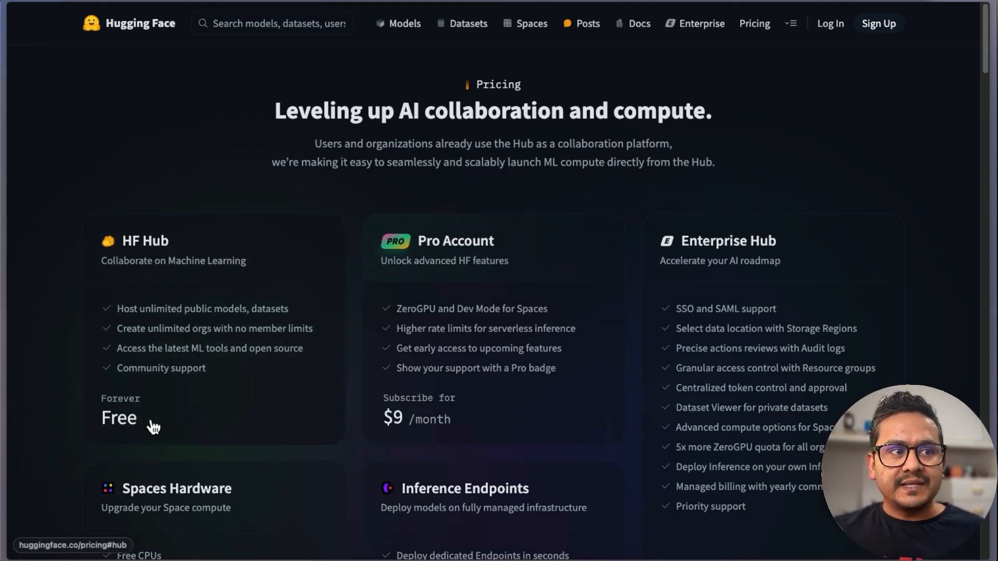
{"action": "mouse_move", "coordinate": [393, 292]}
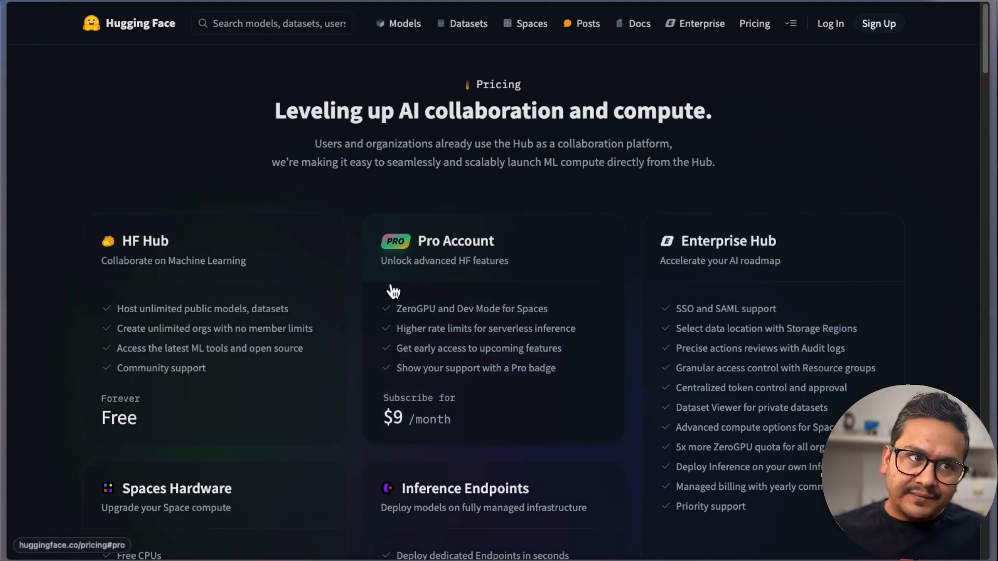
{"action": "mouse_move", "coordinate": [678, 343]}
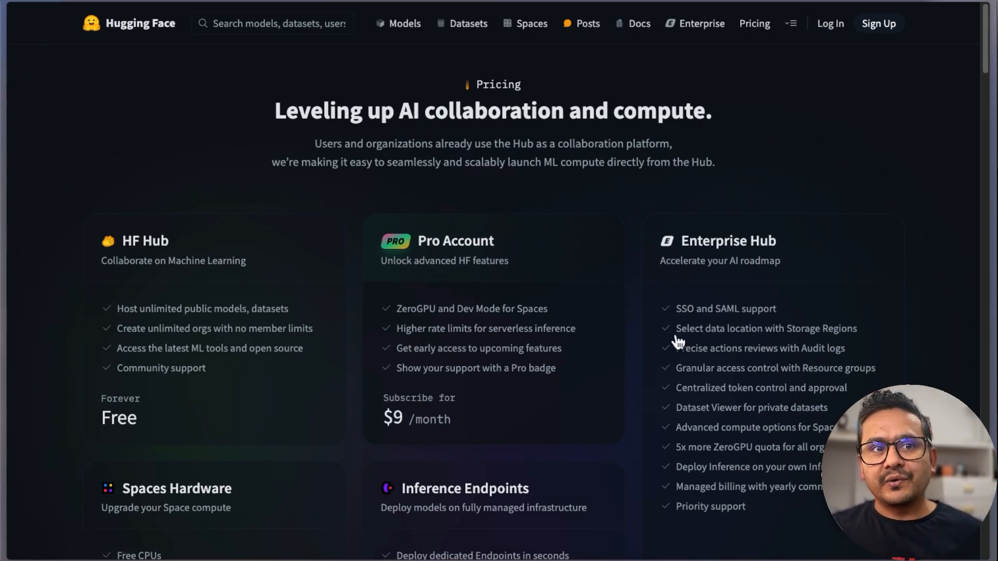
{"action": "mouse_move", "coordinate": [754, 334]}
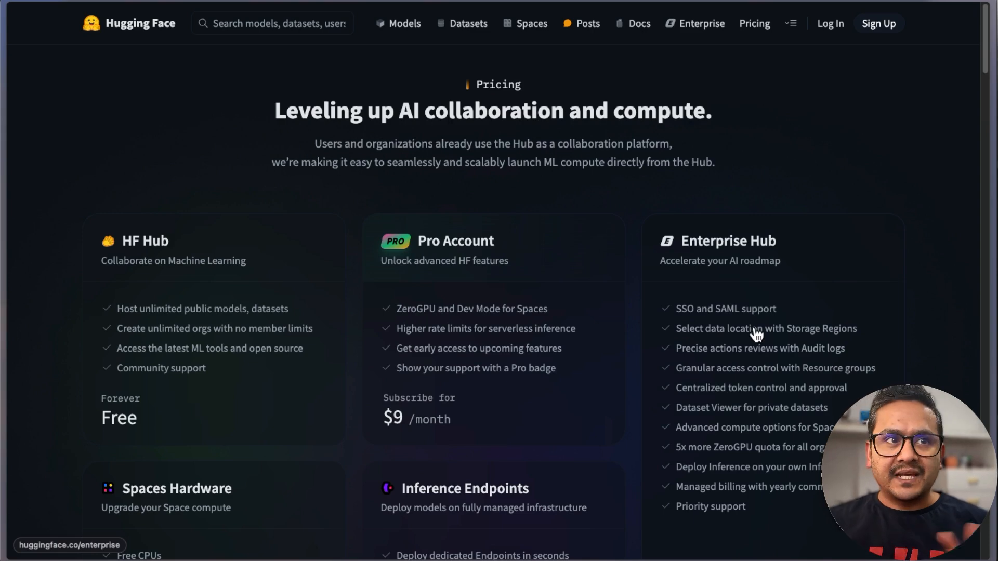
{"action": "mouse_move", "coordinate": [746, 325]}
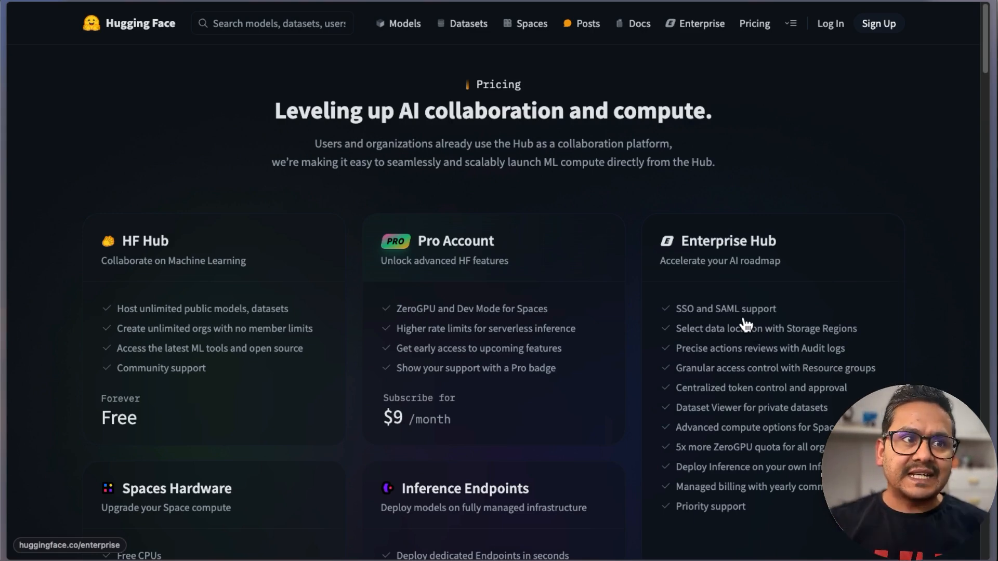
{"action": "mouse_move", "coordinate": [706, 124]}
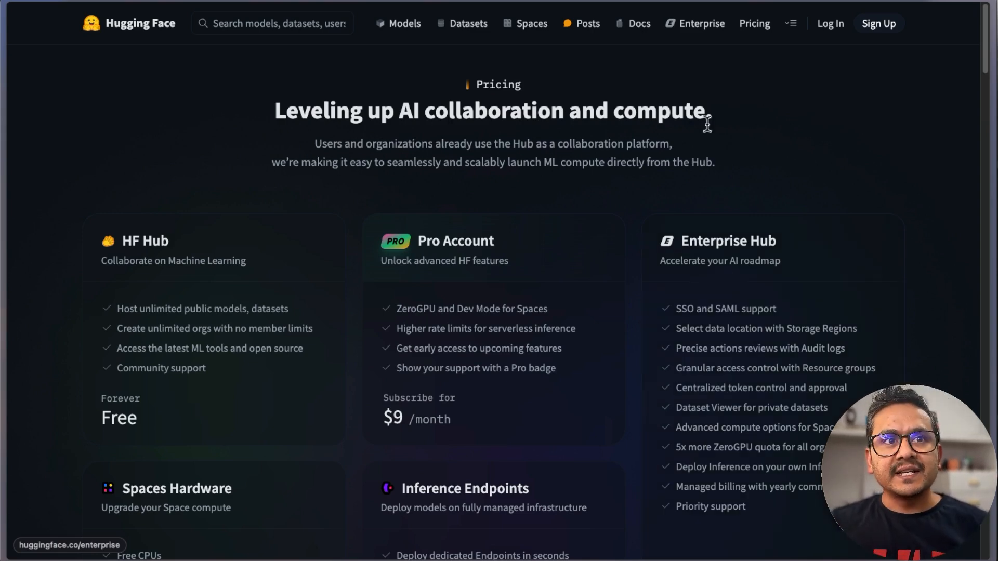
{"action": "left_click", "coordinate": [792, 24]}
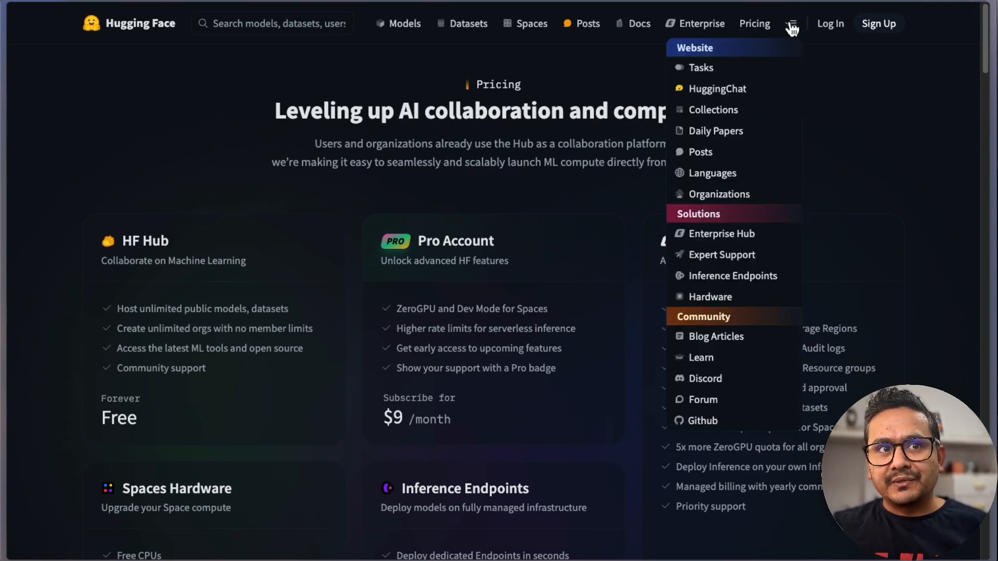
{"action": "mouse_move", "coordinate": [716, 336]}
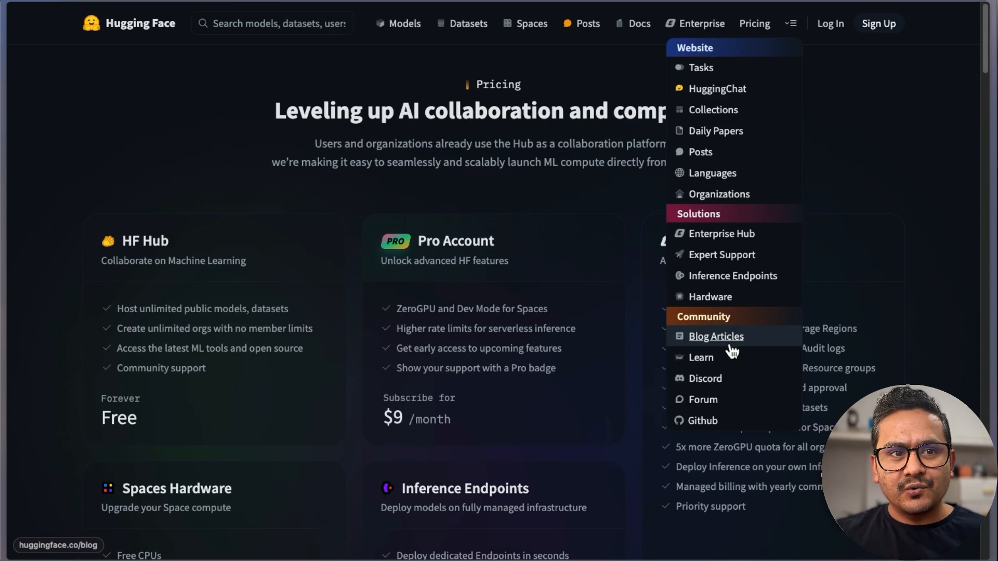
{"action": "mouse_move", "coordinate": [731, 275]}
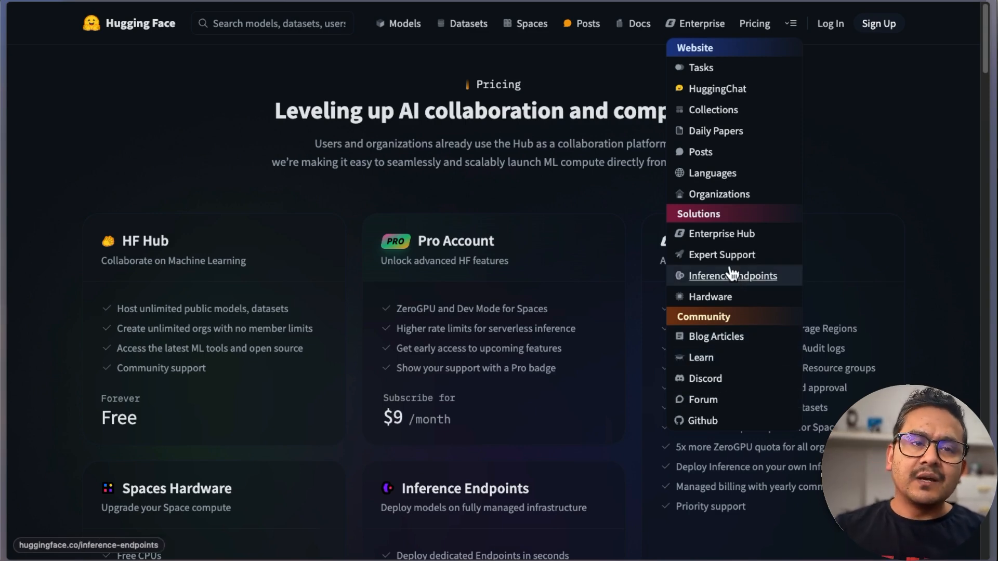
{"action": "mouse_move", "coordinate": [721, 255]}
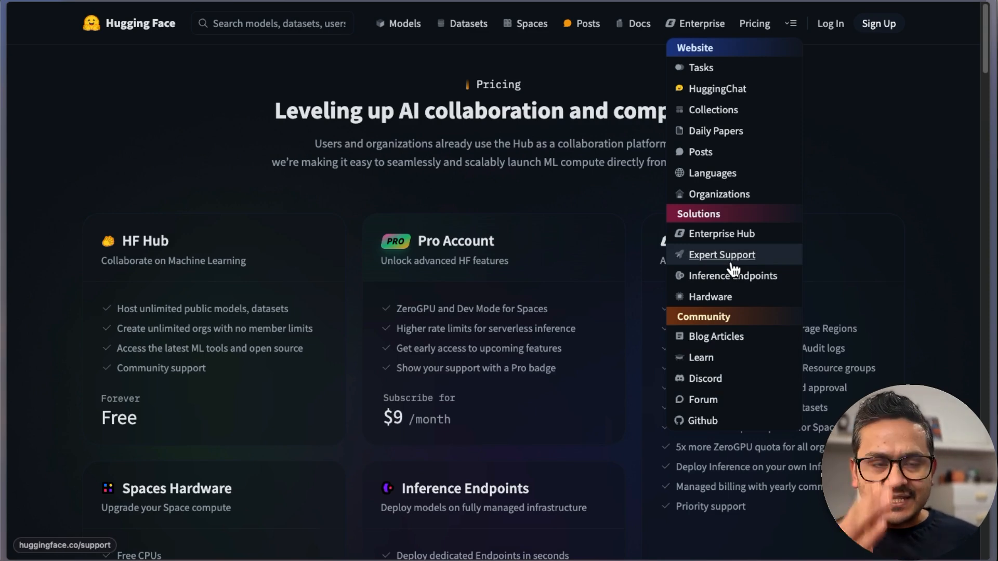
{"action": "mouse_move", "coordinate": [712, 261]}
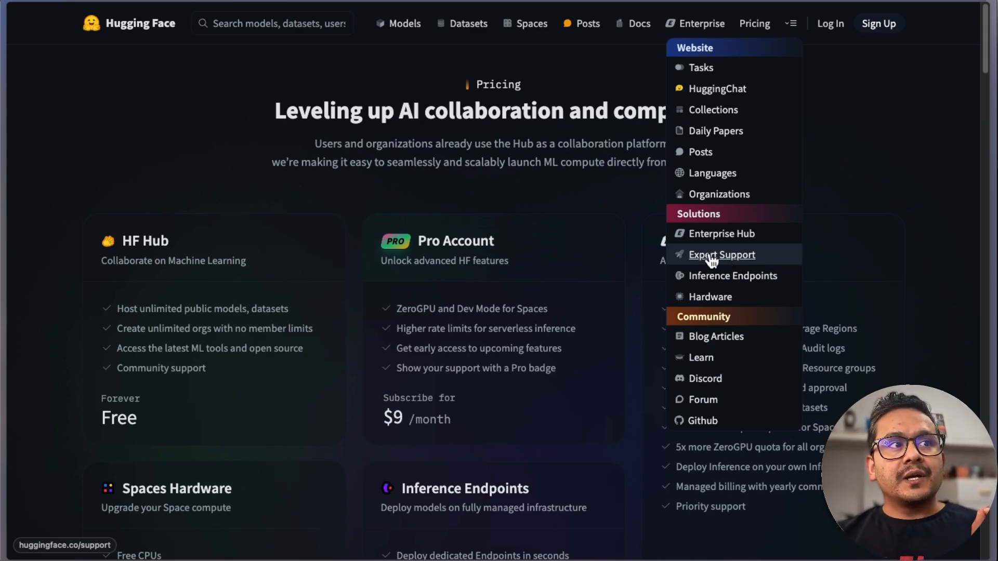
{"action": "mouse_move", "coordinate": [902, 105]}
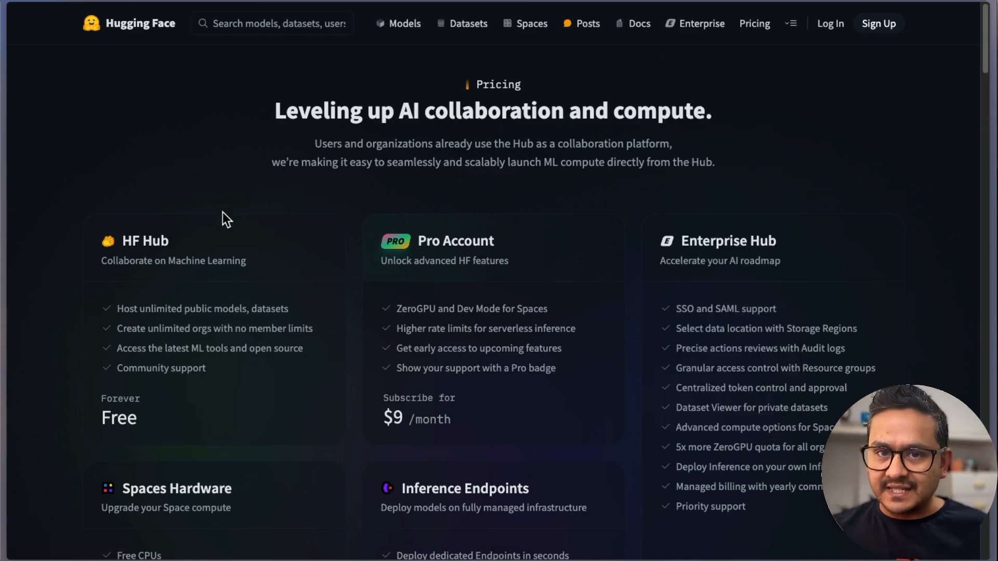
{"action": "left_click", "coordinate": [130, 24]}
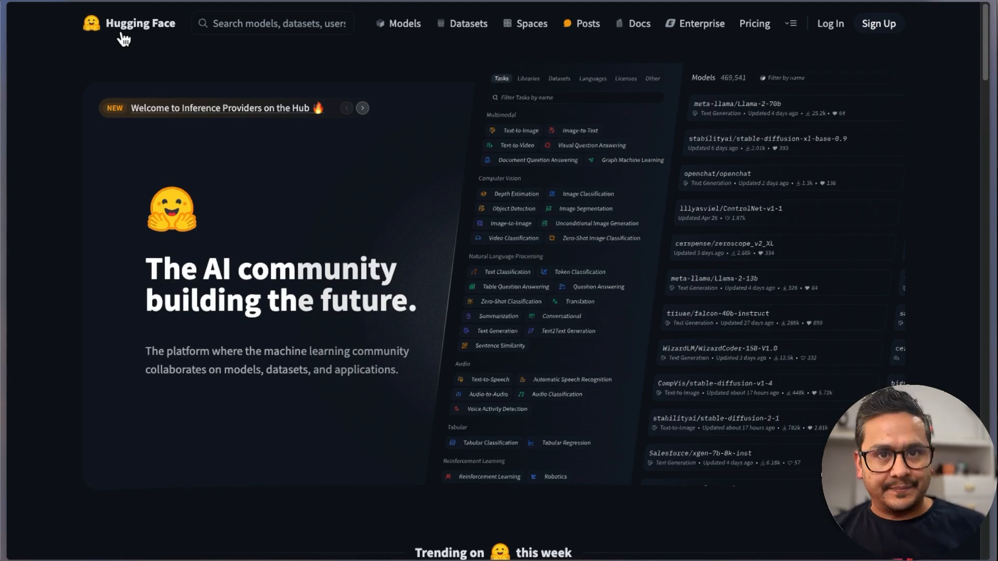
{"action": "mouse_move", "coordinate": [16, 328]}
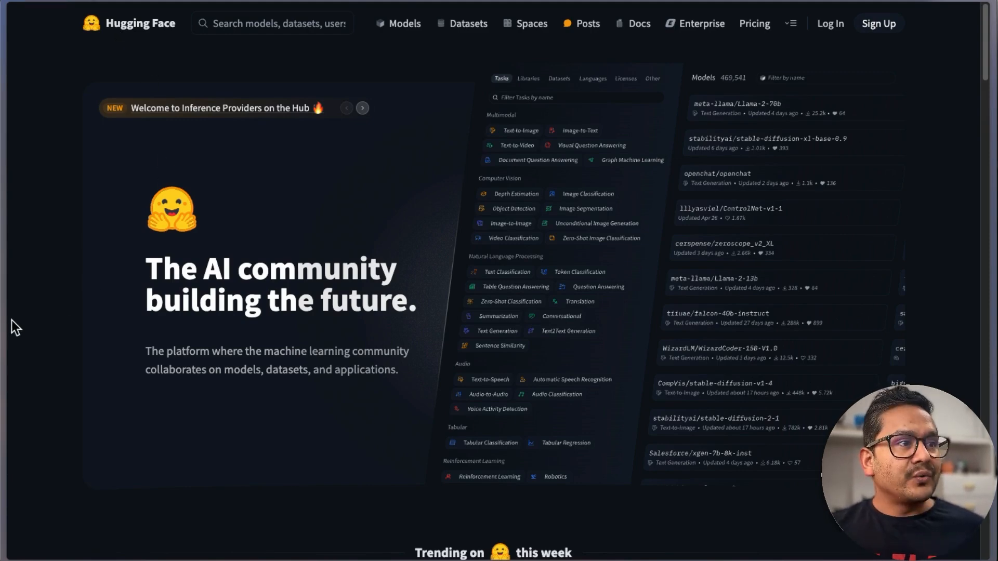
Reveal the Arc sidebar and switch to the LinkedIn post by Hugging Face's CEO
{"action": "left_click", "coordinate": [58, 11]}
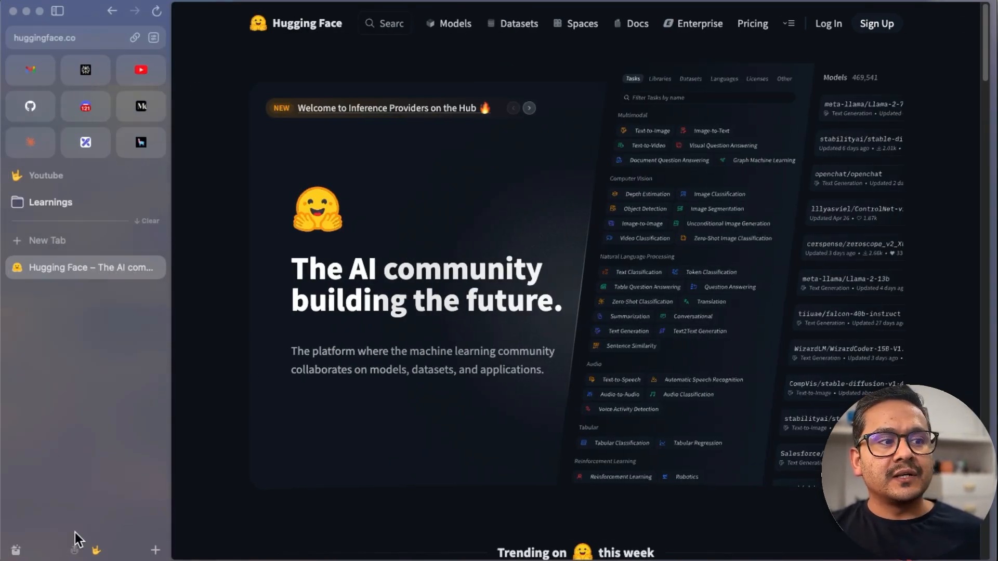
{"action": "left_click", "coordinate": [63, 71]}
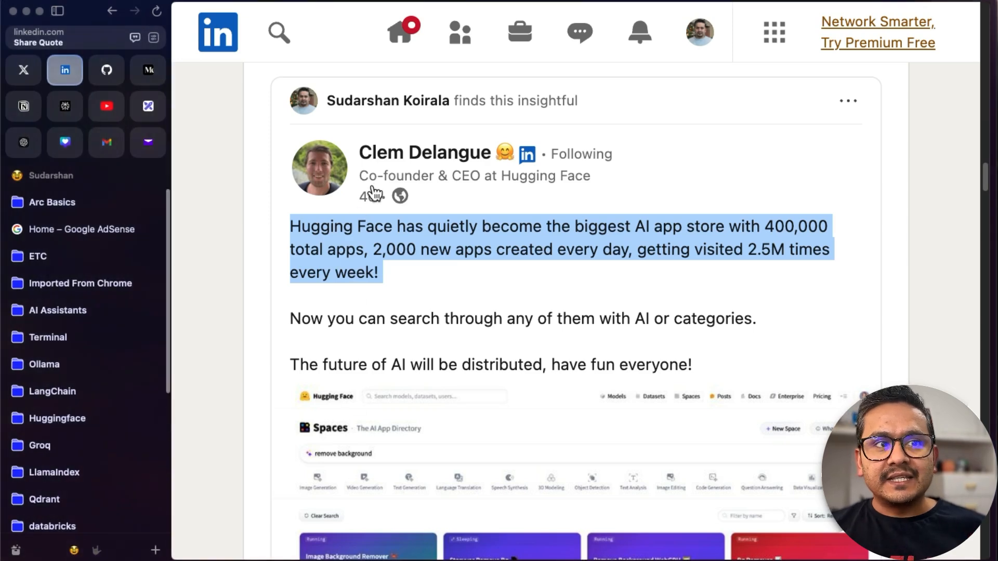
{"action": "mouse_move", "coordinate": [312, 230]}
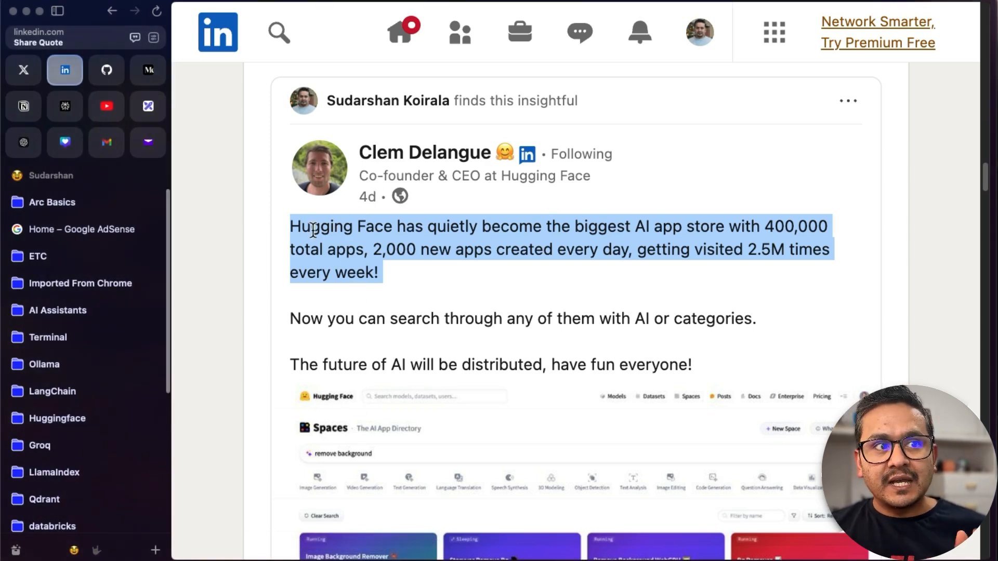
{"action": "mouse_move", "coordinate": [481, 247]}
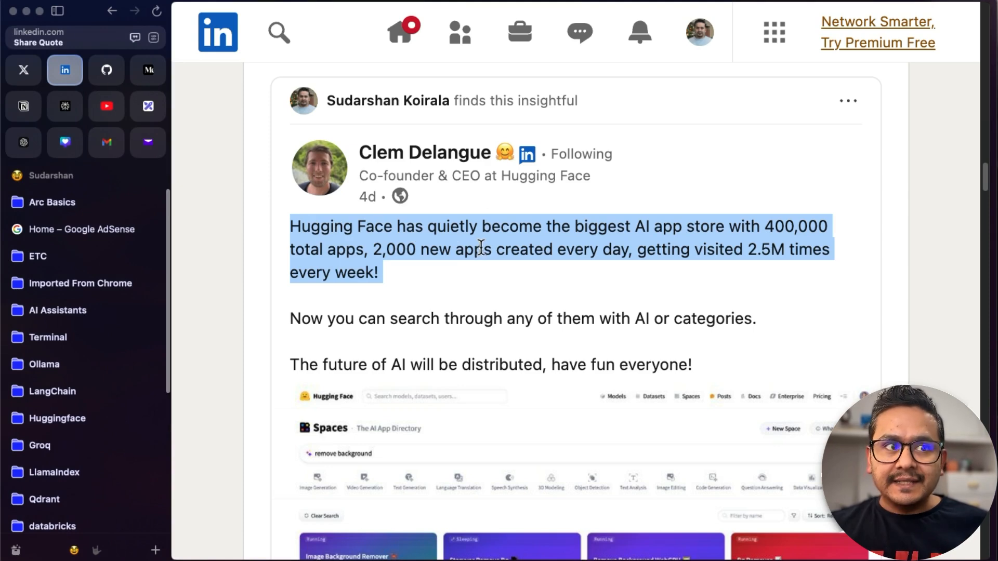
{"action": "mouse_move", "coordinate": [668, 247]}
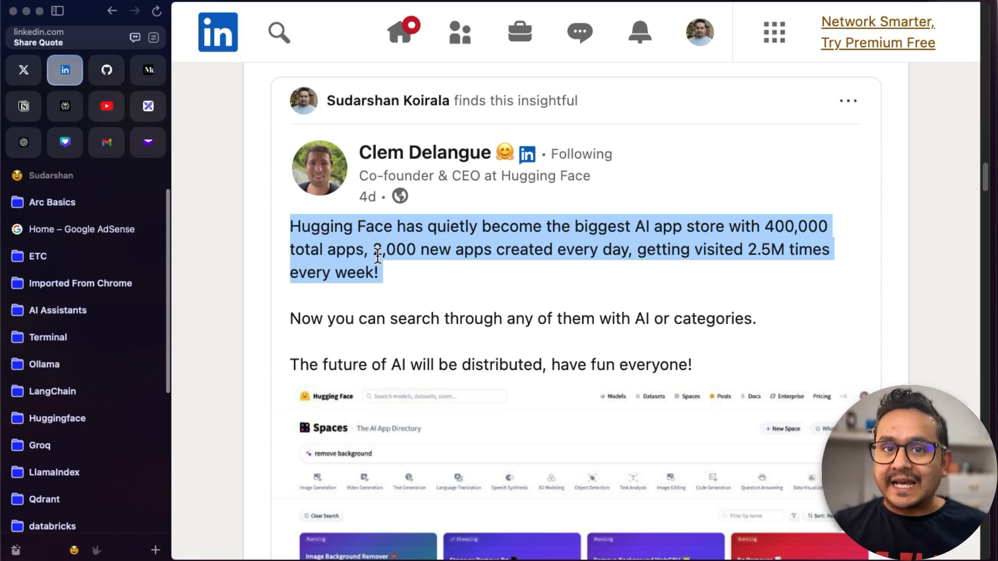
{"action": "mouse_move", "coordinate": [433, 255]}
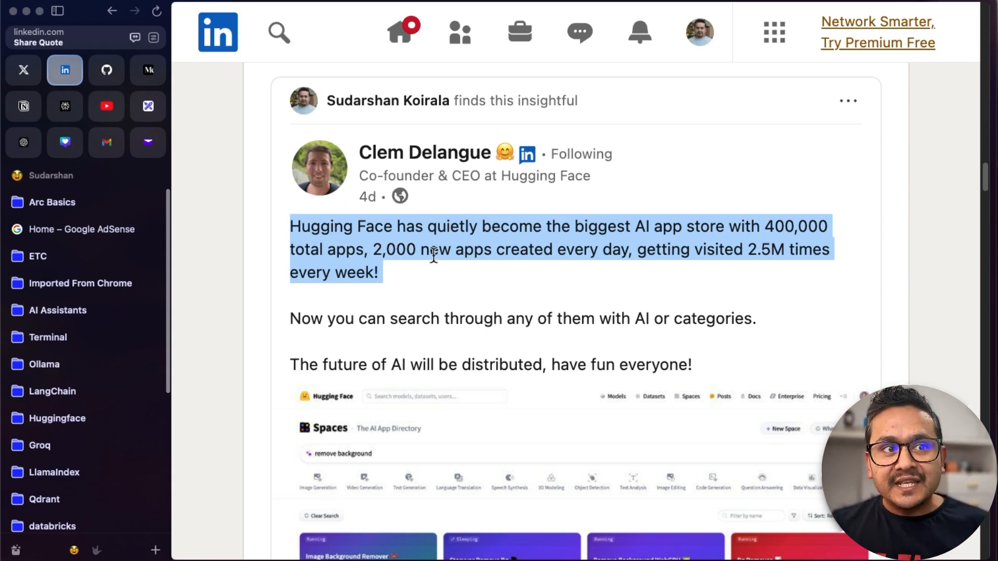
{"action": "mouse_move", "coordinate": [578, 249]}
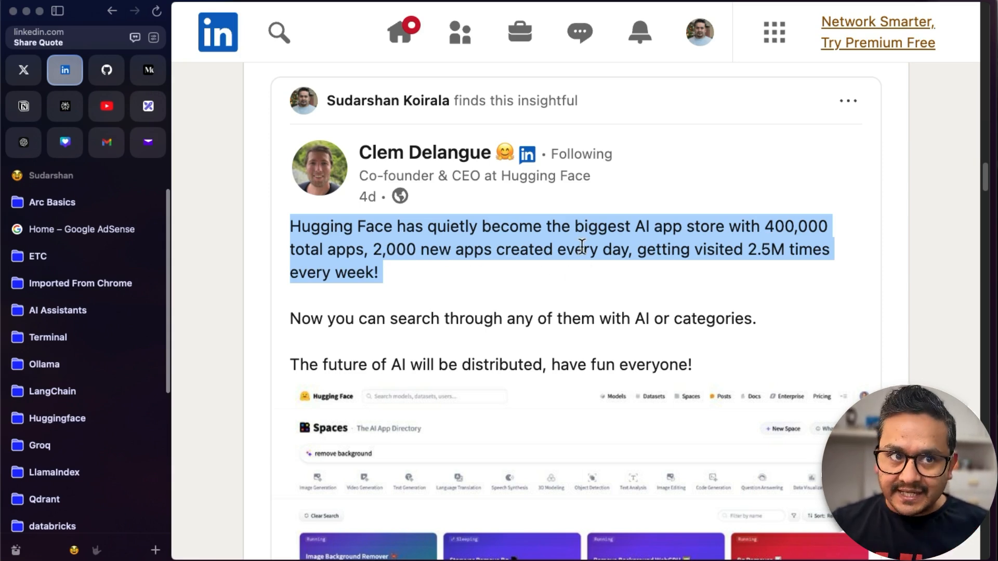
{"action": "mouse_move", "coordinate": [931, 318]}
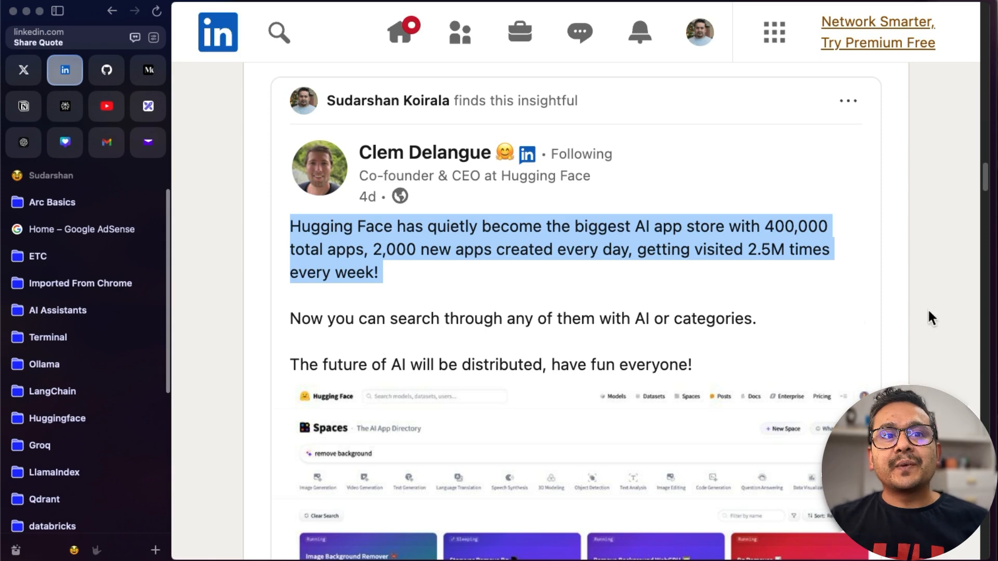
{"action": "mouse_move", "coordinate": [384, 295]}
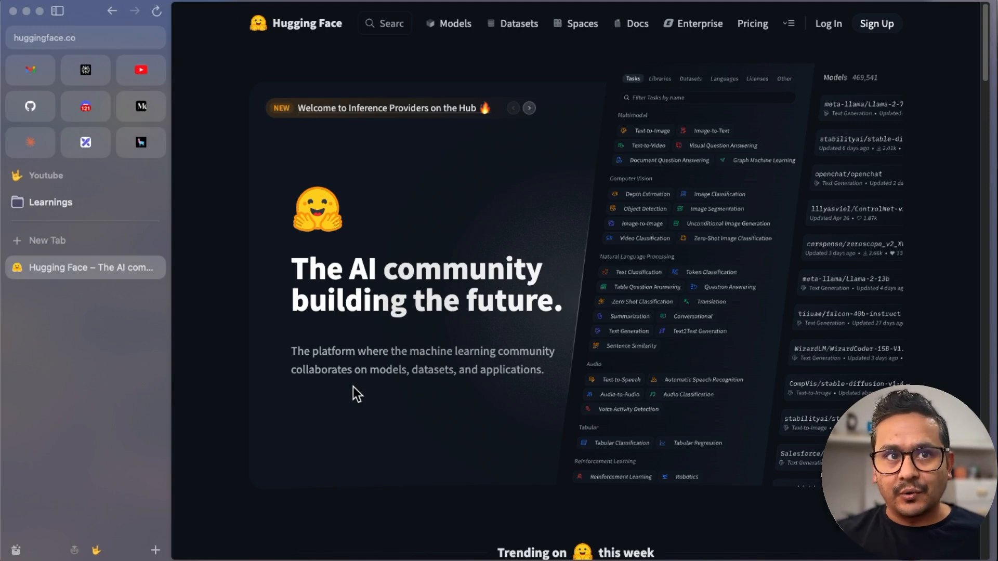
{"action": "mouse_move", "coordinate": [568, 34]}
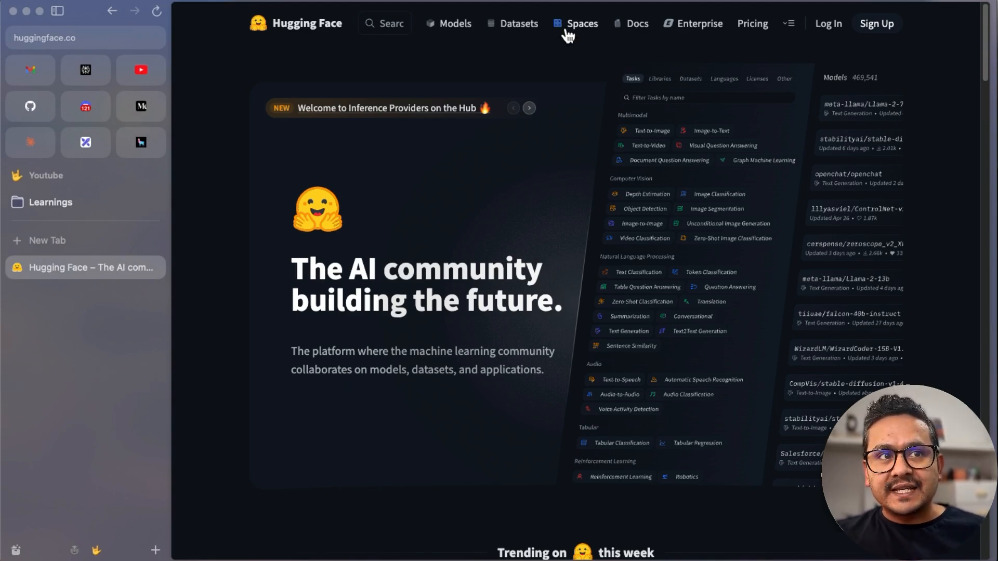
Open Spaces and scroll the category strip to reveal categories like Code Generation
{"action": "left_click", "coordinate": [580, 24]}
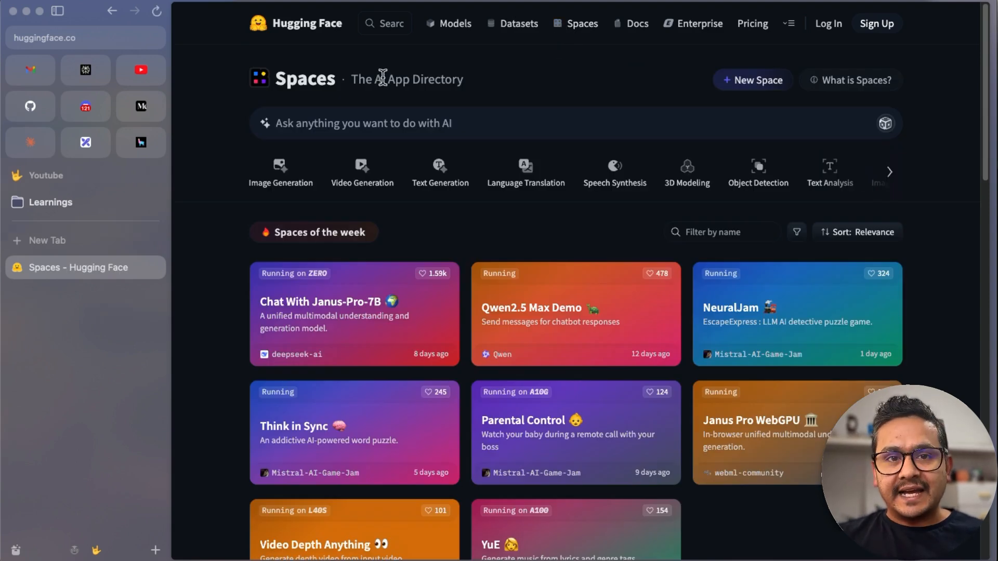
{"action": "mouse_move", "coordinate": [280, 82]}
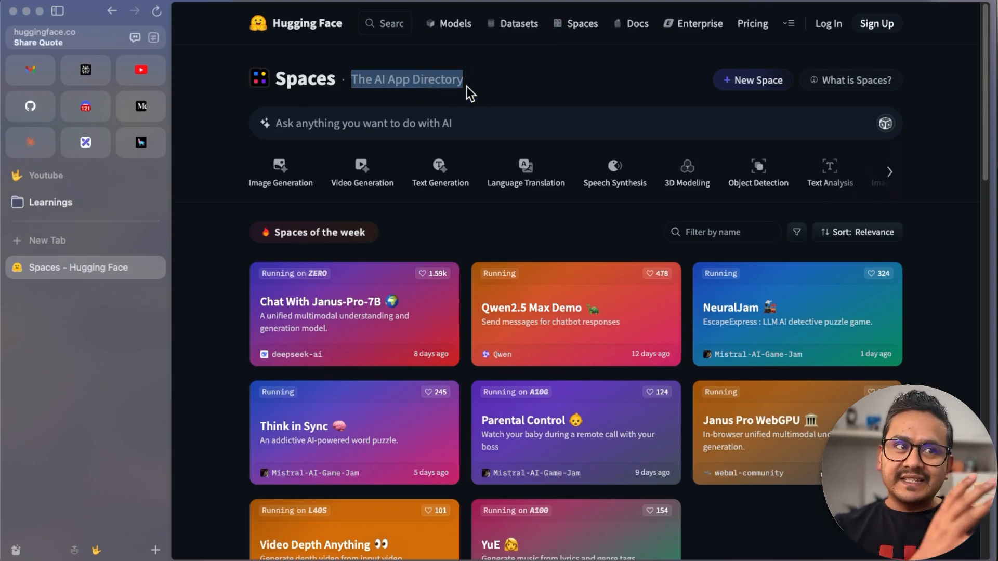
{"action": "mouse_move", "coordinate": [463, 269]}
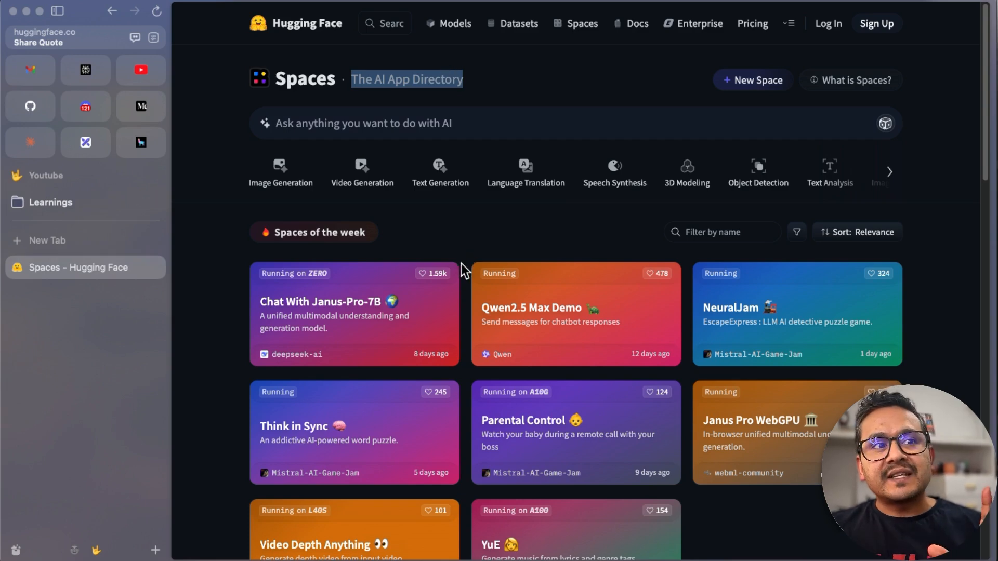
{"action": "mouse_move", "coordinate": [513, 371]}
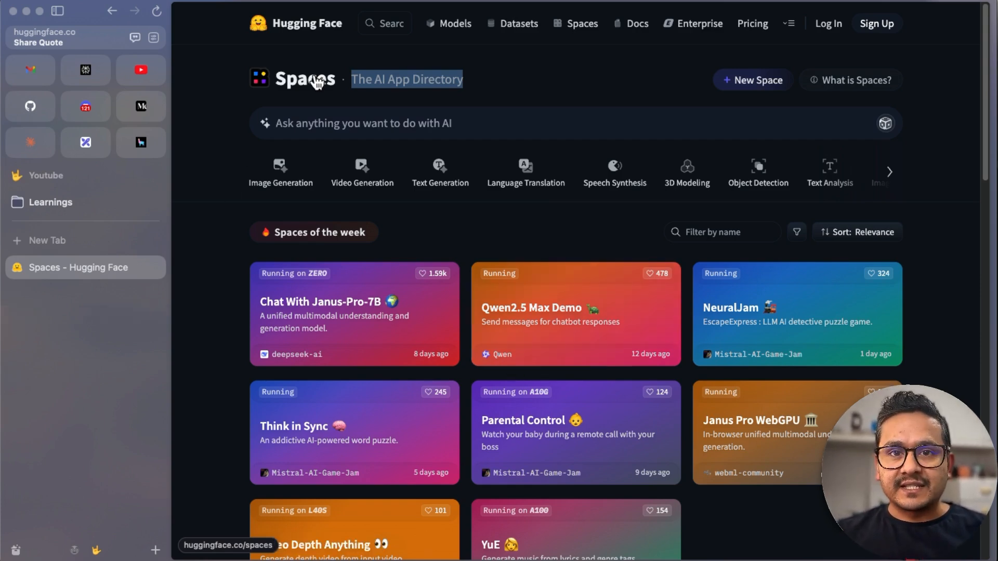
{"action": "mouse_move", "coordinate": [259, 123]}
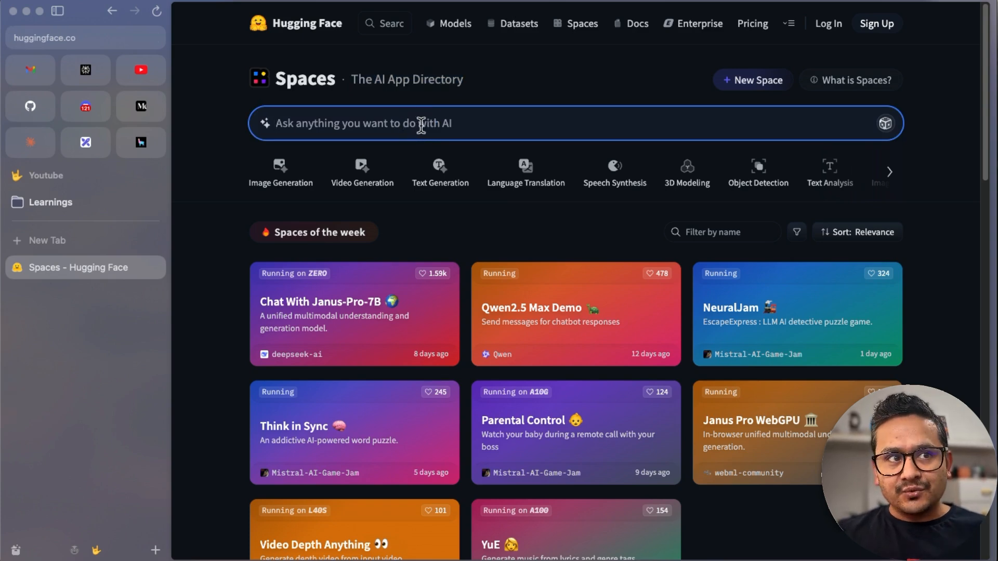
{"action": "mouse_move", "coordinate": [394, 155]}
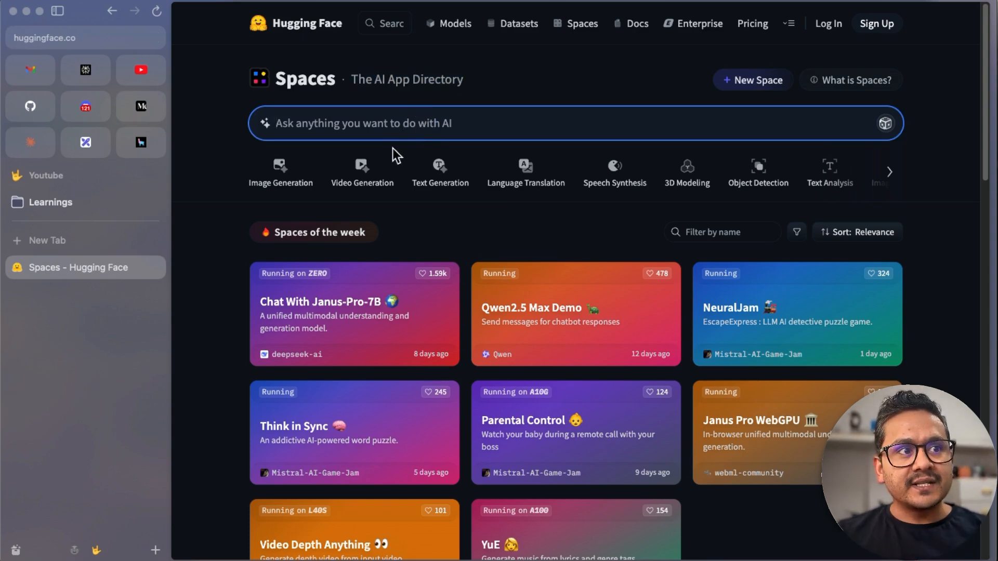
{"action": "mouse_move", "coordinate": [312, 184]}
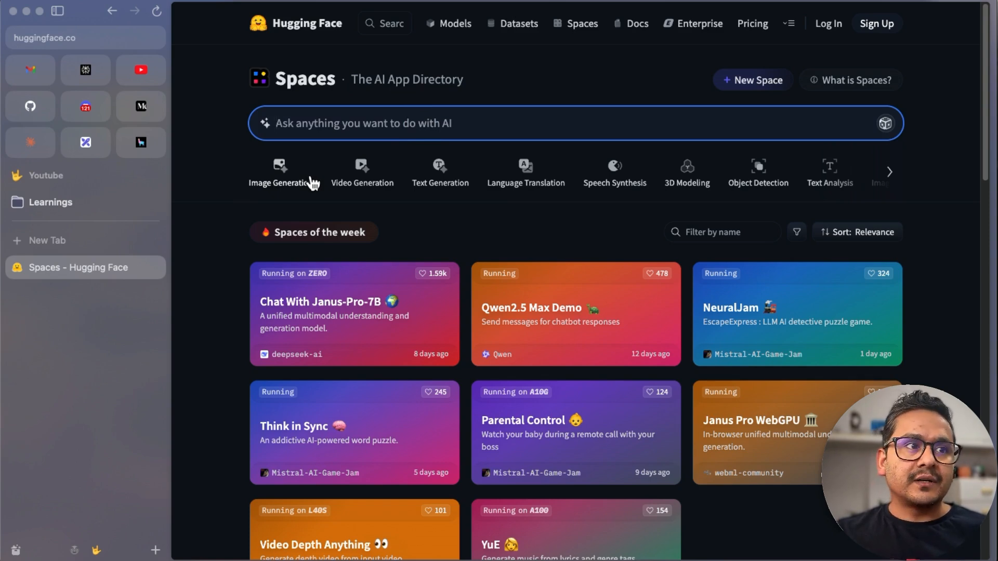
{"action": "mouse_move", "coordinate": [307, 184]}
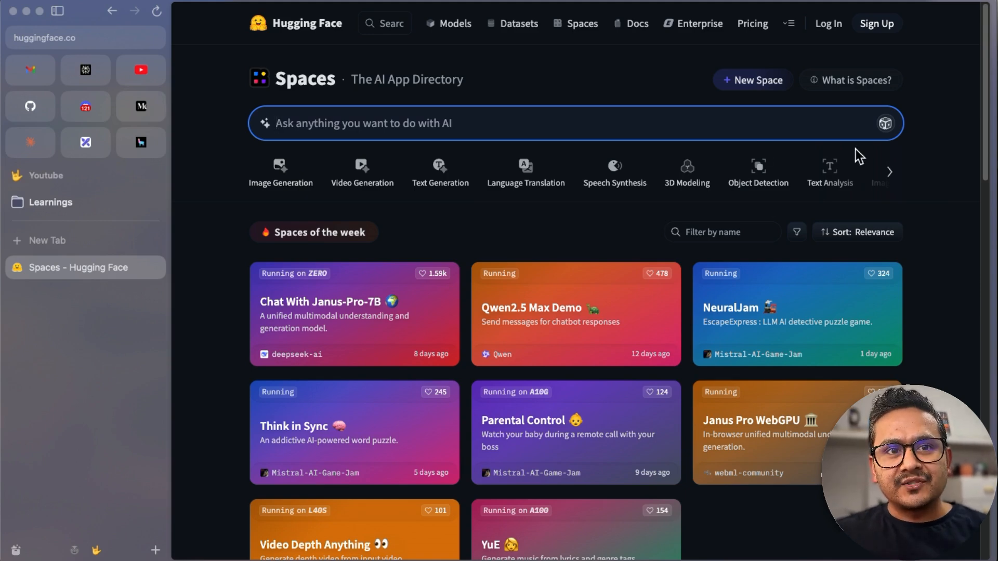
{"action": "left_click", "coordinate": [889, 172]}
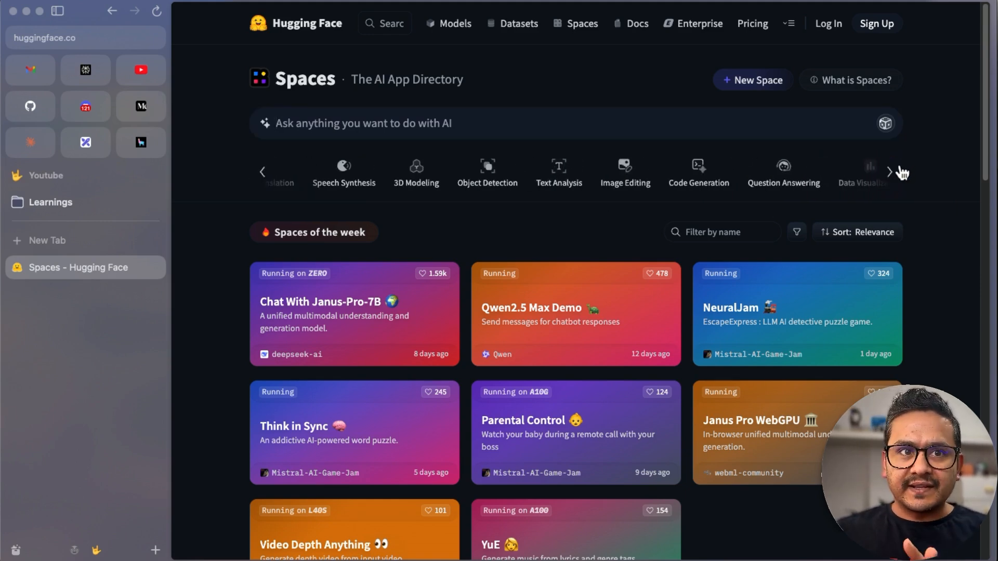
Filter Spaces to Question Answering with trending sort, showing C4AI Command Models first
{"action": "left_click", "coordinate": [784, 175]}
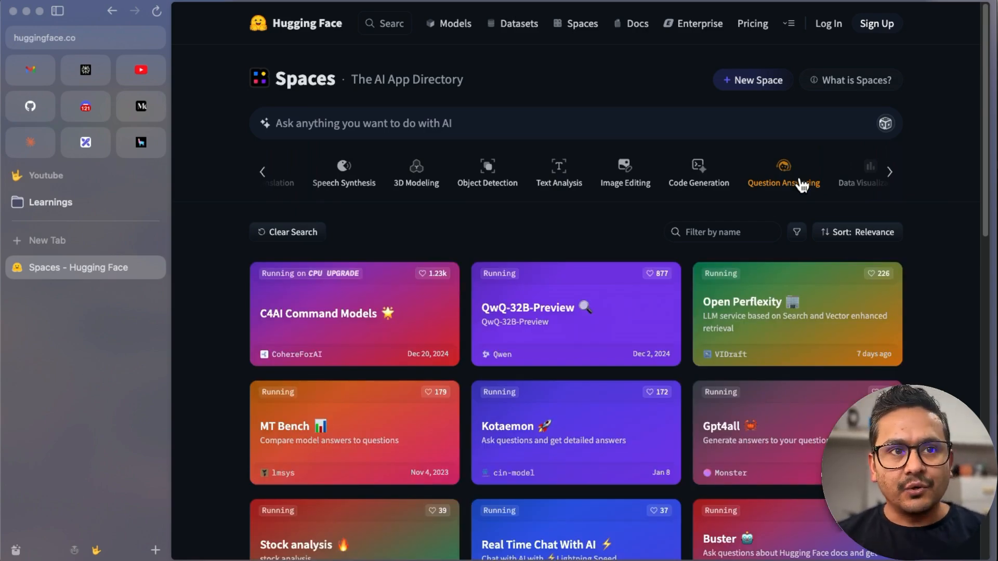
{"action": "left_click", "coordinate": [858, 232]}
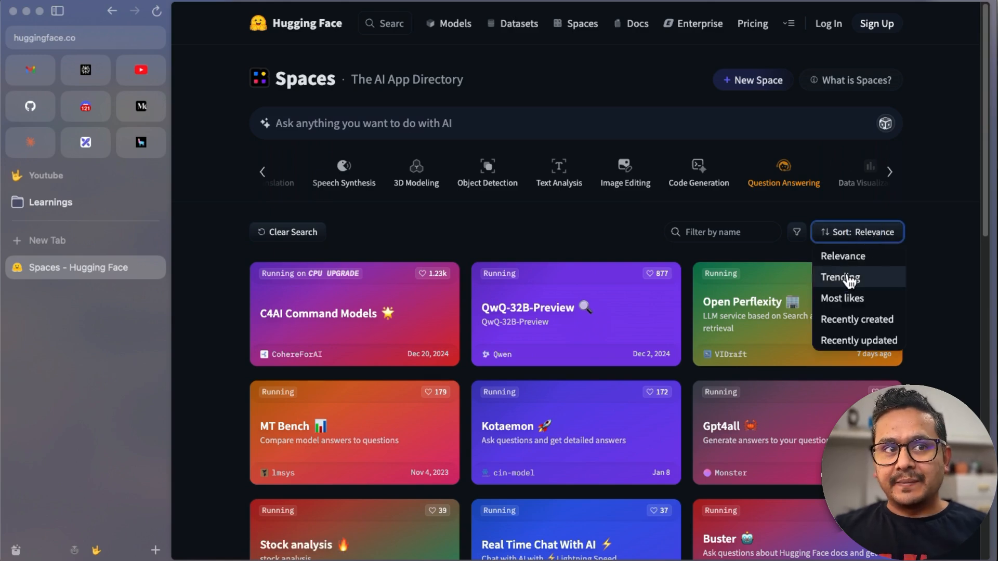
{"action": "left_click", "coordinate": [839, 277]}
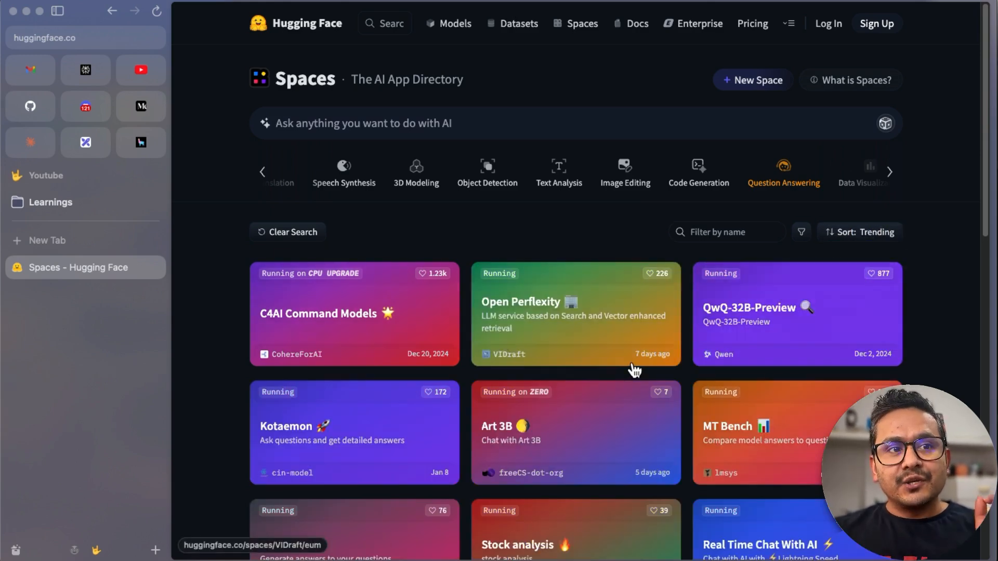
{"action": "mouse_move", "coordinate": [532, 324]}
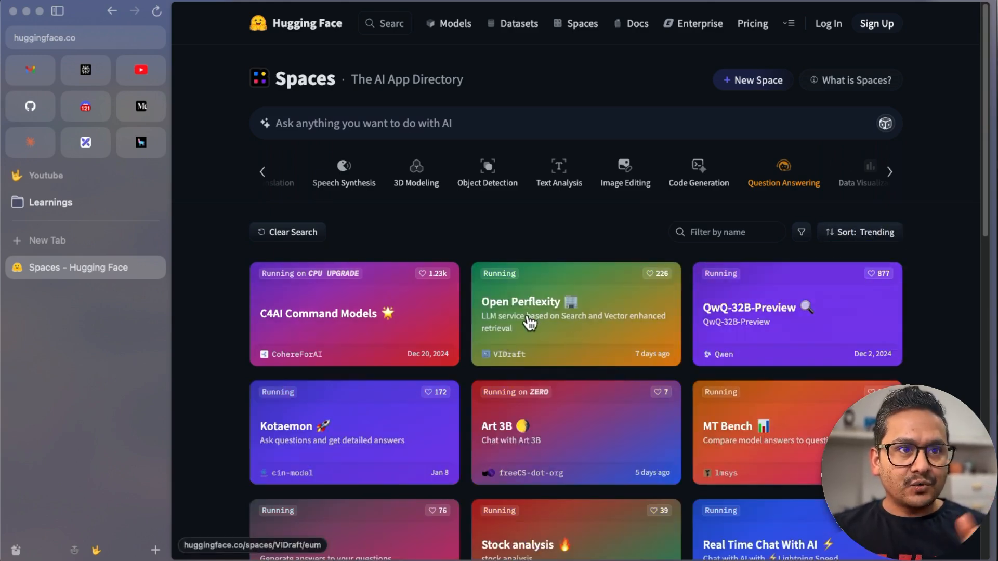
Open VIDraft's Open Perflexity space from its card
{"action": "left_click", "coordinate": [519, 301]}
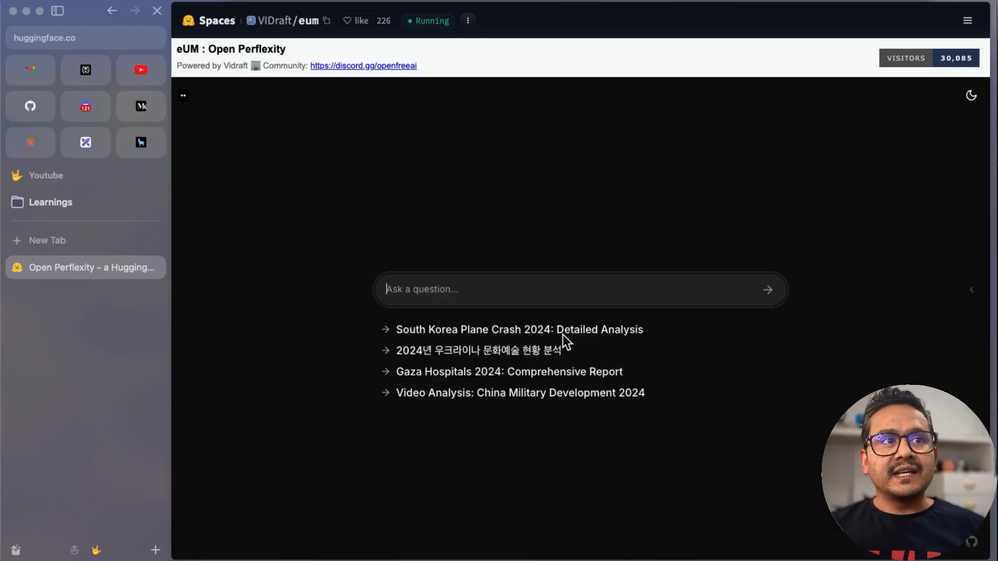
{"action": "mouse_move", "coordinate": [273, 20]}
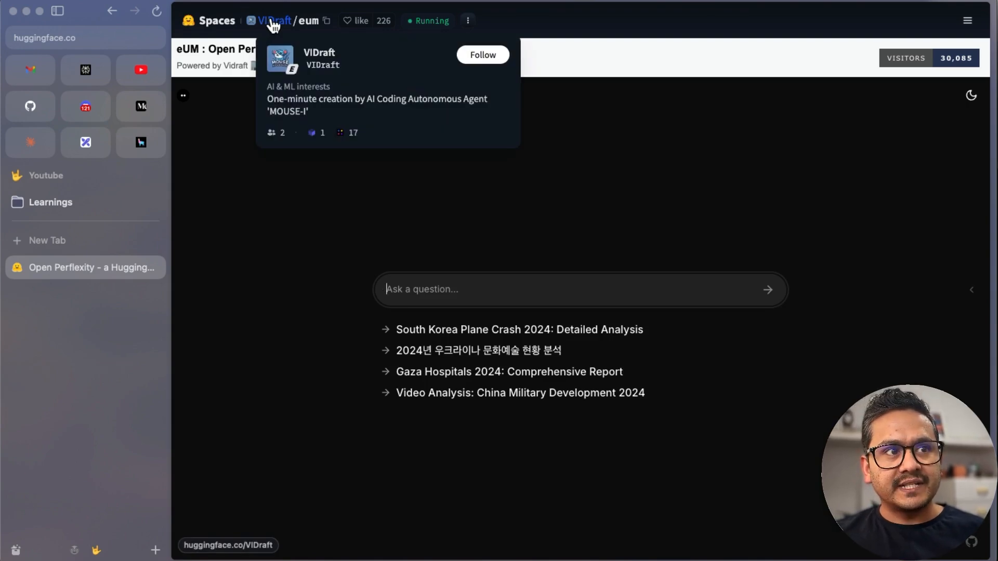
{"action": "mouse_move", "coordinate": [379, 28]}
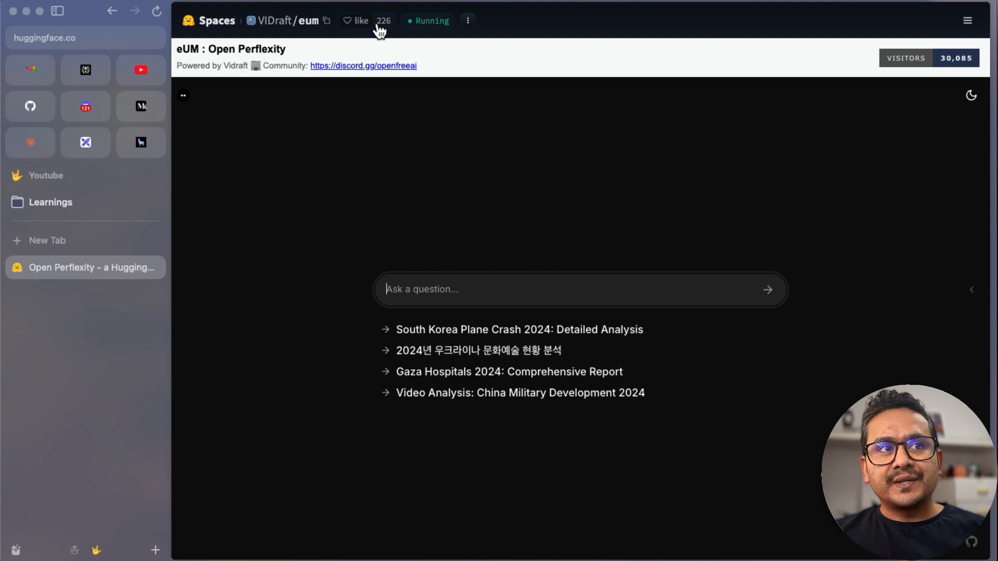
{"action": "mouse_move", "coordinate": [427, 29]}
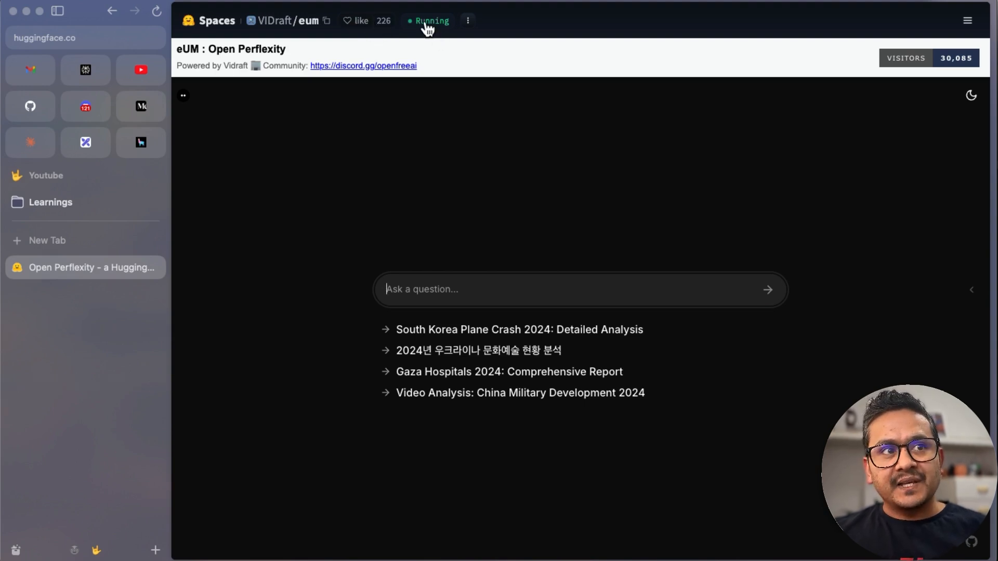
{"action": "mouse_move", "coordinate": [432, 20]}
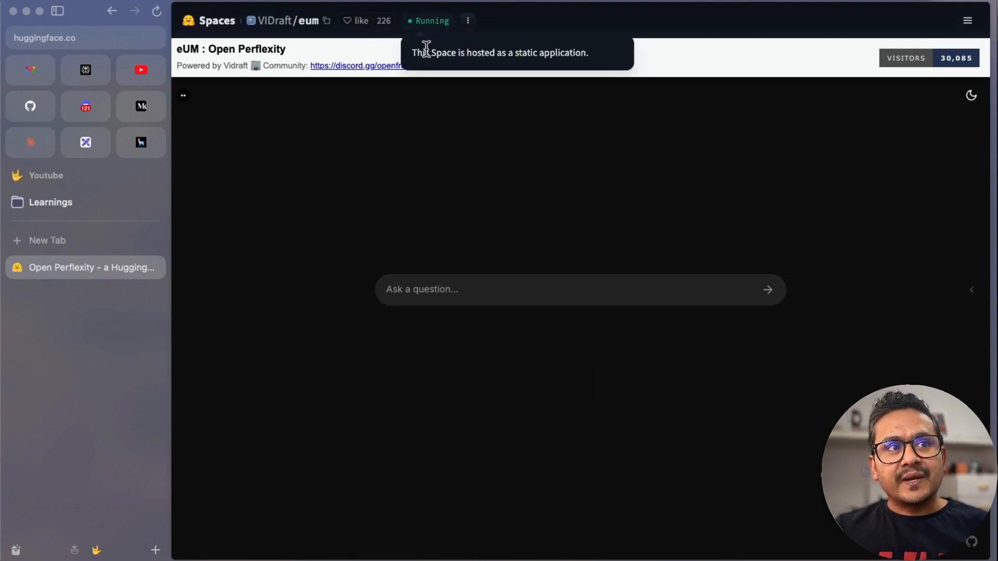
{"action": "mouse_move", "coordinate": [583, 77]}
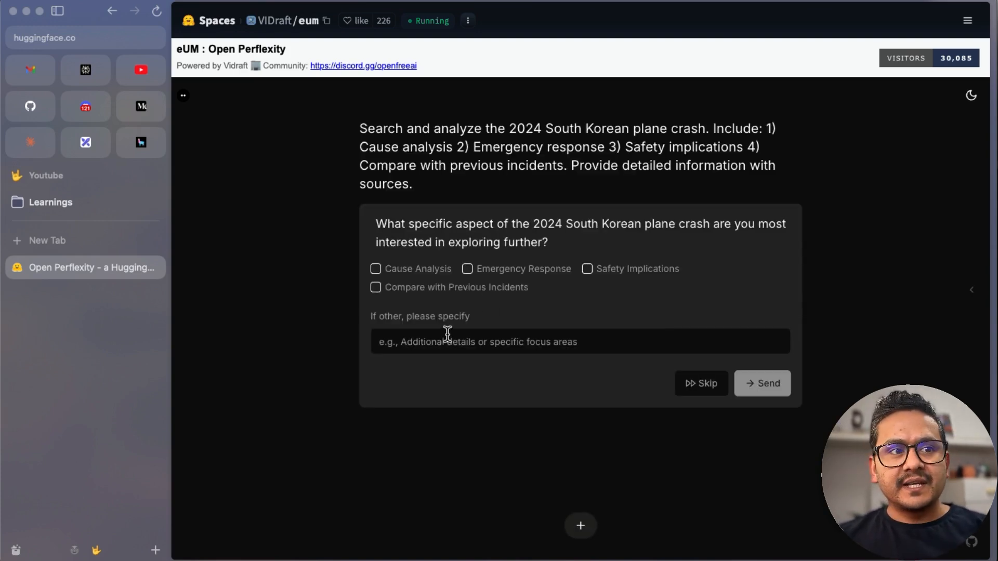
{"action": "mouse_move", "coordinate": [417, 230]}
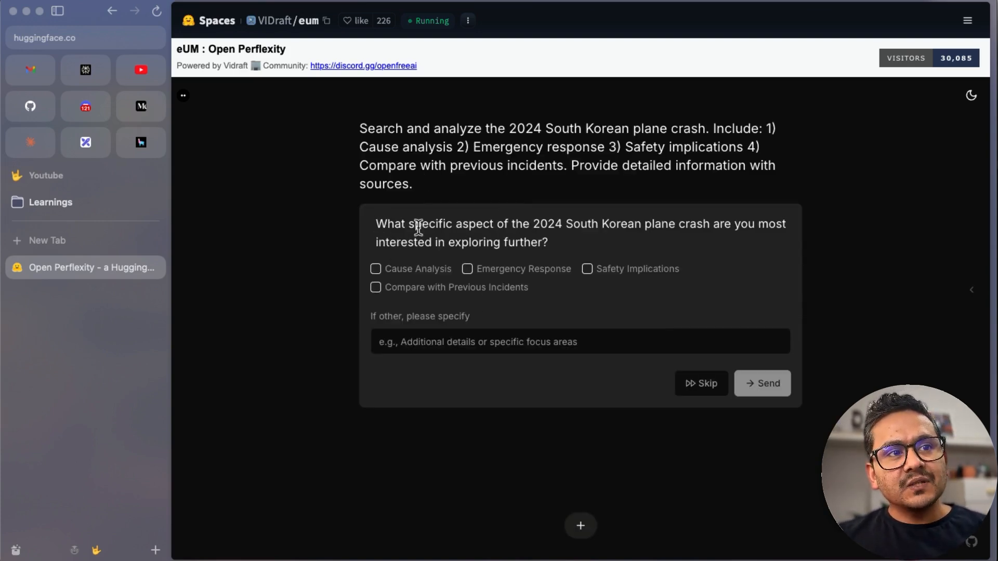
Choose Cause Analysis as the aspect to explore and submit it
{"action": "left_click", "coordinate": [375, 268]}
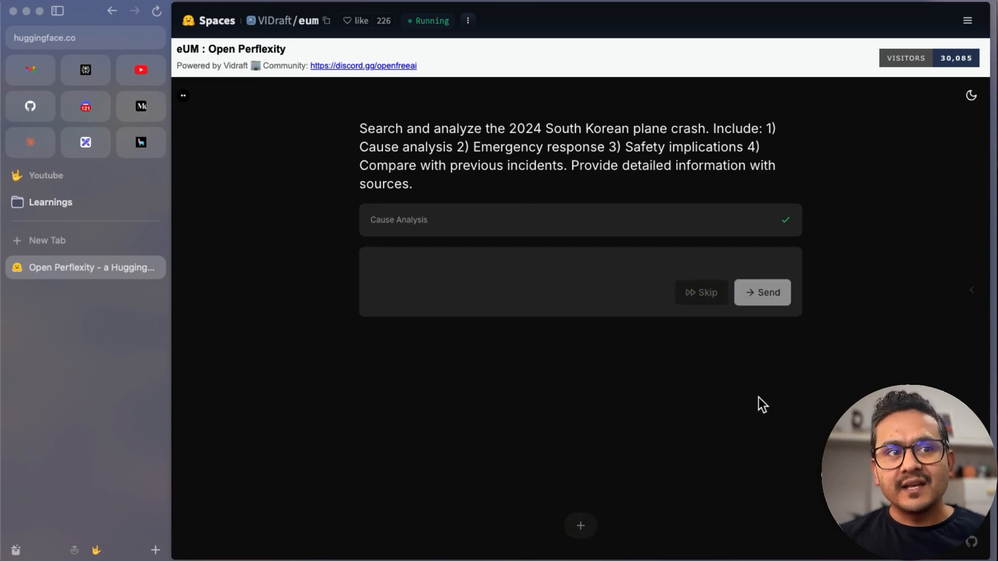
{"action": "left_click", "coordinate": [762, 292]}
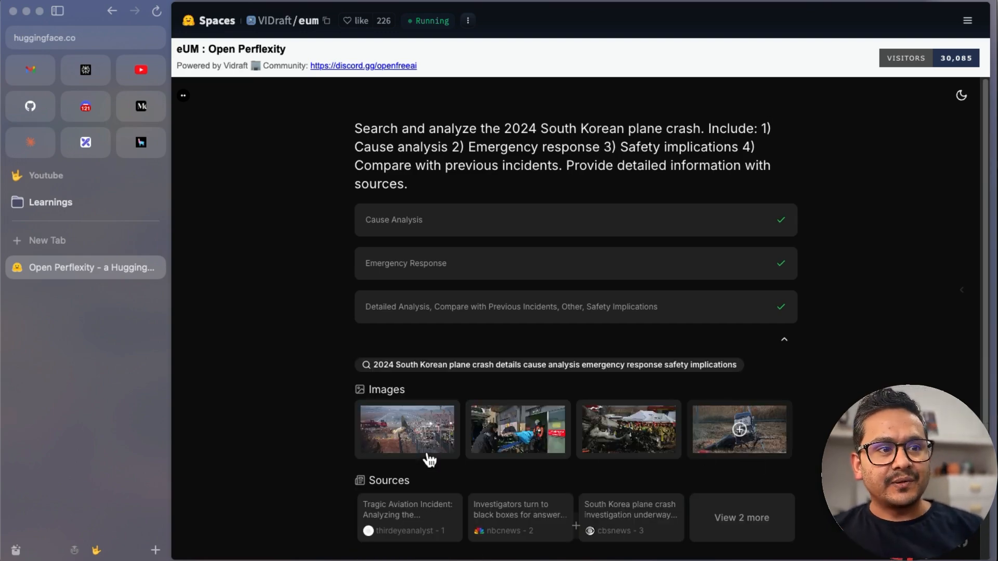
{"action": "scroll", "scroll_direction": "down", "scroll_amount": 3}
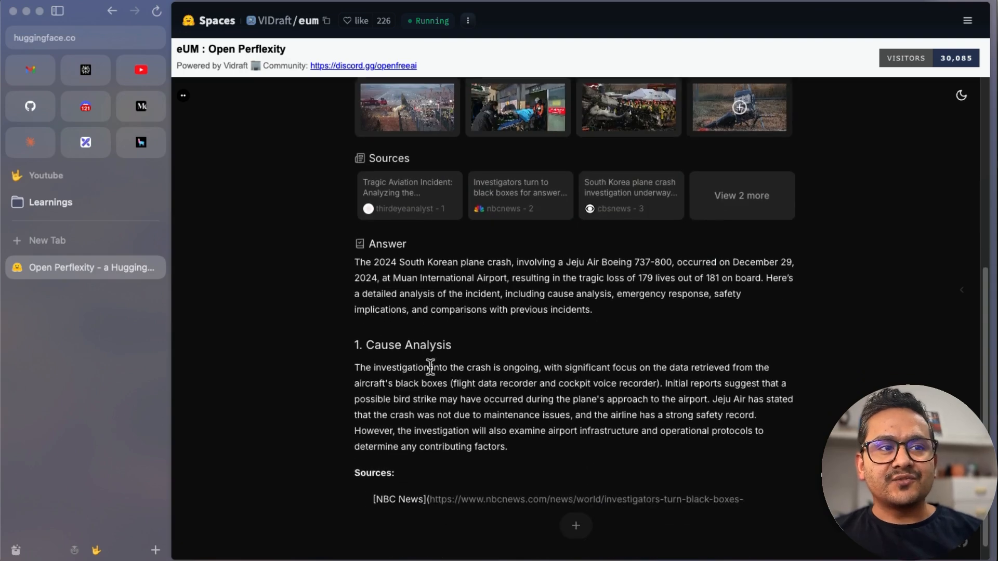
{"action": "scroll", "scroll_direction": "down", "scroll_amount": 3}
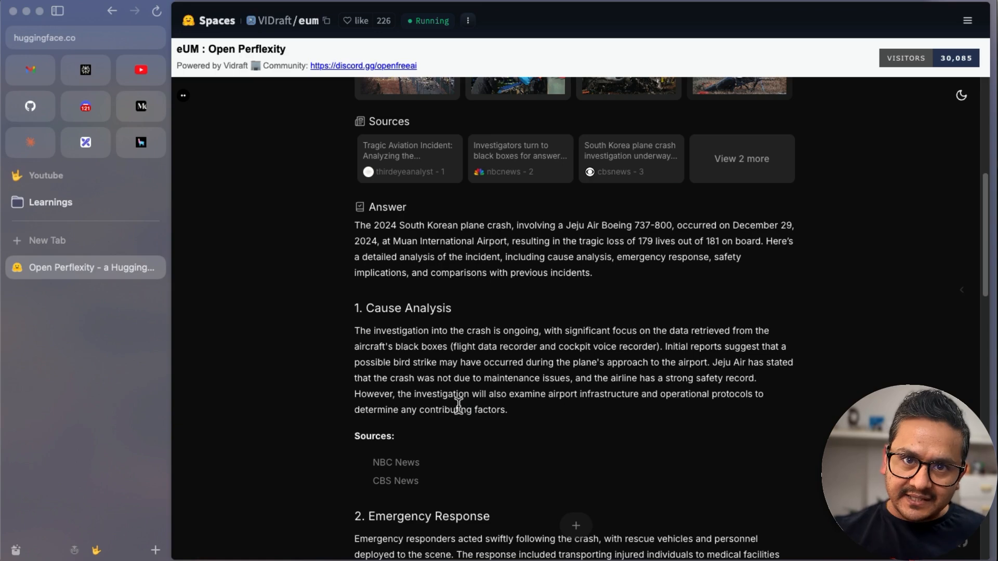
{"action": "mouse_move", "coordinate": [439, 302]}
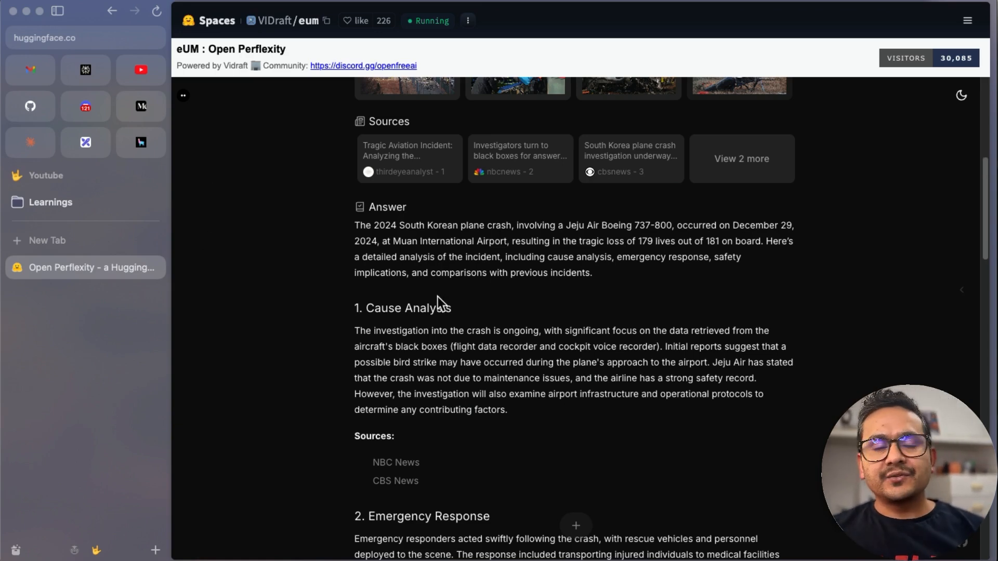
{"action": "mouse_move", "coordinate": [471, 319]}
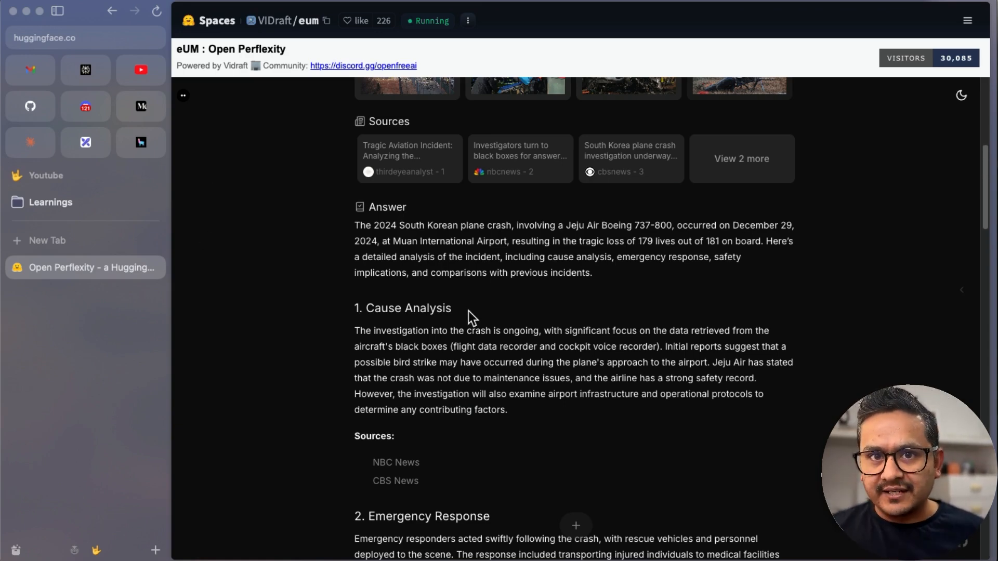
{"action": "mouse_move", "coordinate": [223, 33]}
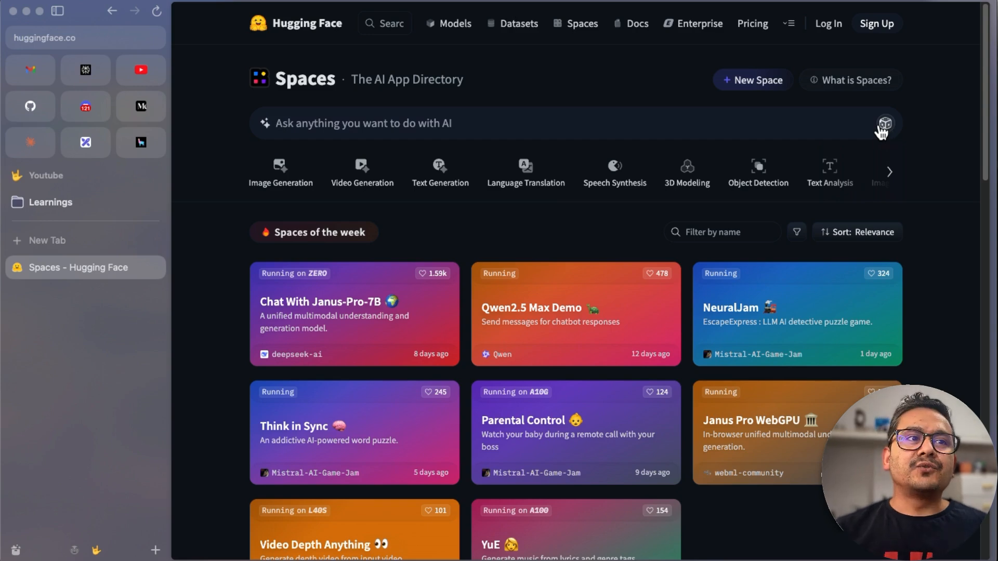
{"action": "mouse_move", "coordinate": [884, 125]}
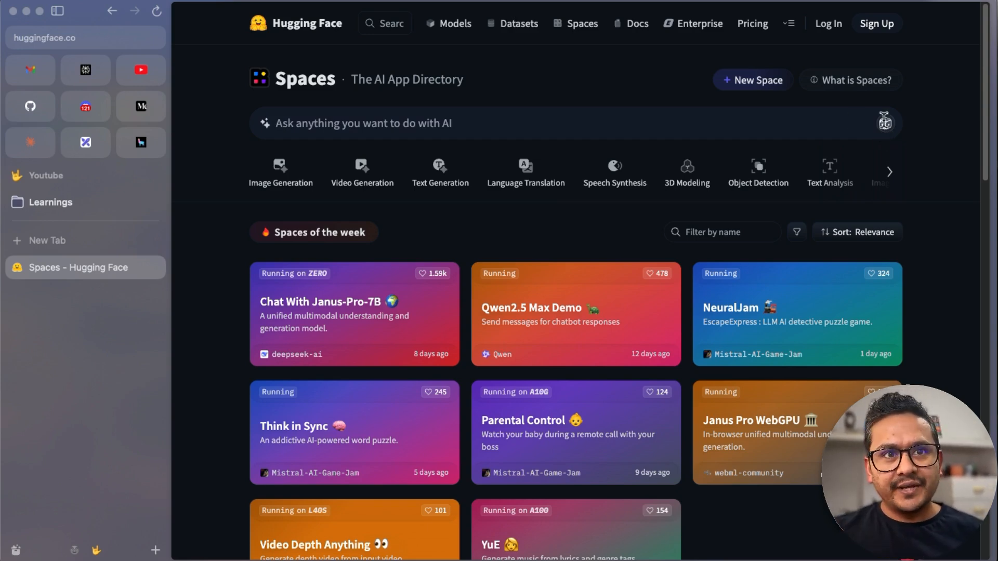
Cycle through example AI search tasks in the Spaces search bar and start editing the query
{"action": "left_click", "coordinate": [885, 123]}
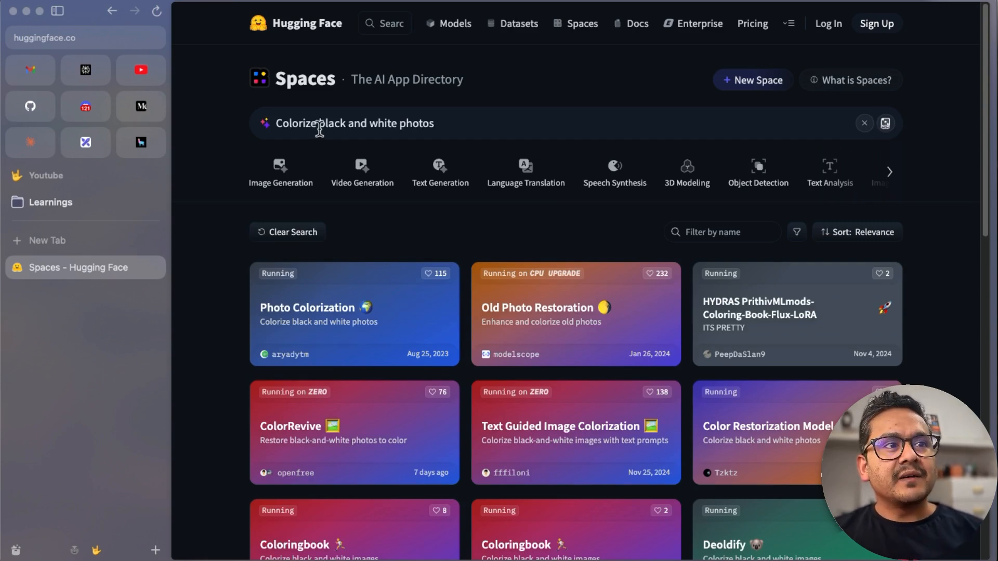
{"action": "mouse_move", "coordinate": [376, 149]}
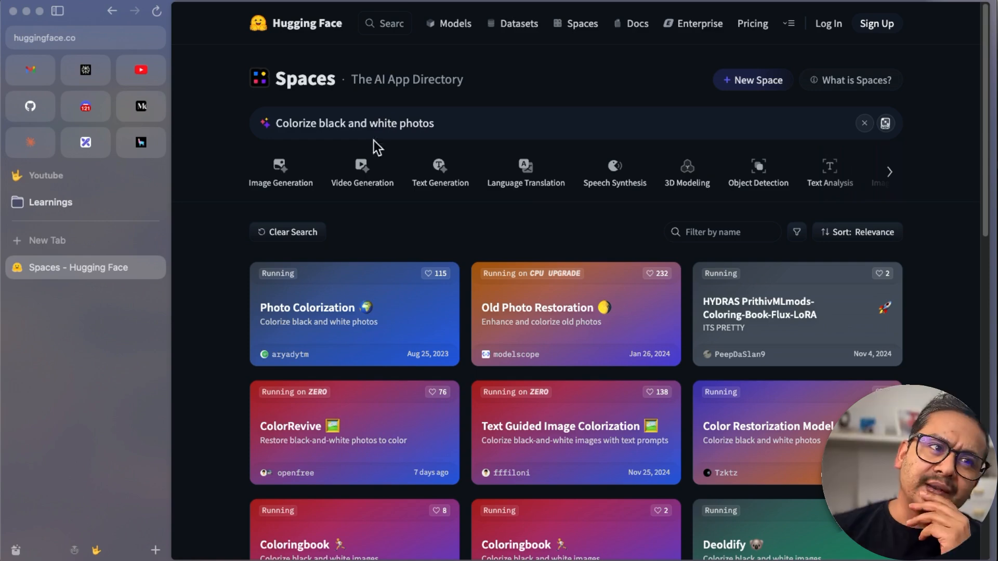
{"action": "mouse_move", "coordinate": [336, 167]}
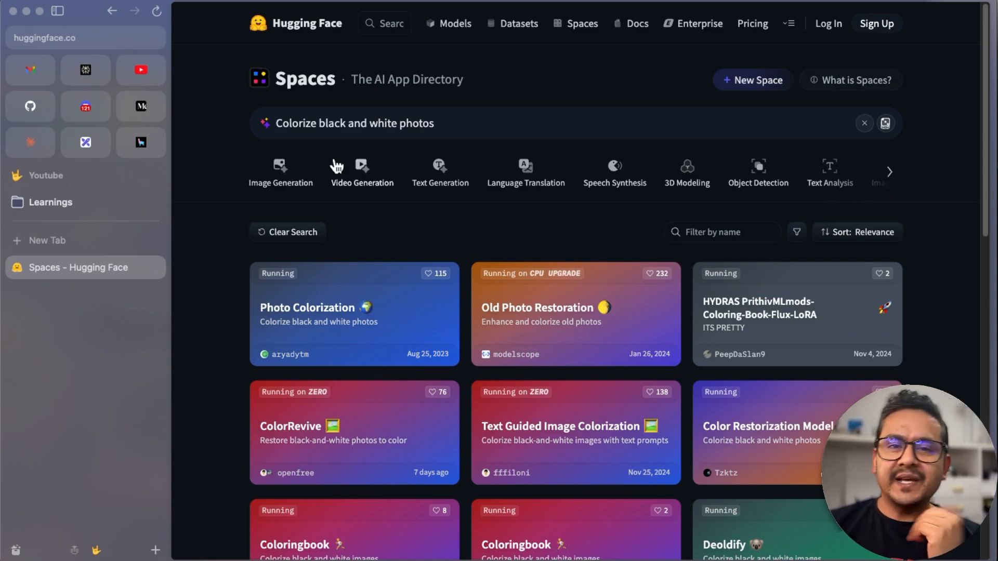
{"action": "mouse_move", "coordinate": [885, 125]}
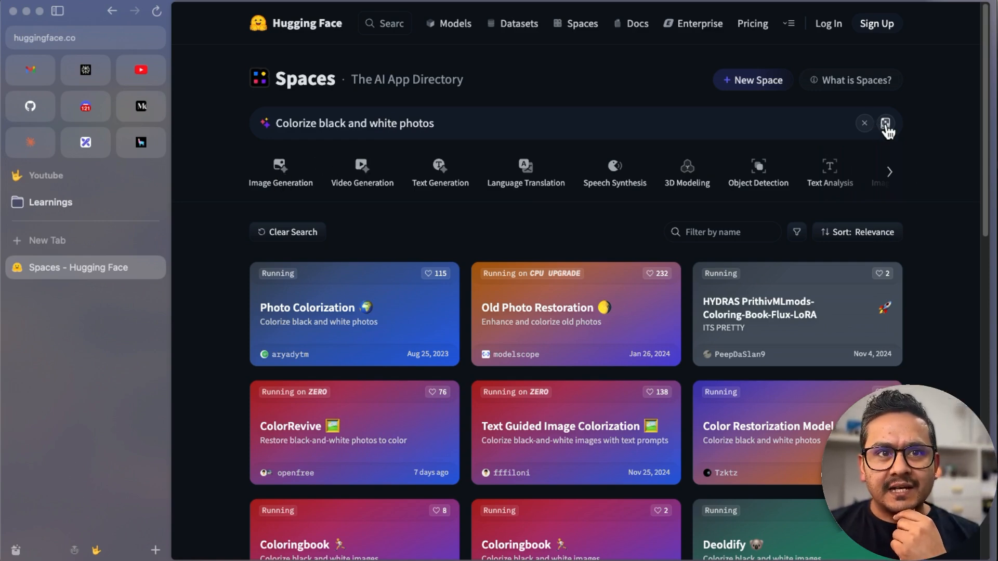
{"action": "left_click", "coordinate": [885, 123]}
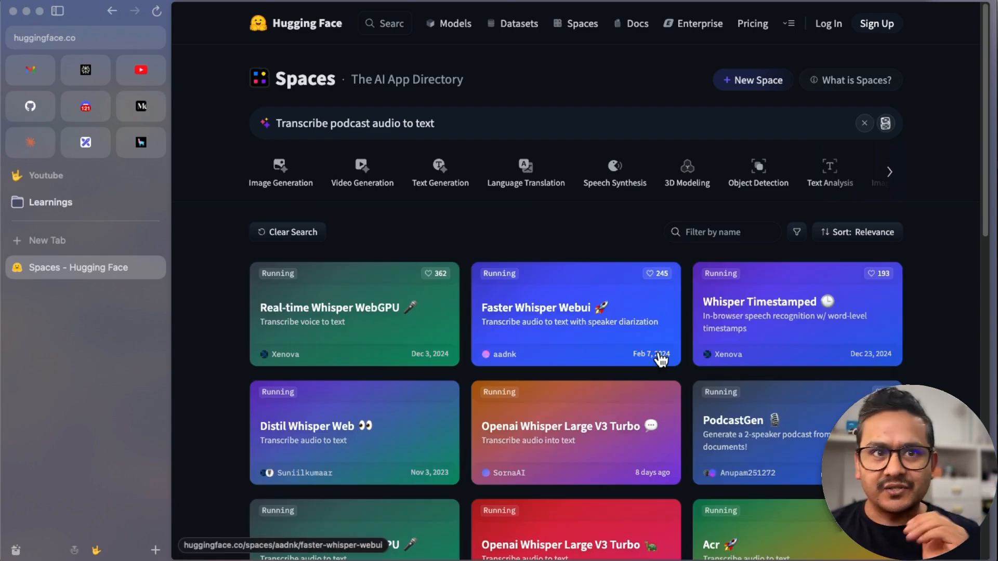
{"action": "mouse_move", "coordinate": [650, 354]}
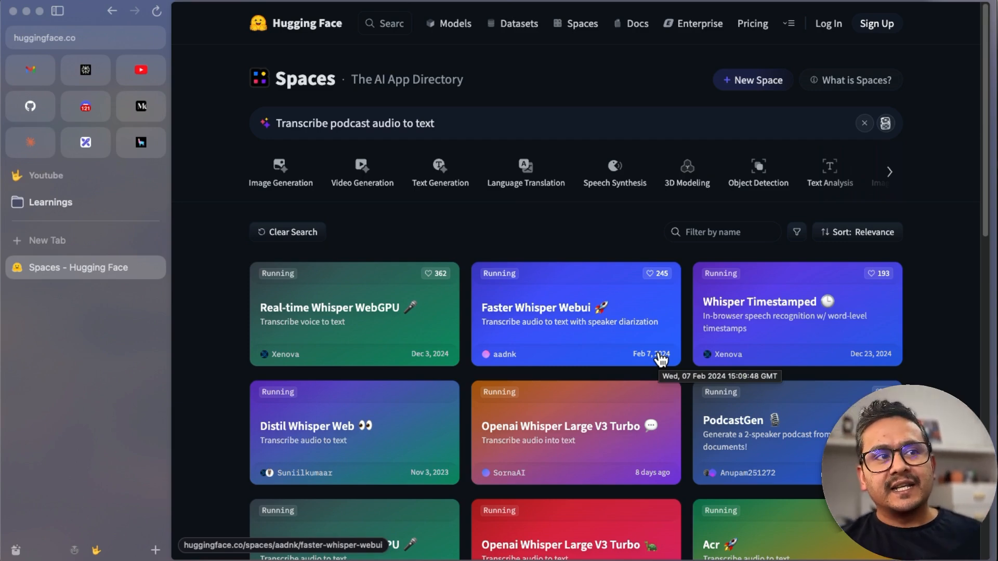
{"action": "left_click", "coordinate": [477, 122]}
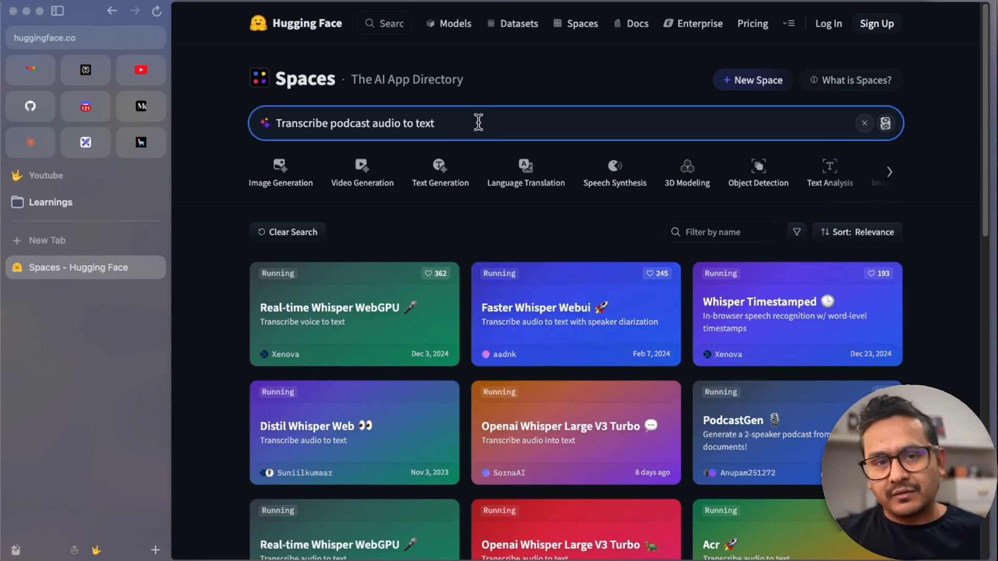
{"action": "mouse_move", "coordinate": [348, 139]}
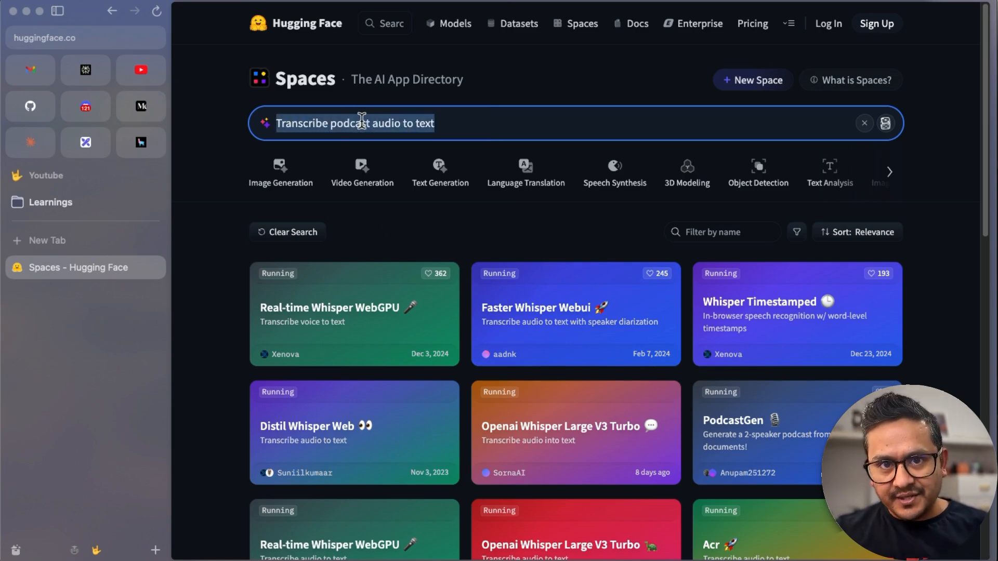
{"action": "mouse_move", "coordinate": [507, 438]}
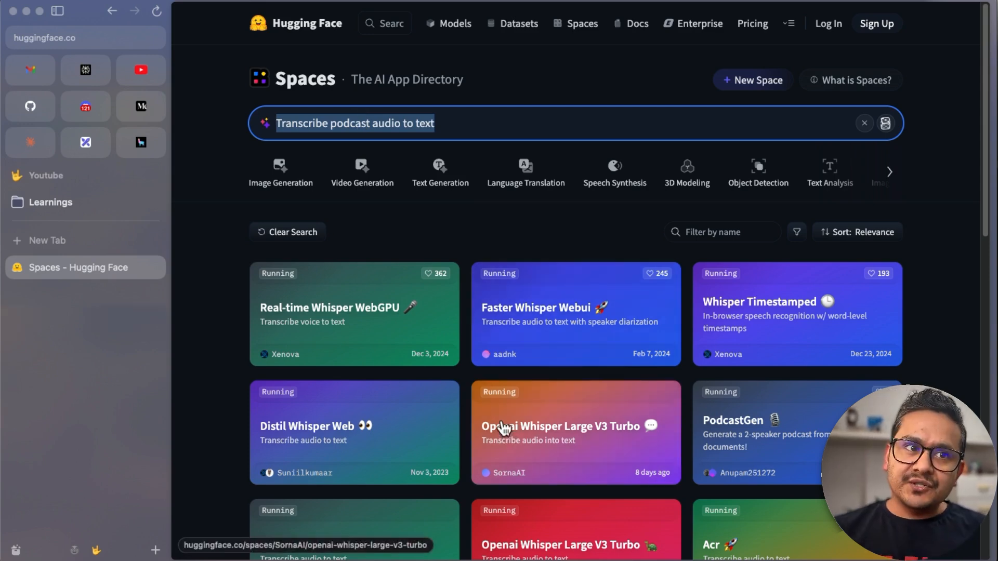
{"action": "mouse_move", "coordinate": [698, 441]}
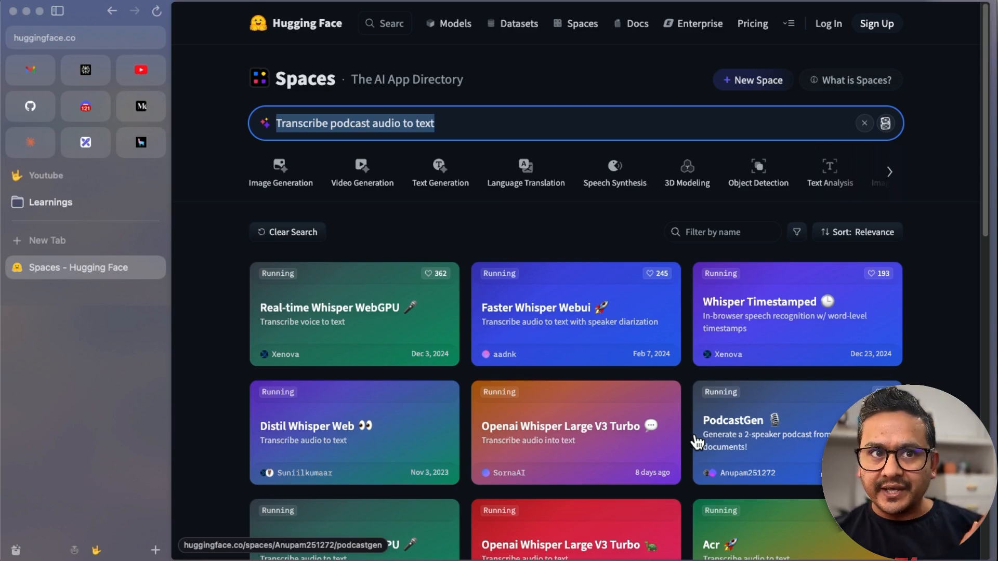
{"action": "mouse_move", "coordinate": [626, 327]}
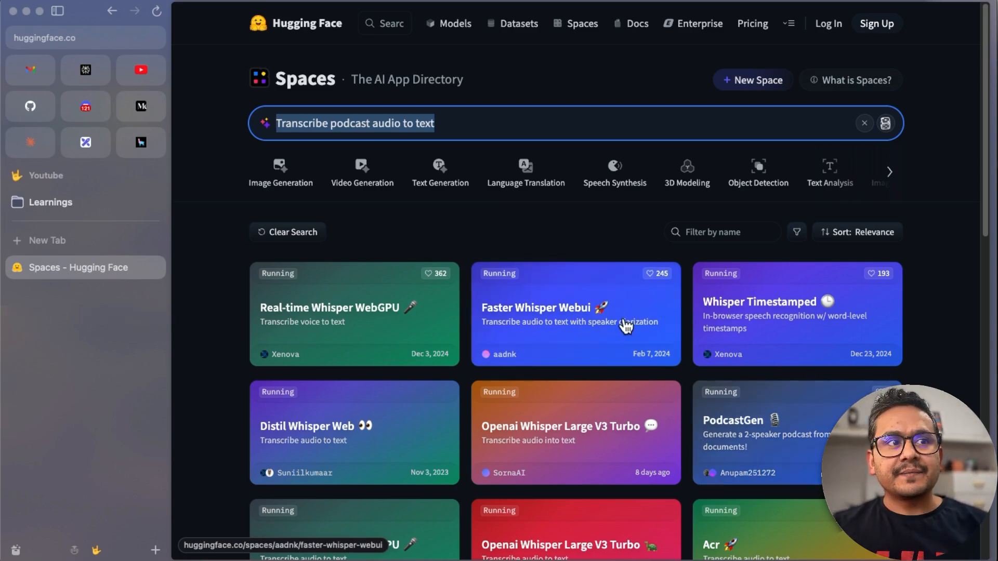
Open 'What is Spaces?' in a new tab, choose 'Create new Space', and enter login credentials
{"action": "right_click", "coordinate": [851, 80]}
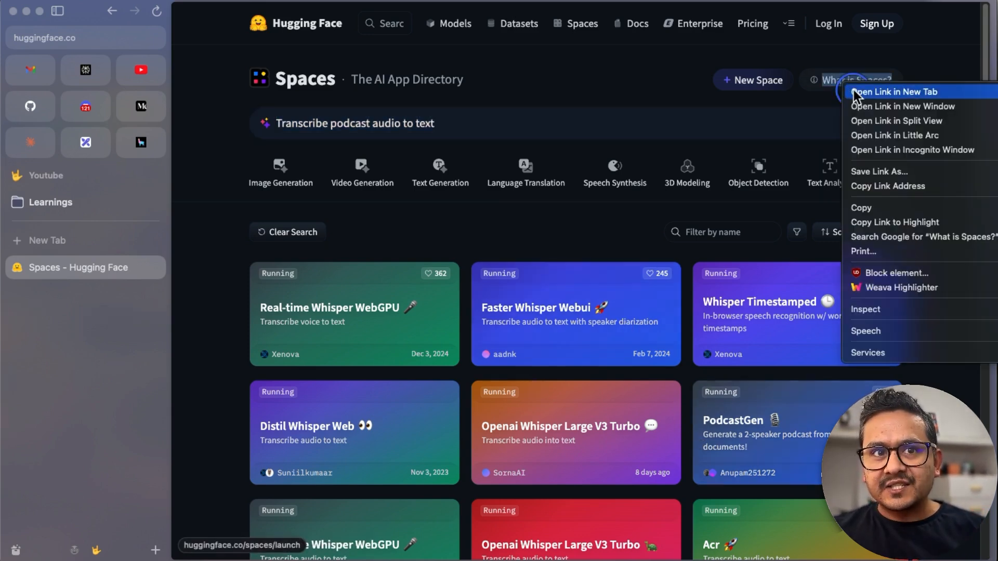
{"action": "left_click", "coordinate": [893, 92]}
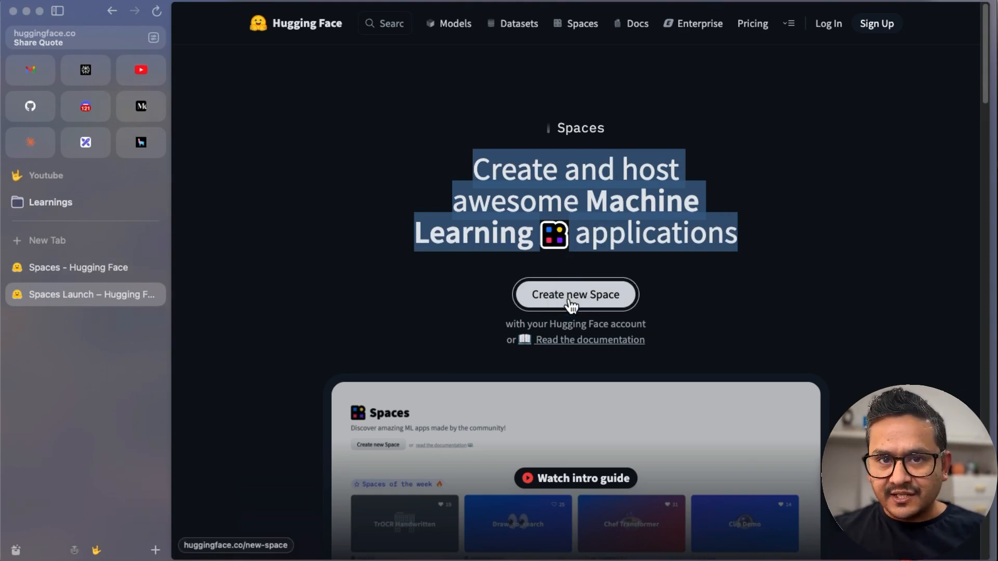
{"action": "left_click", "coordinate": [573, 295]}
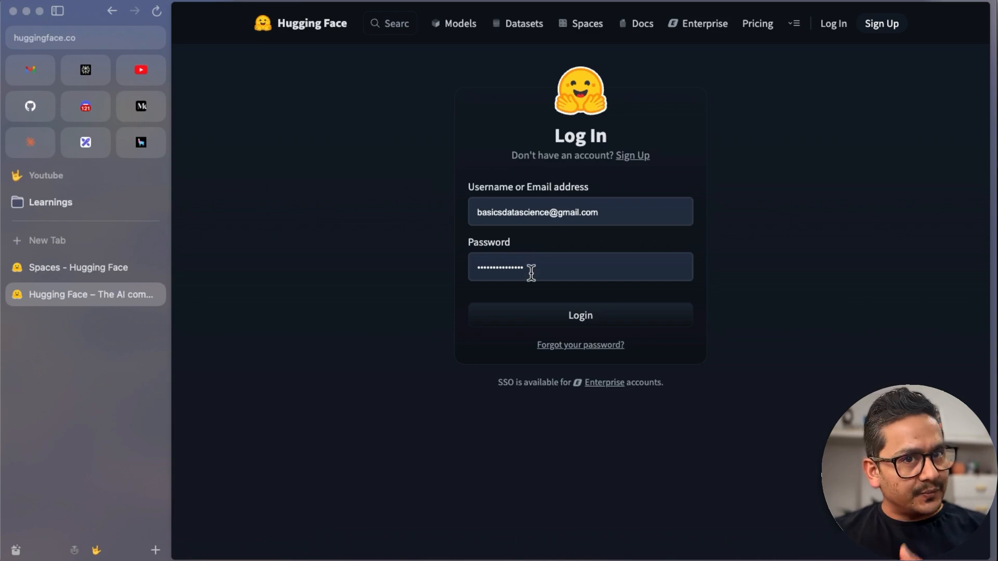
{"action": "left_click", "coordinate": [579, 315]}
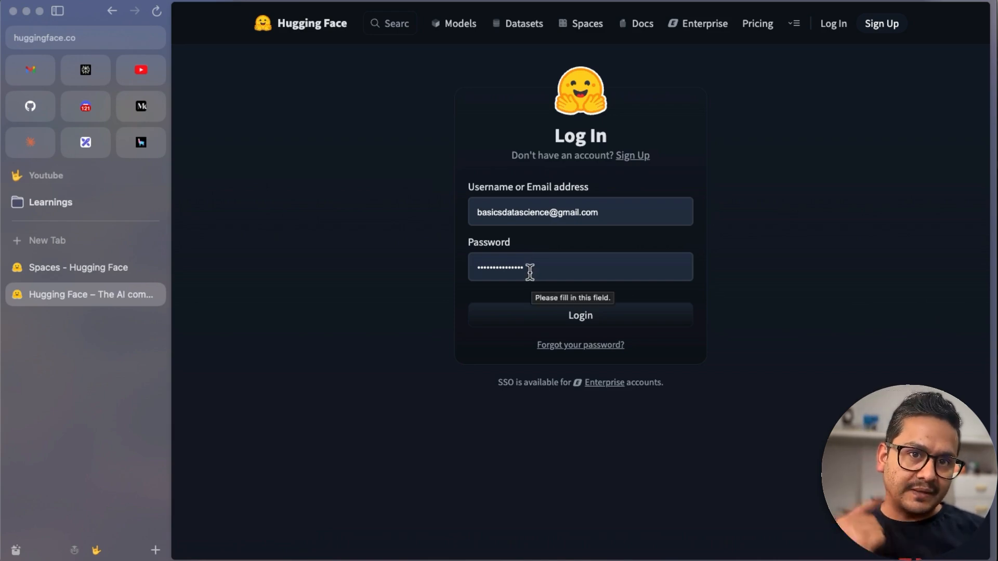
{"action": "mouse_move", "coordinate": [521, 294]}
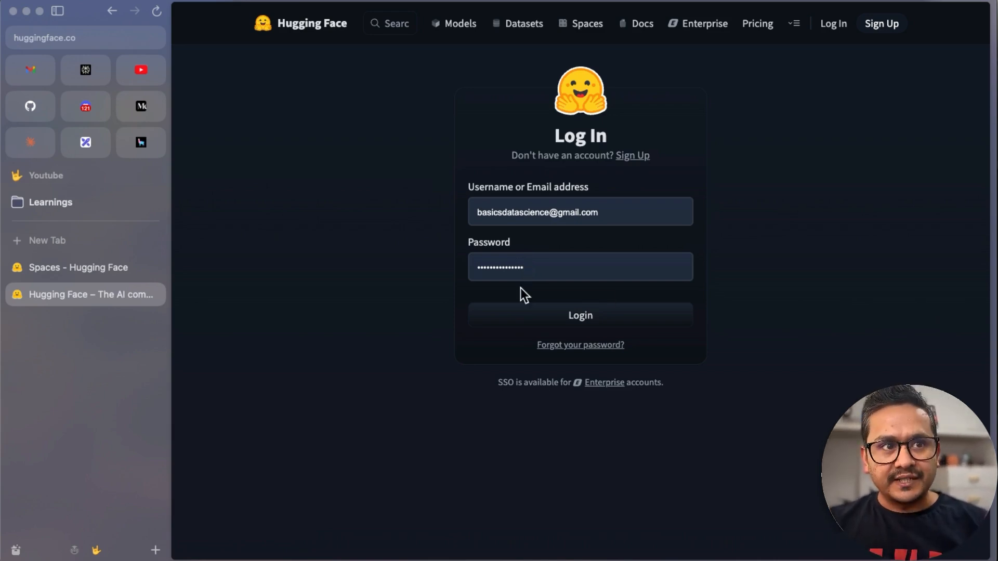
Log in and review the Create a new Space form, including Space hardware tiers like CPU basic
{"action": "left_click", "coordinate": [580, 315]}
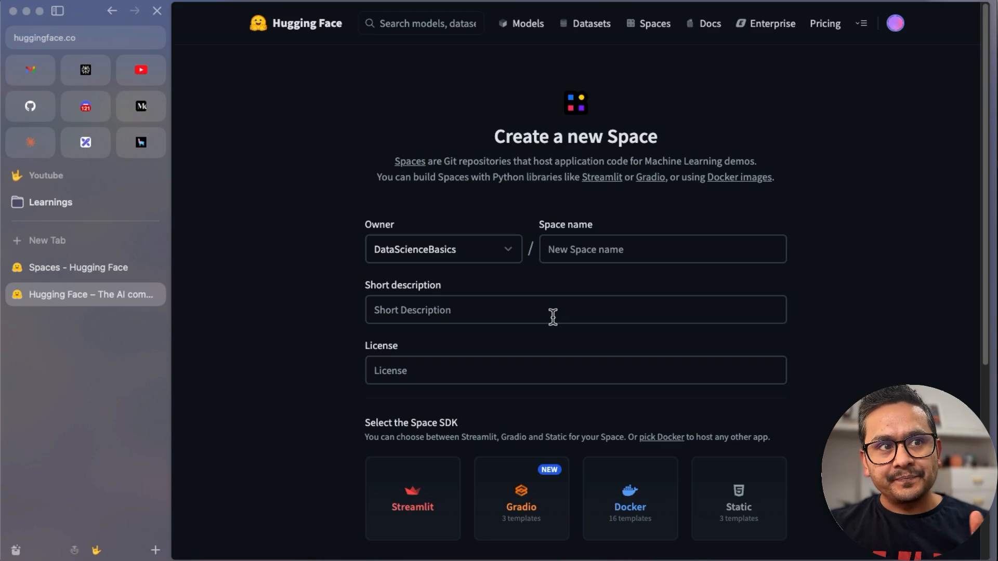
{"action": "mouse_move", "coordinate": [615, 254]}
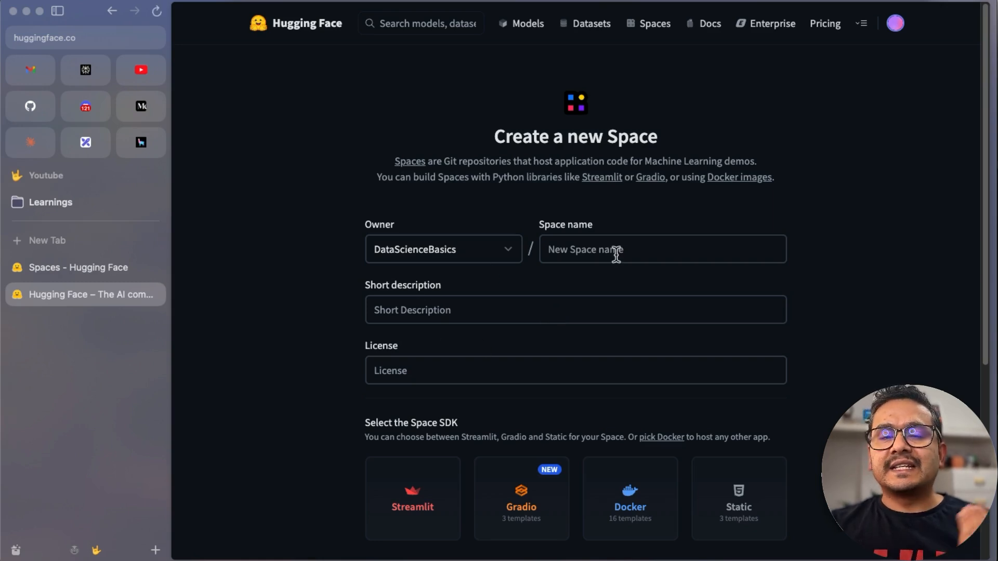
{"action": "mouse_move", "coordinate": [408, 362]}
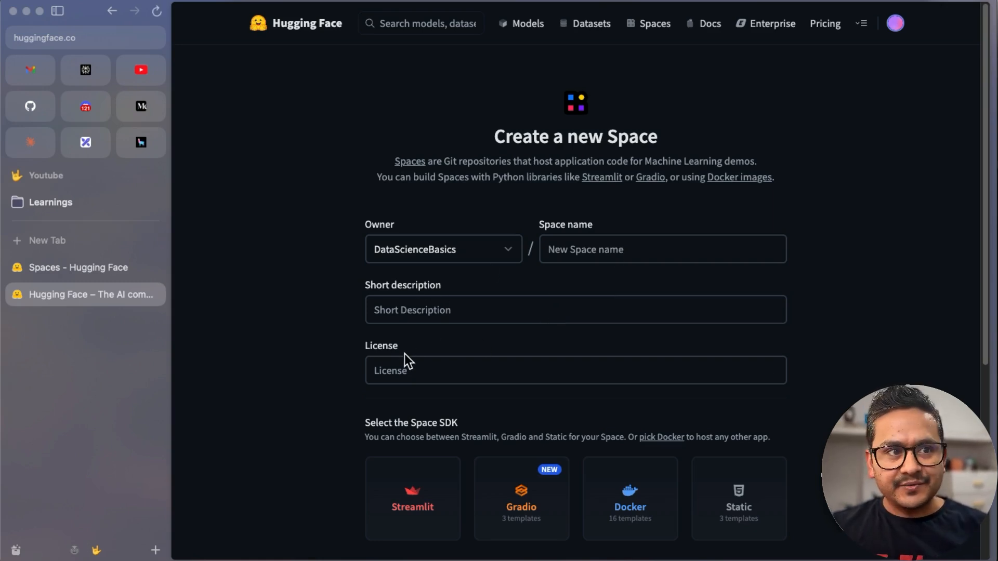
{"action": "scroll", "scroll_direction": "down", "scroll_amount": 3}
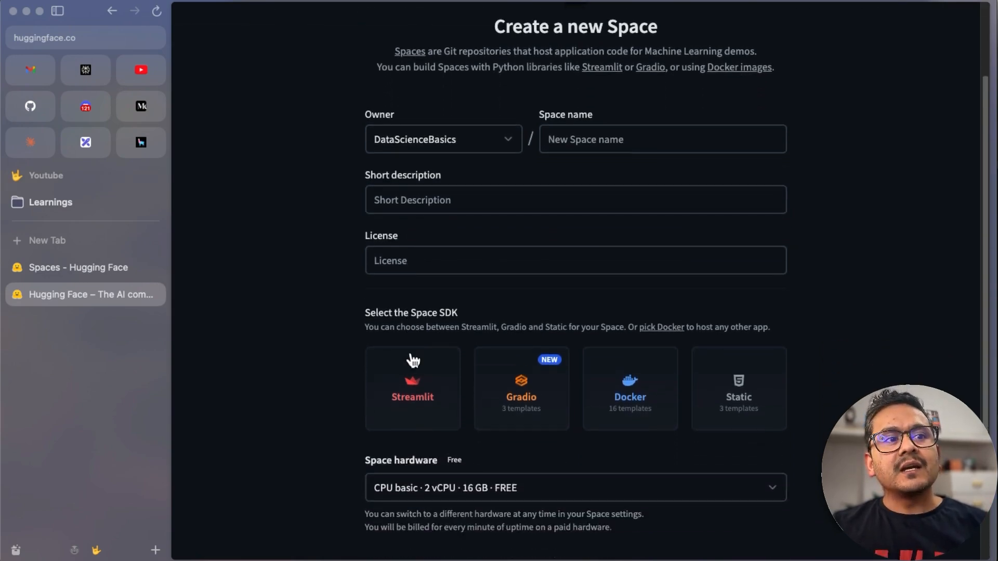
{"action": "scroll", "scroll_direction": "down", "scroll_amount": 3}
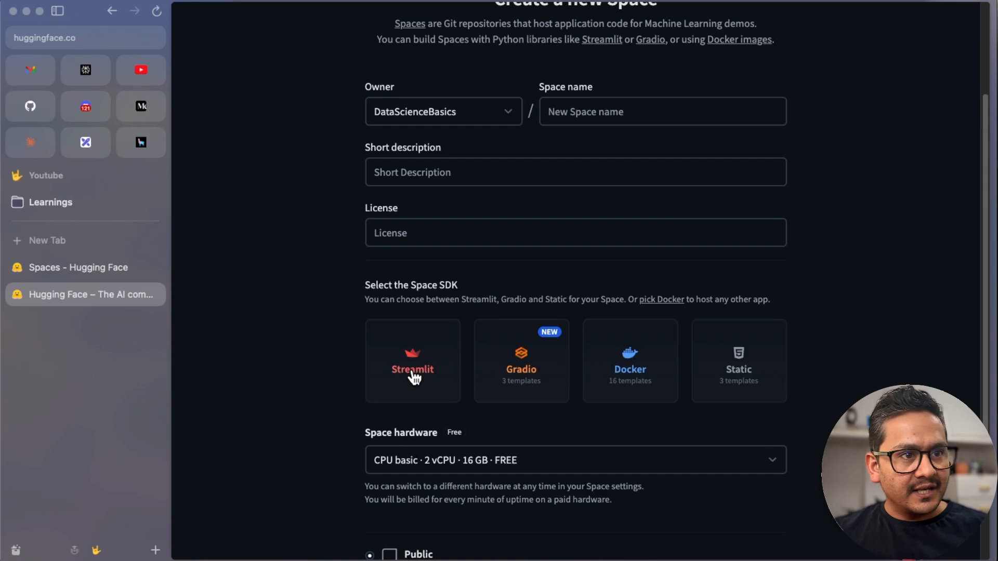
{"action": "mouse_move", "coordinate": [532, 369]}
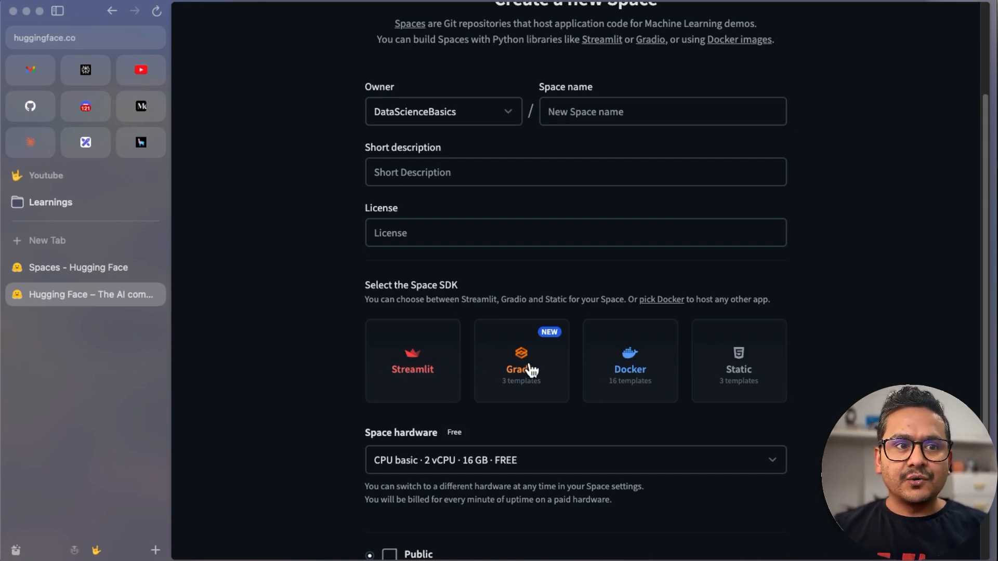
{"action": "scroll", "scroll_direction": "down", "scroll_amount": 3}
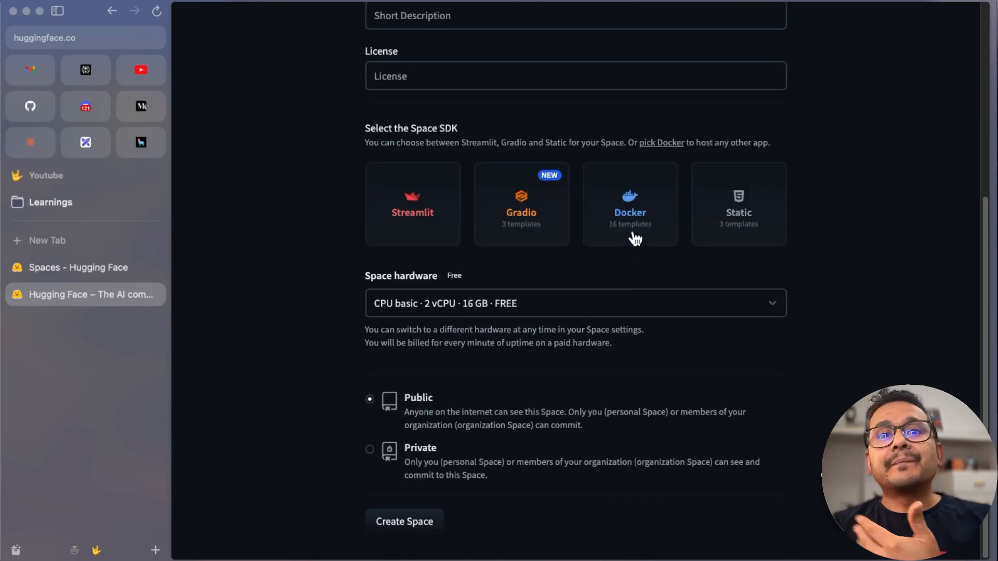
{"action": "mouse_move", "coordinate": [638, 255]}
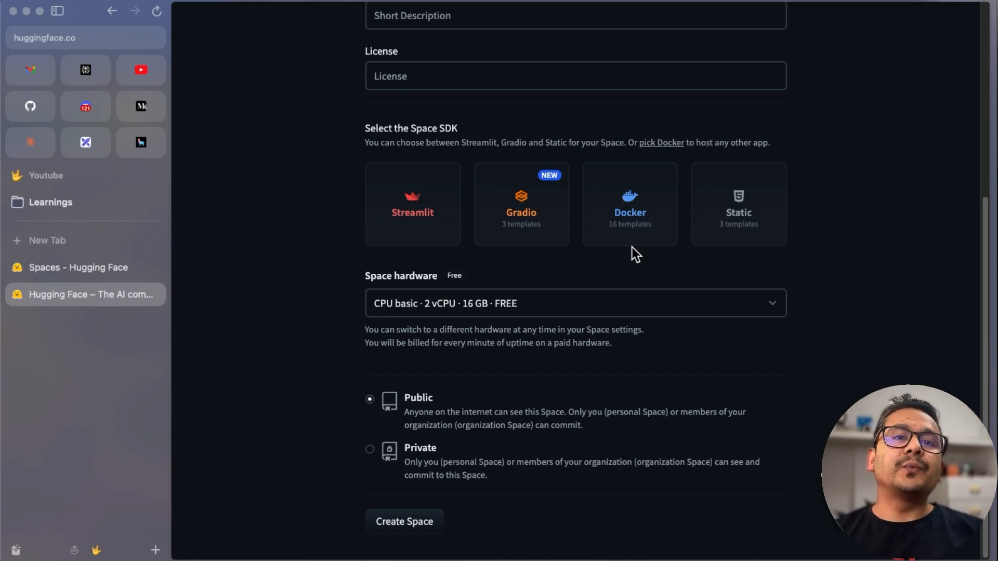
{"action": "mouse_move", "coordinate": [446, 326]}
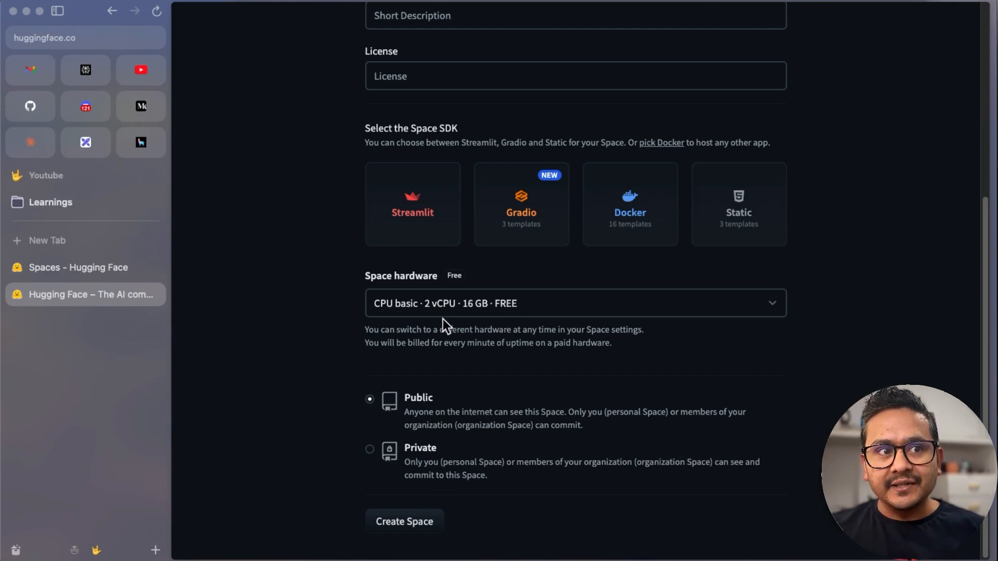
{"action": "mouse_move", "coordinate": [408, 313]}
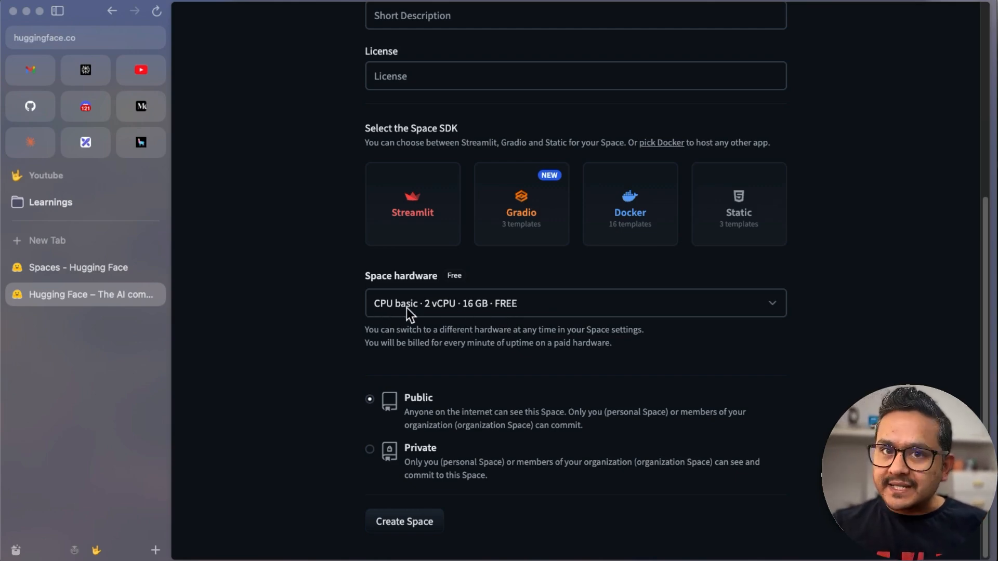
{"action": "mouse_move", "coordinate": [497, 312]}
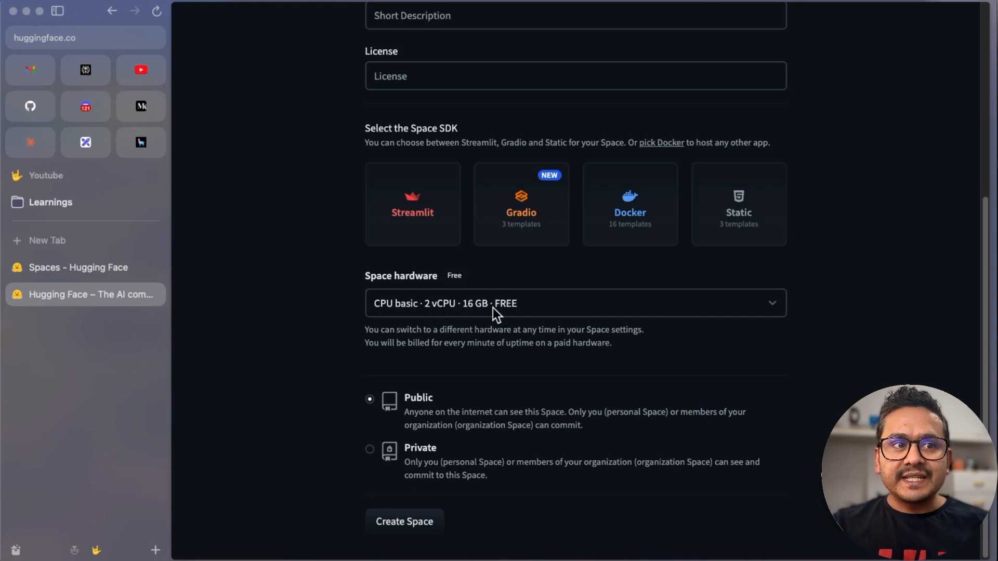
{"action": "mouse_move", "coordinate": [566, 314]}
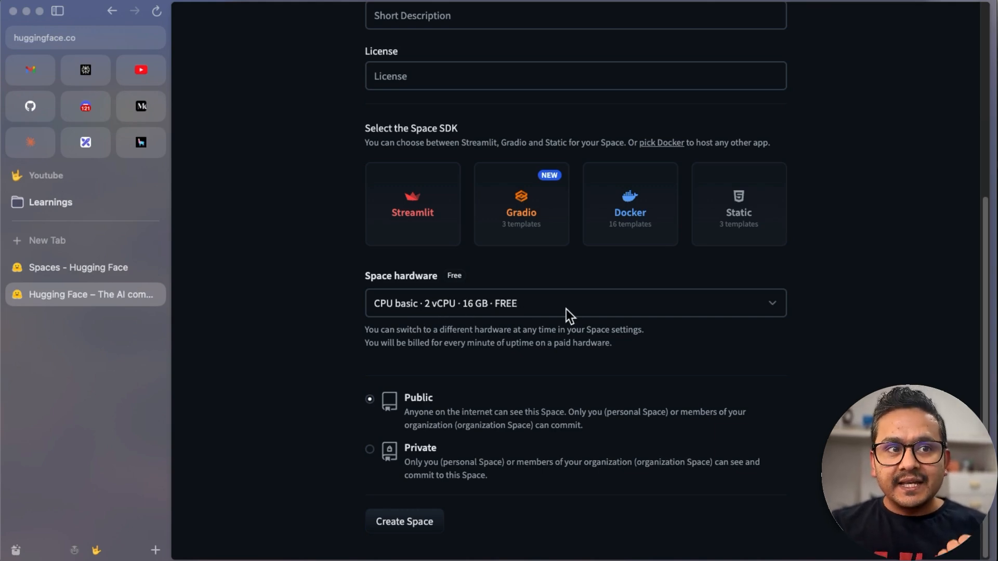
{"action": "mouse_move", "coordinate": [570, 306]}
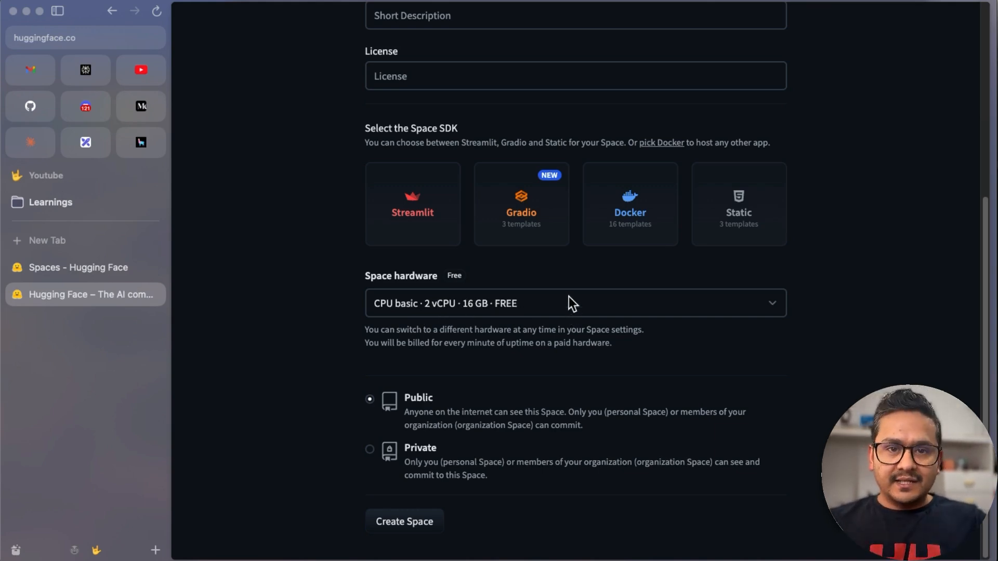
{"action": "left_click", "coordinate": [572, 303]}
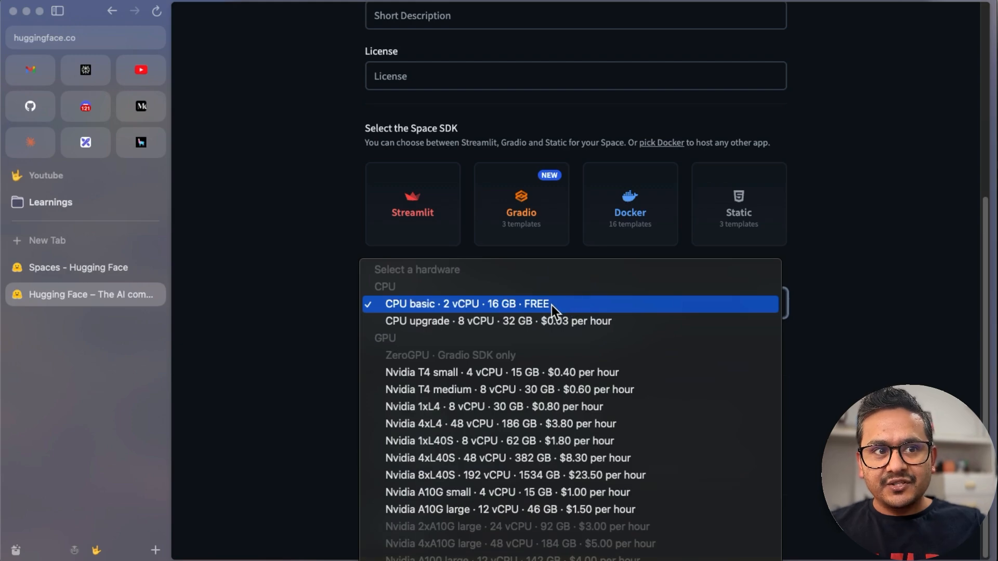
{"action": "mouse_move", "coordinate": [535, 307]}
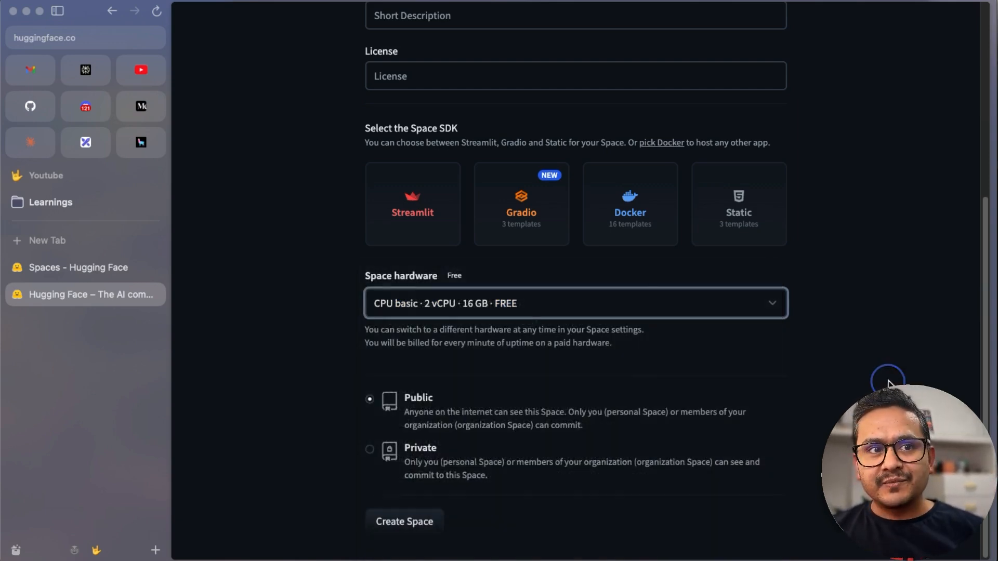
{"action": "mouse_move", "coordinate": [387, 535]}
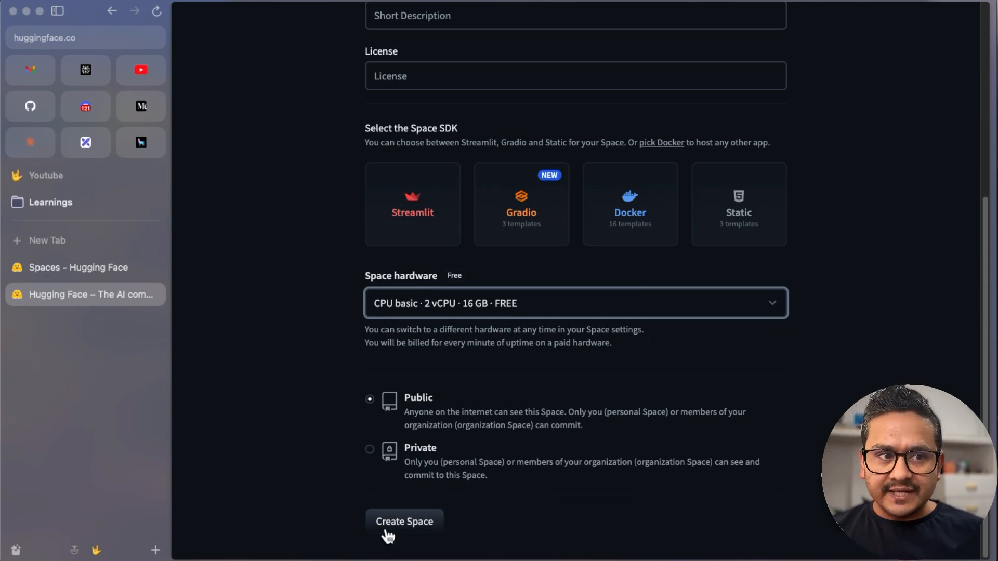
{"action": "mouse_move", "coordinate": [418, 454]}
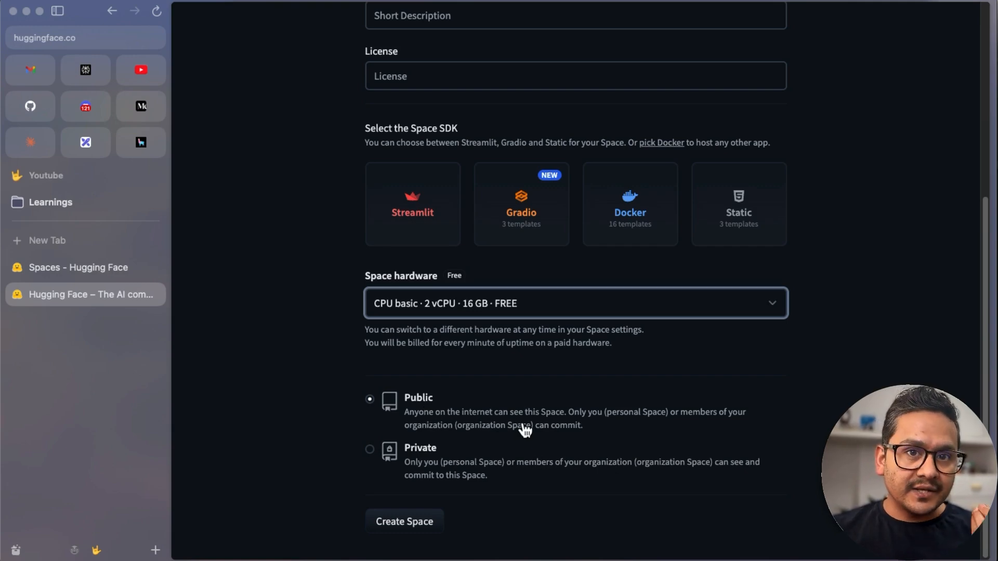
{"action": "mouse_move", "coordinate": [843, 322]}
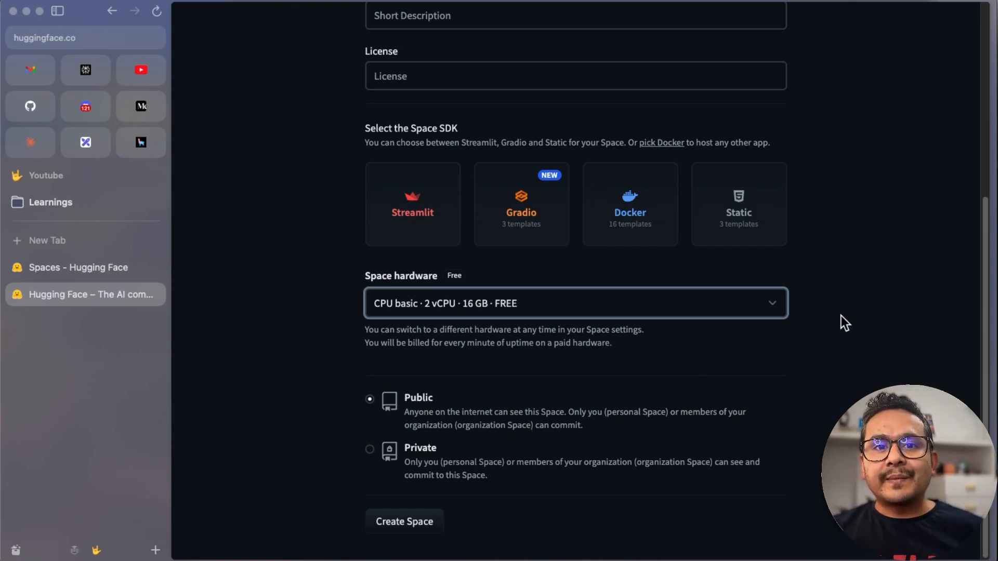
{"action": "scroll", "scroll_direction": "up", "scroll_amount": 3}
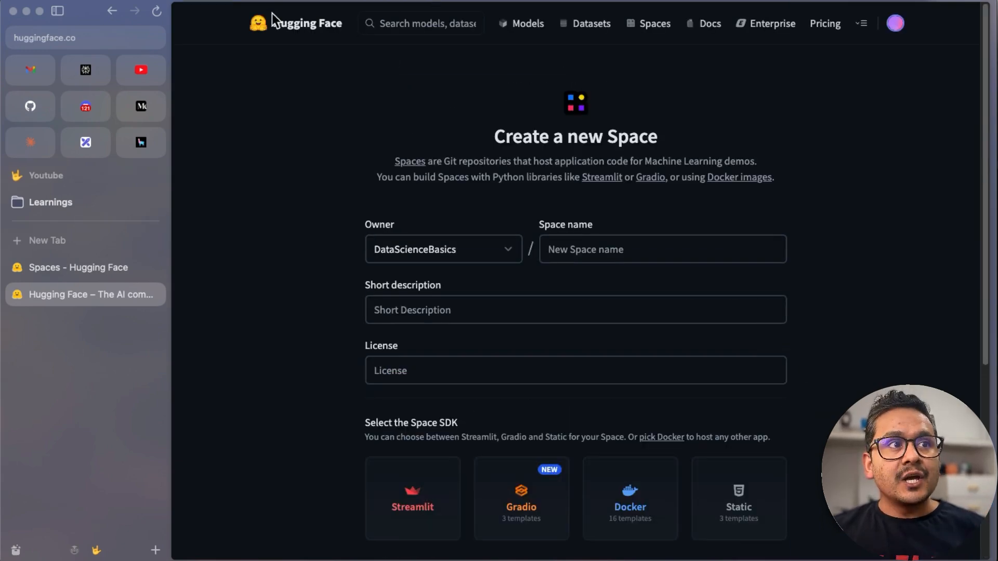
Visit and scroll the Data Science Basics YouTube channel page, then return to Hugging Face
{"action": "left_click", "coordinate": [304, 23]}
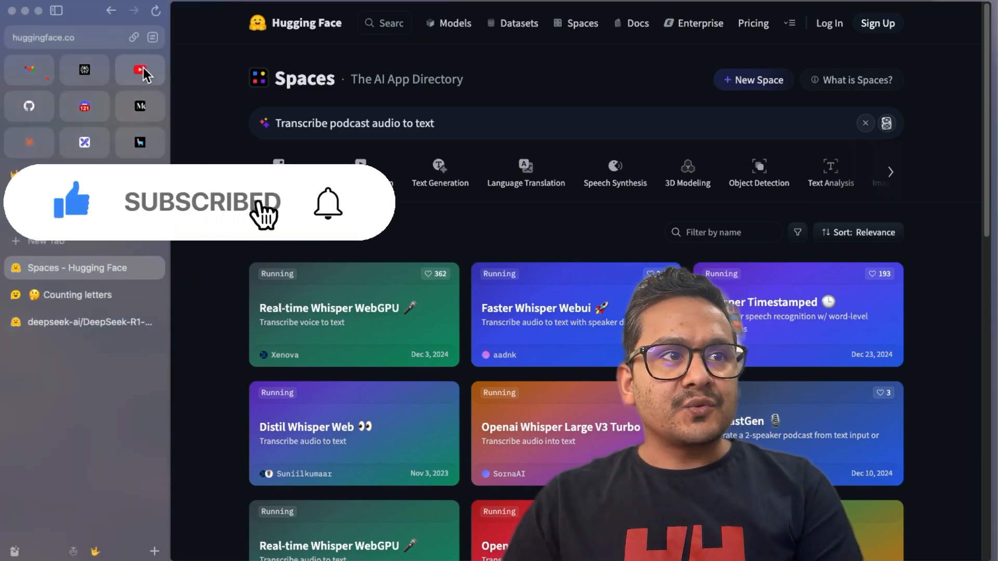
{"action": "left_click", "coordinate": [139, 70]}
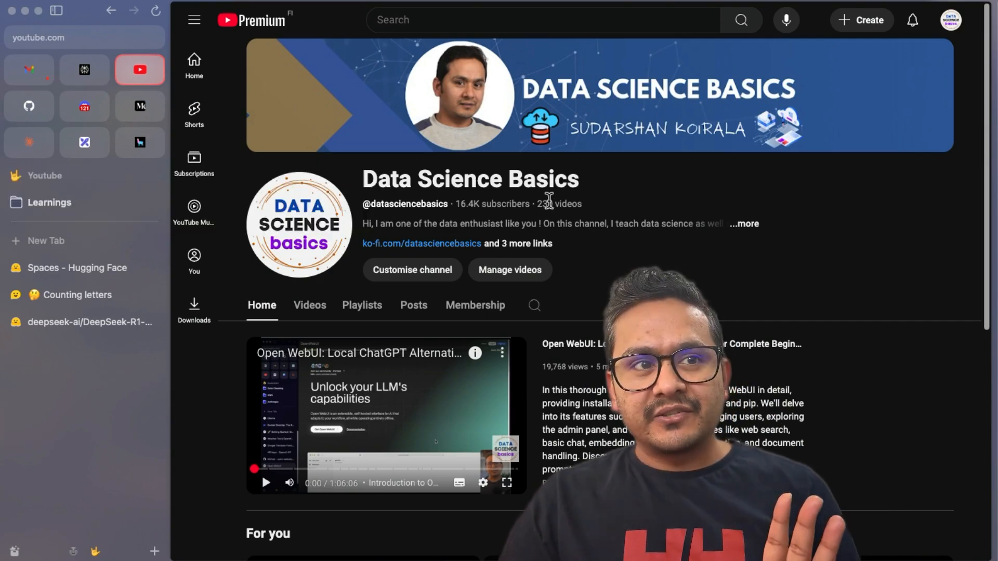
{"action": "scroll", "scroll_direction": "down", "scroll_amount": 3}
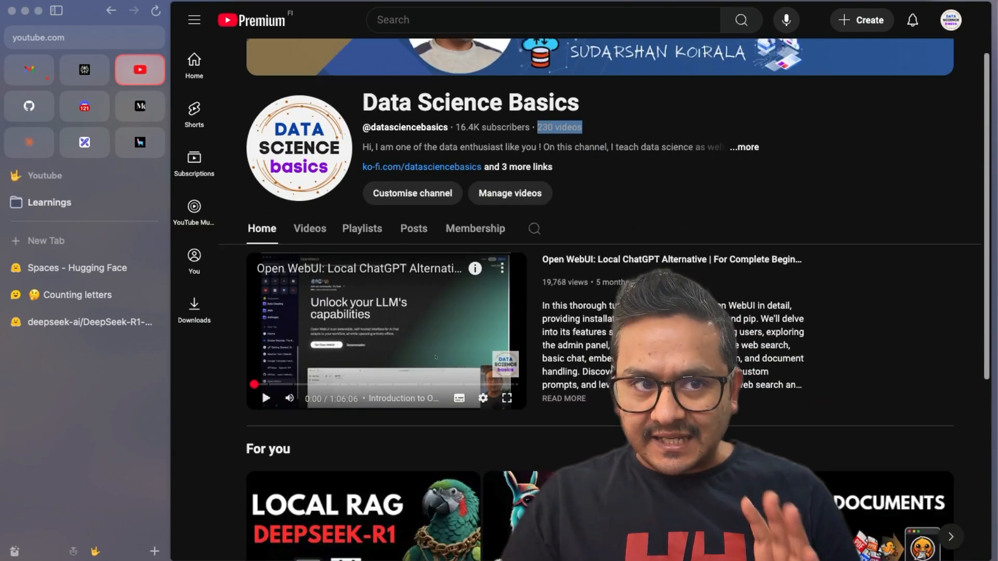
{"action": "scroll", "scroll_direction": "down", "scroll_amount": 3}
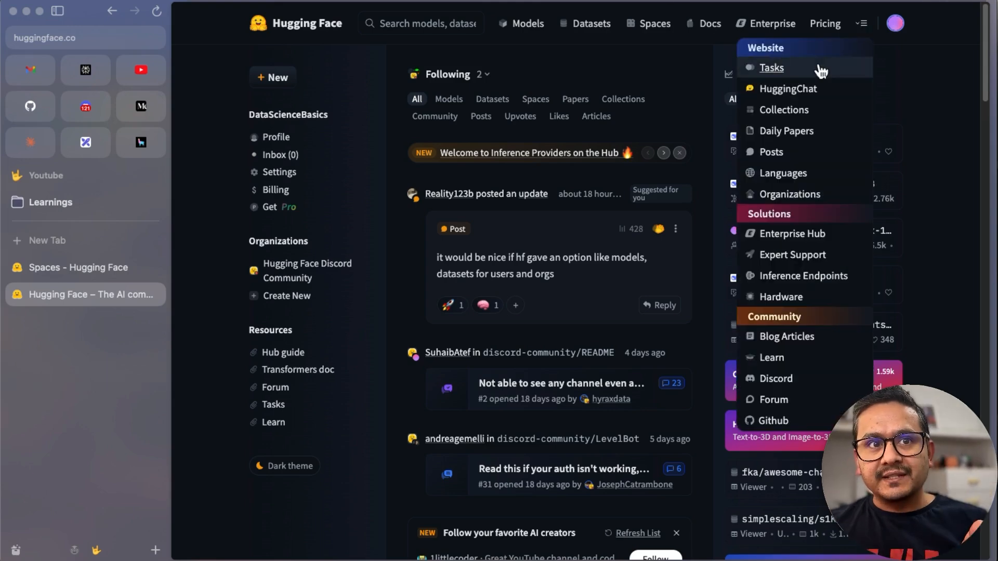
{"action": "mouse_move", "coordinate": [788, 88]}
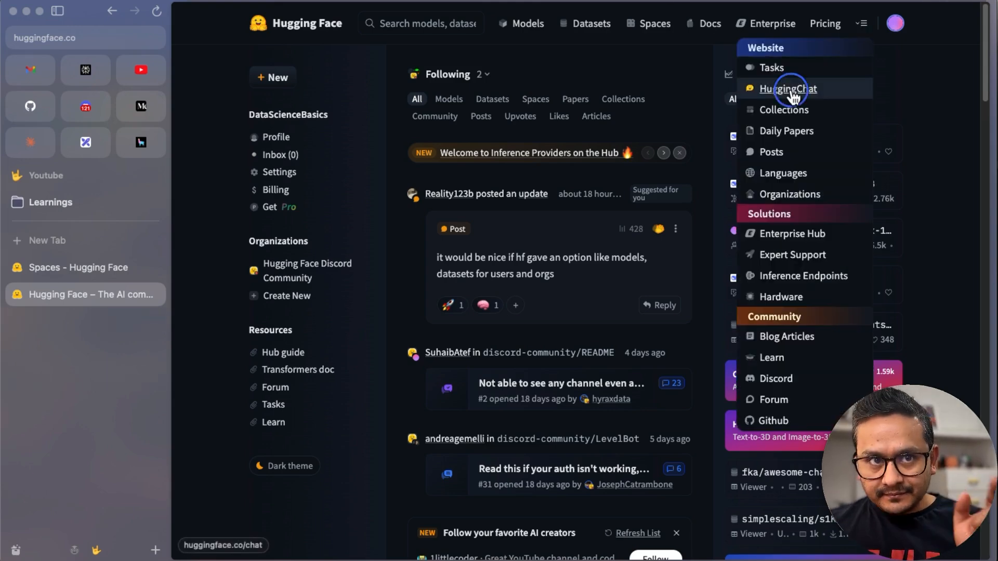
Open HuggingChat without signing in and select DeepSeek-R1-Distill-Qwen-32B via the 'Try it out!' banner
{"action": "left_click", "coordinate": [788, 89]}
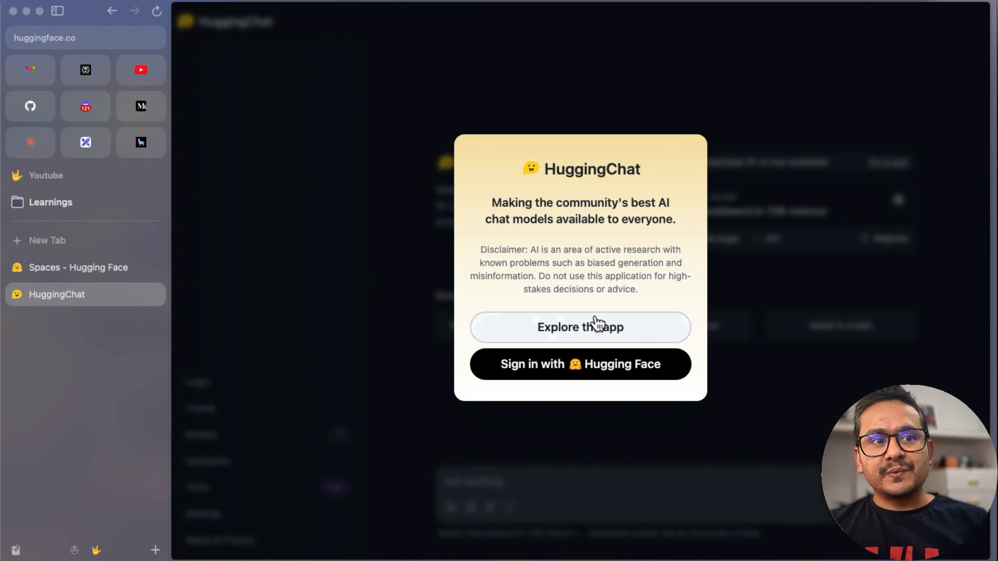
{"action": "mouse_move", "coordinate": [573, 335]}
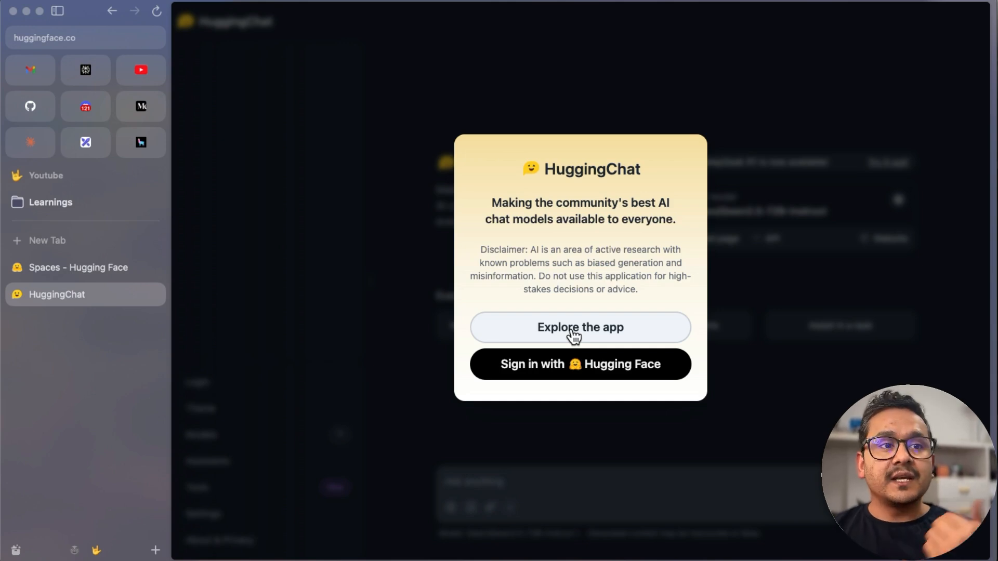
{"action": "left_click", "coordinate": [580, 327]}
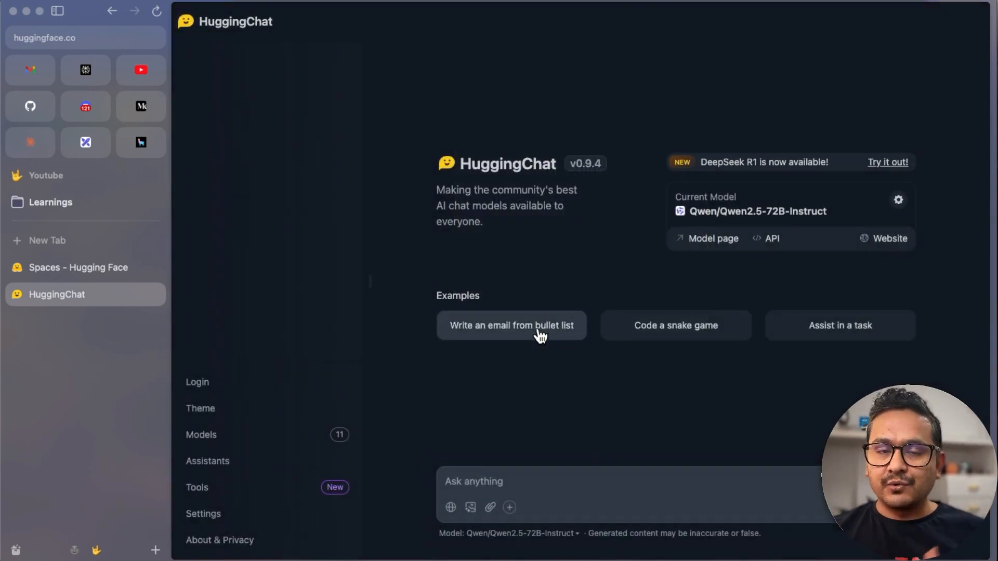
{"action": "mouse_move", "coordinate": [591, 323]}
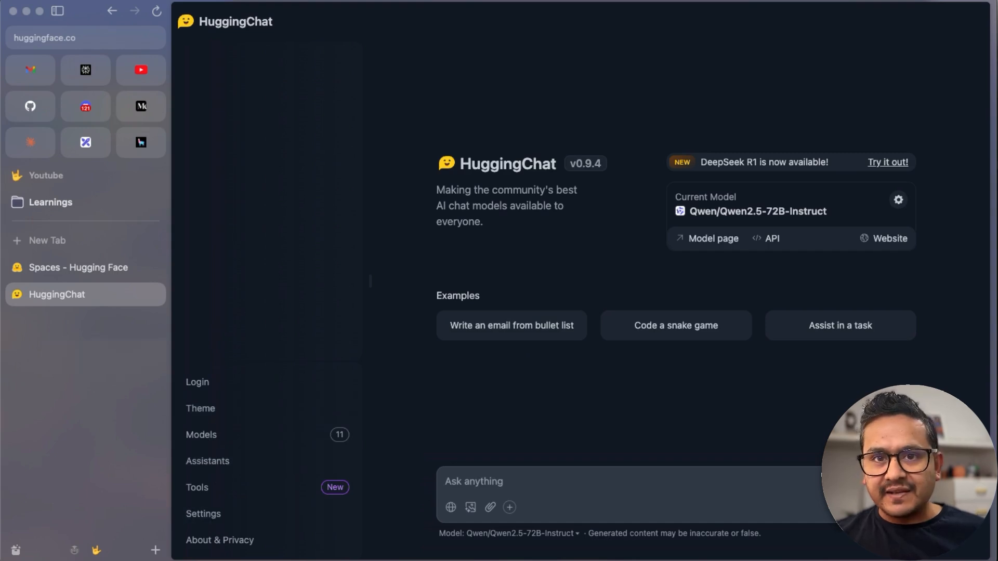
{"action": "mouse_move", "coordinate": [710, 230]}
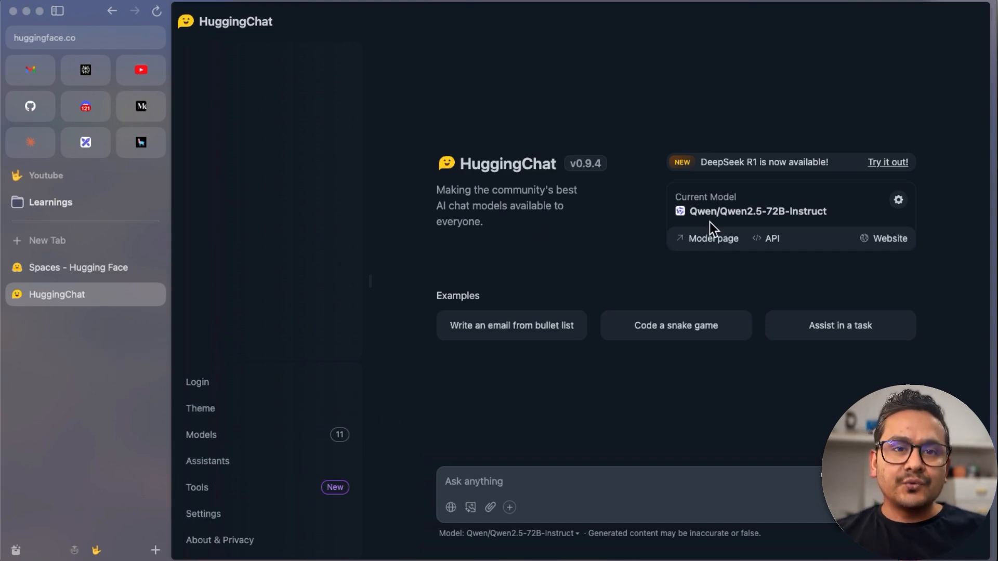
{"action": "mouse_move", "coordinate": [718, 161]}
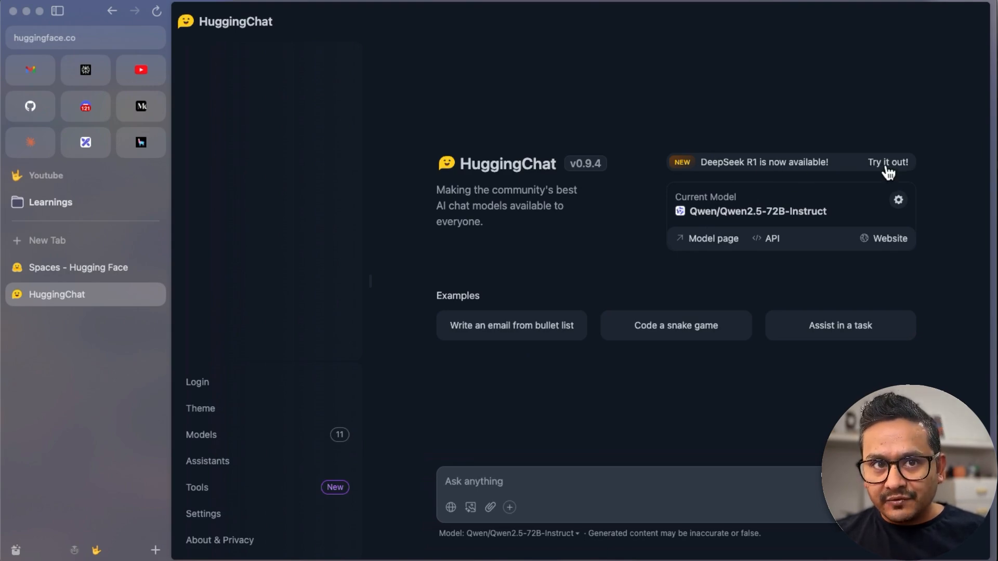
{"action": "left_click", "coordinate": [887, 162]}
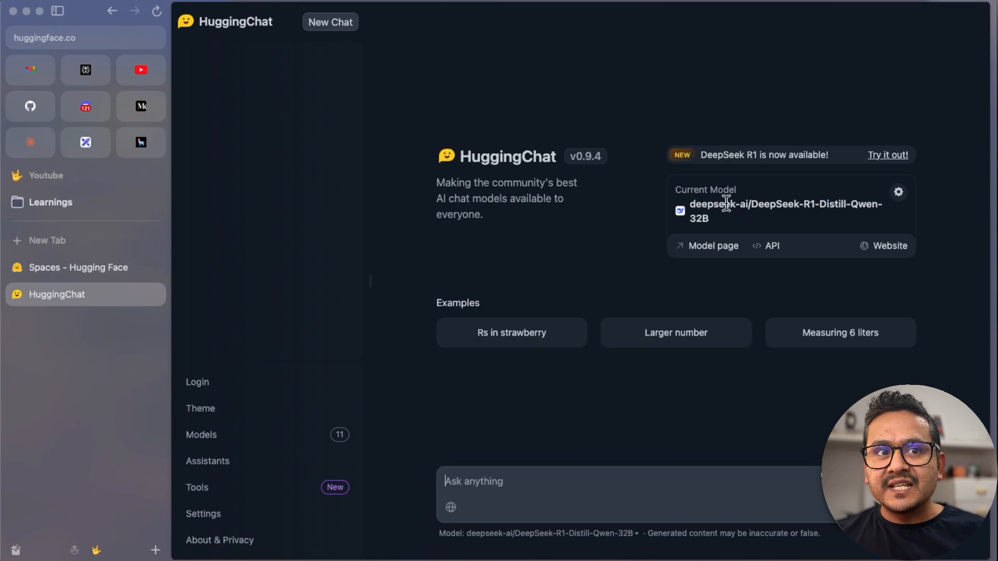
{"action": "mouse_move", "coordinate": [731, 207]}
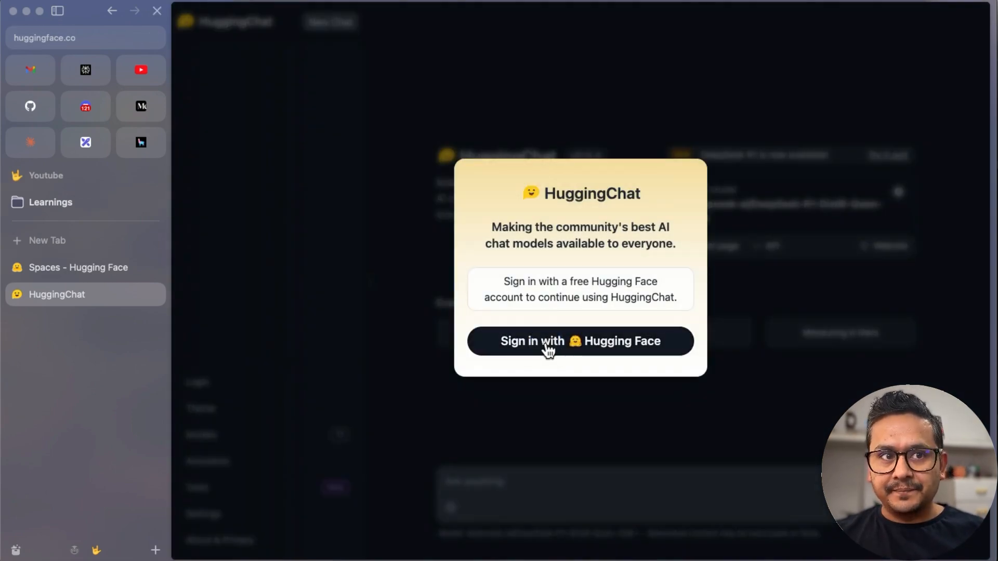
Sign in with Hugging Face, then review and close the DeepSeek model's settings
{"action": "left_click", "coordinate": [579, 341]}
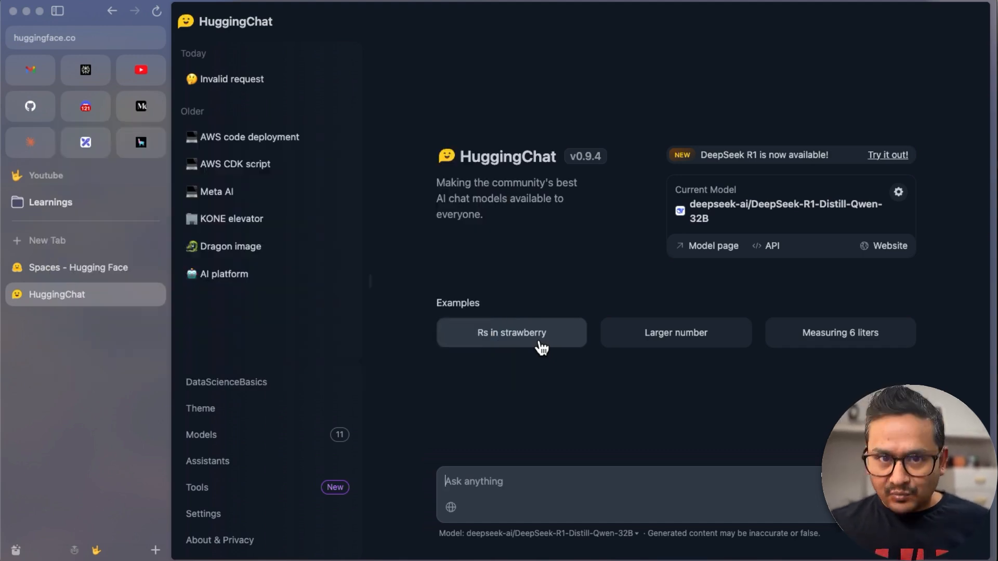
{"action": "mouse_move", "coordinate": [229, 252]}
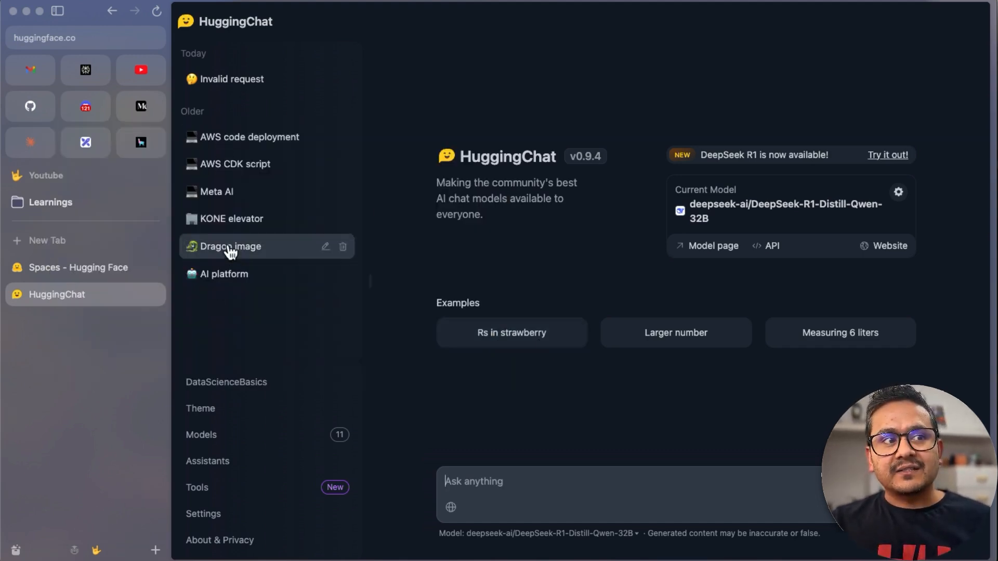
{"action": "mouse_move", "coordinate": [248, 238]}
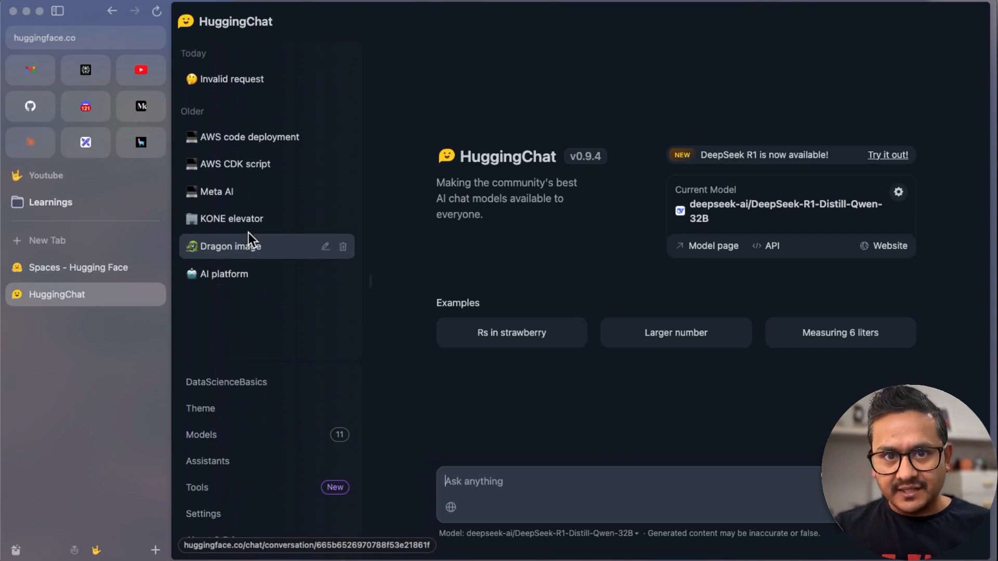
{"action": "mouse_move", "coordinate": [726, 207]}
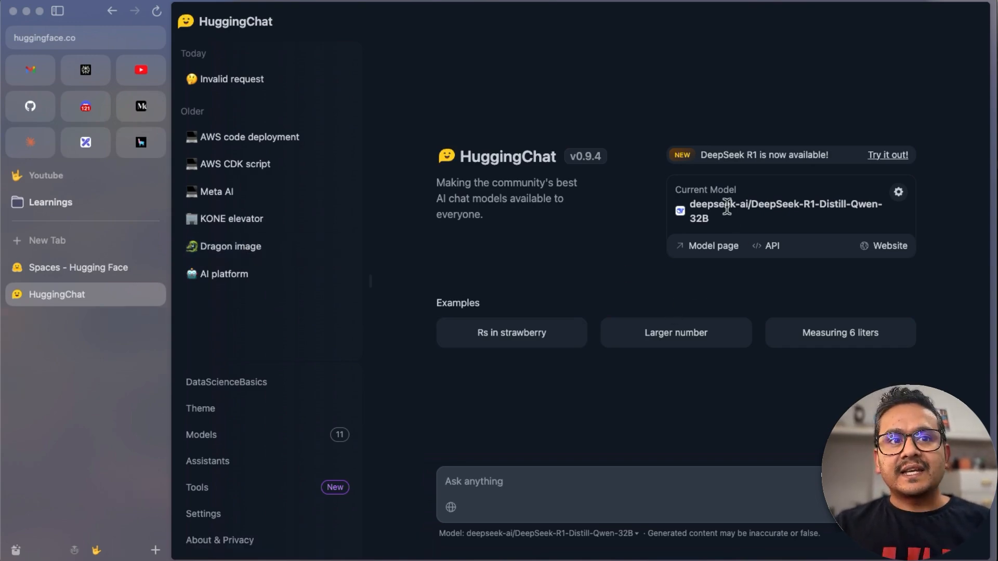
{"action": "left_click", "coordinate": [898, 191]}
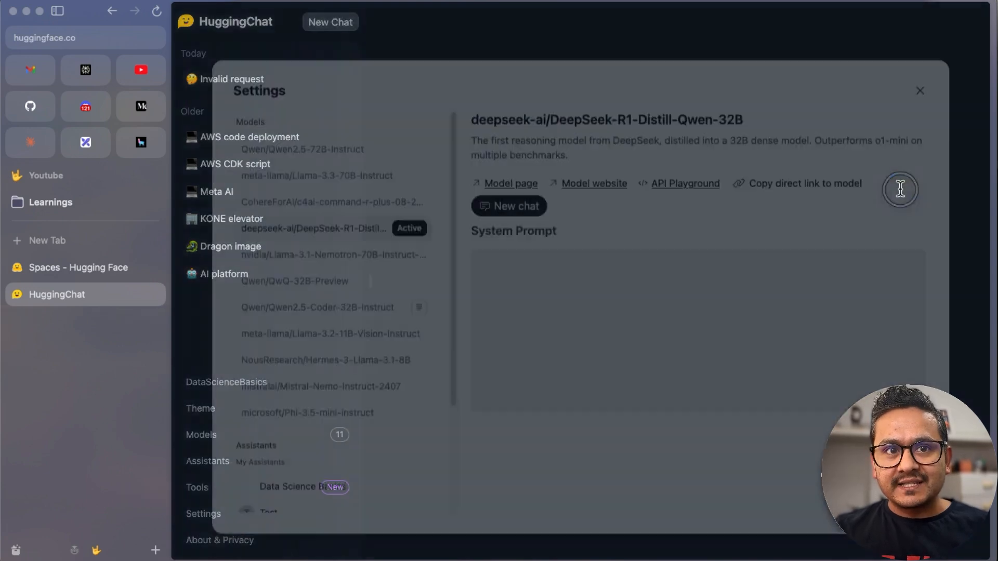
{"action": "scroll", "scroll_direction": "down", "scroll_amount": 3}
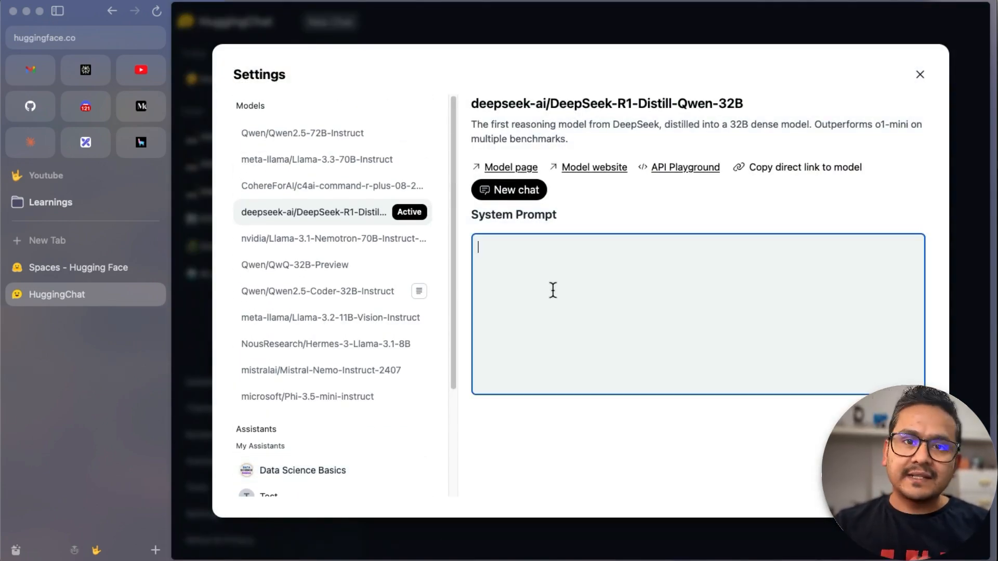
{"action": "left_click", "coordinate": [919, 75]}
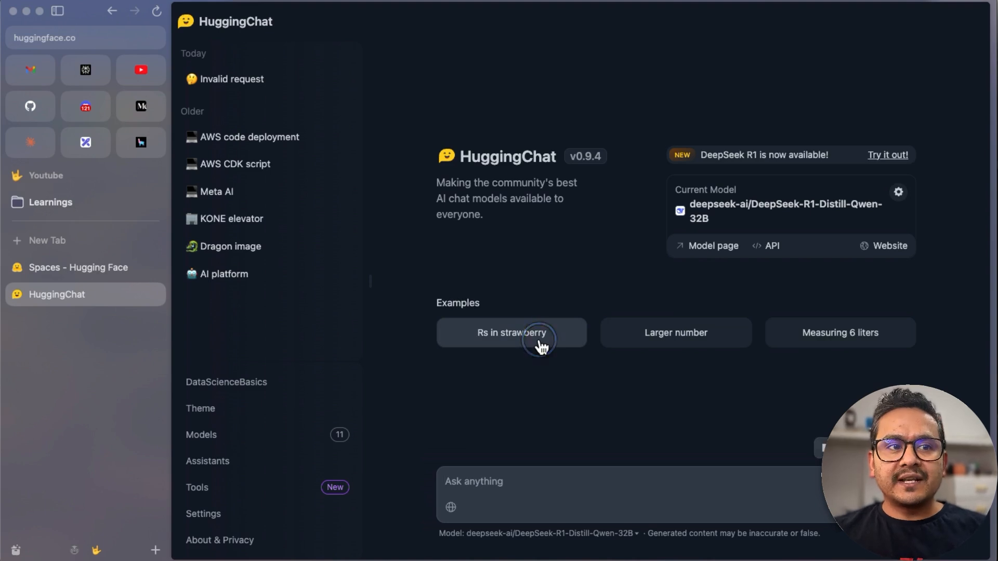
Run the 'Rs in strawberry' example prompt and scroll through DeepSeek's answer of 3
{"action": "left_click", "coordinate": [511, 332]}
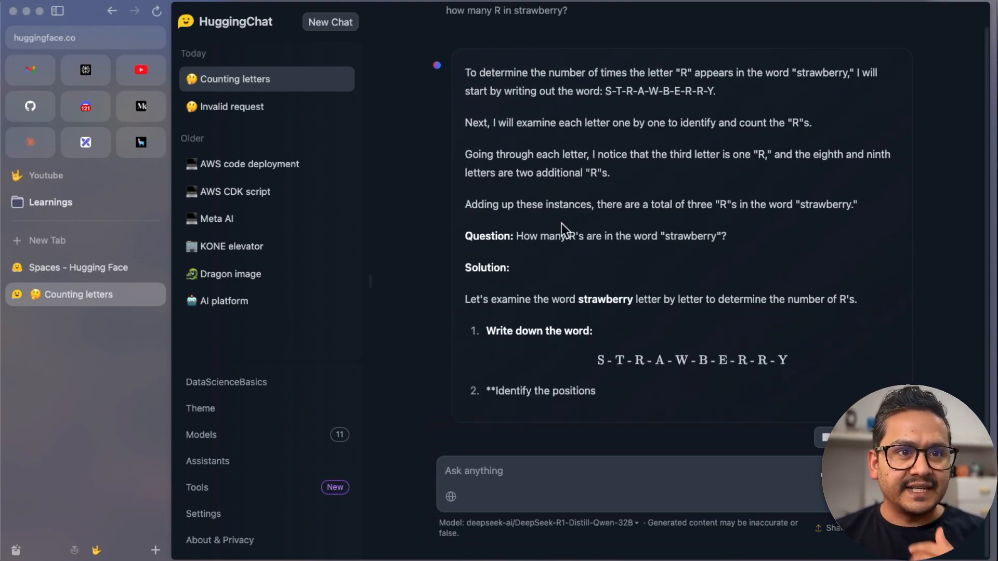
{"action": "scroll", "scroll_direction": "down", "scroll_amount": 3}
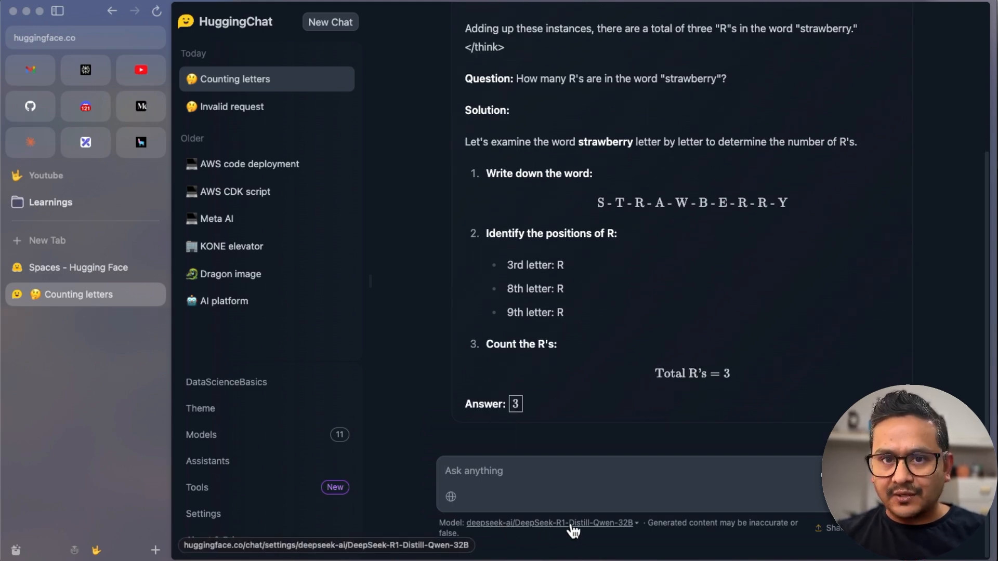
{"action": "mouse_move", "coordinate": [627, 535]}
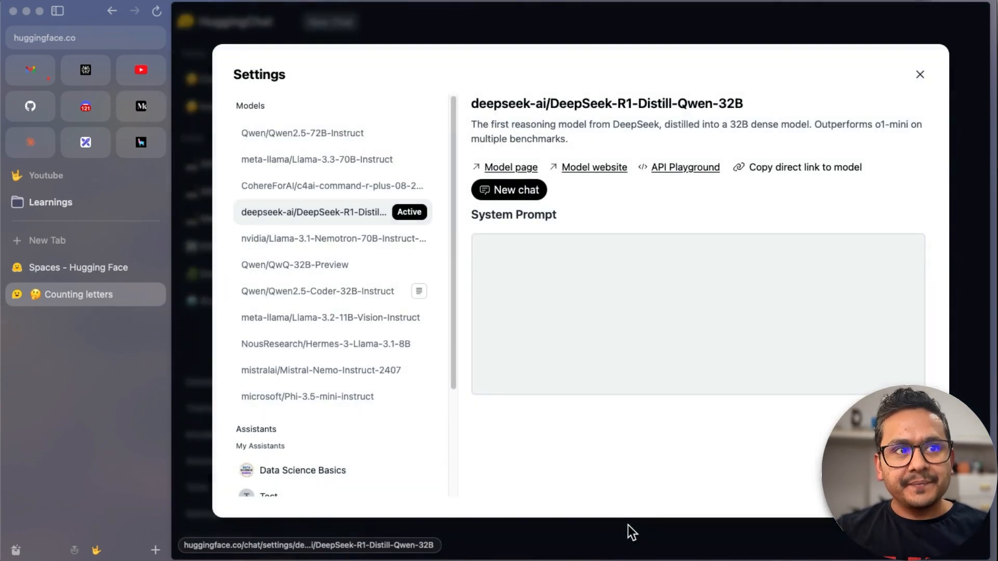
{"action": "mouse_move", "coordinate": [623, 500]}
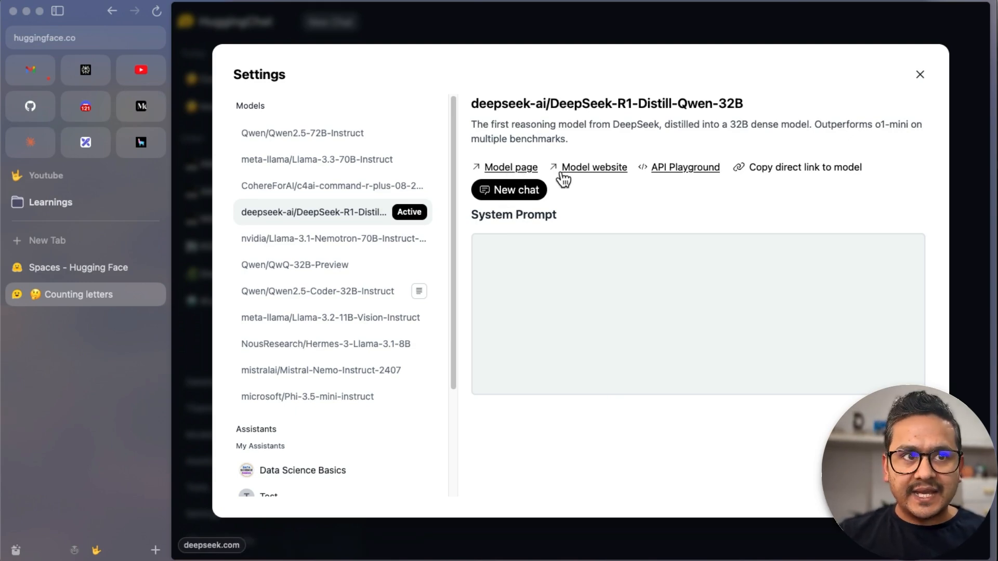
{"action": "mouse_move", "coordinate": [602, 176]}
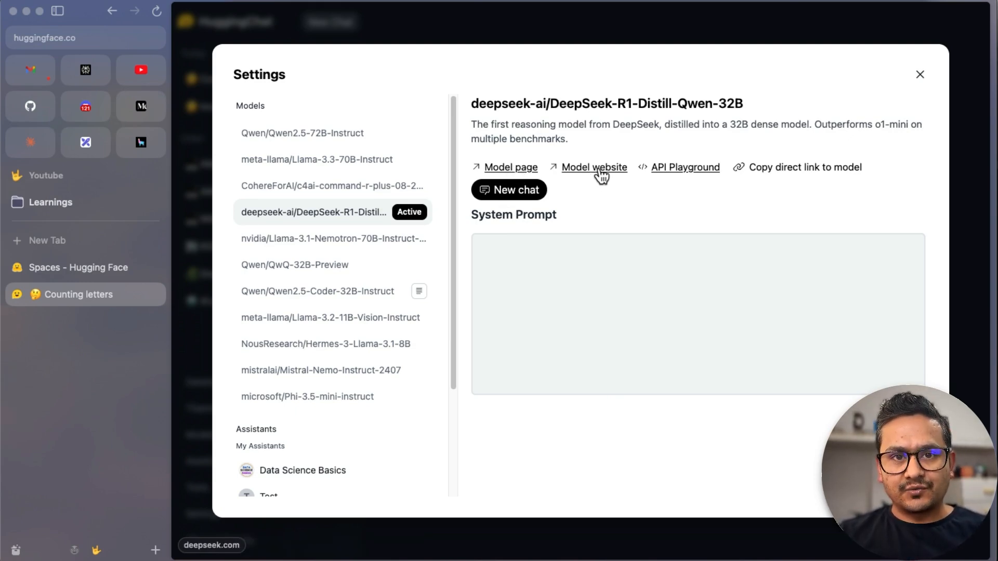
Open the DeepSeek-R1-Distill-Qwen-32B model card from the HuggingChat settings
{"action": "left_click", "coordinate": [510, 166]}
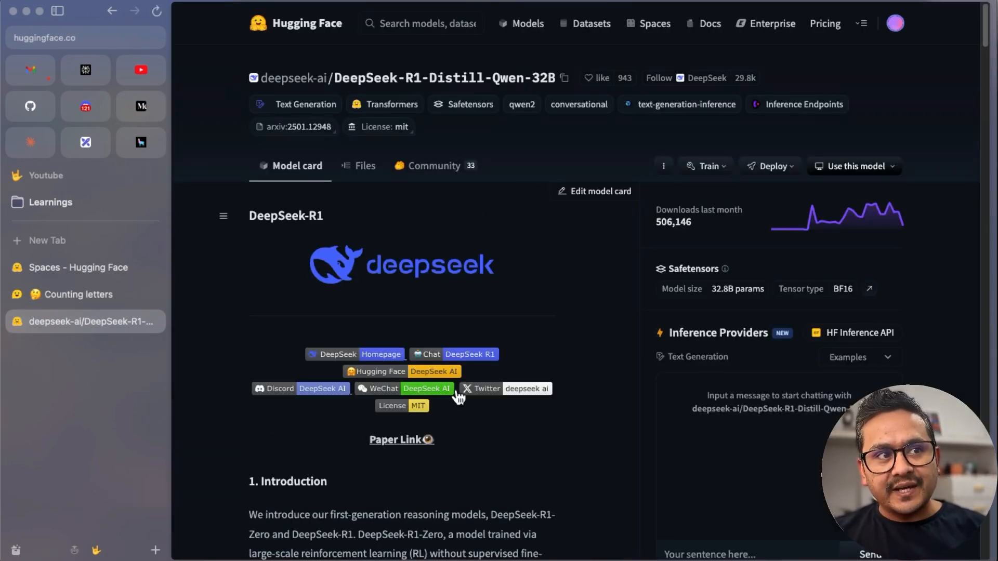
{"action": "mouse_move", "coordinate": [468, 433]}
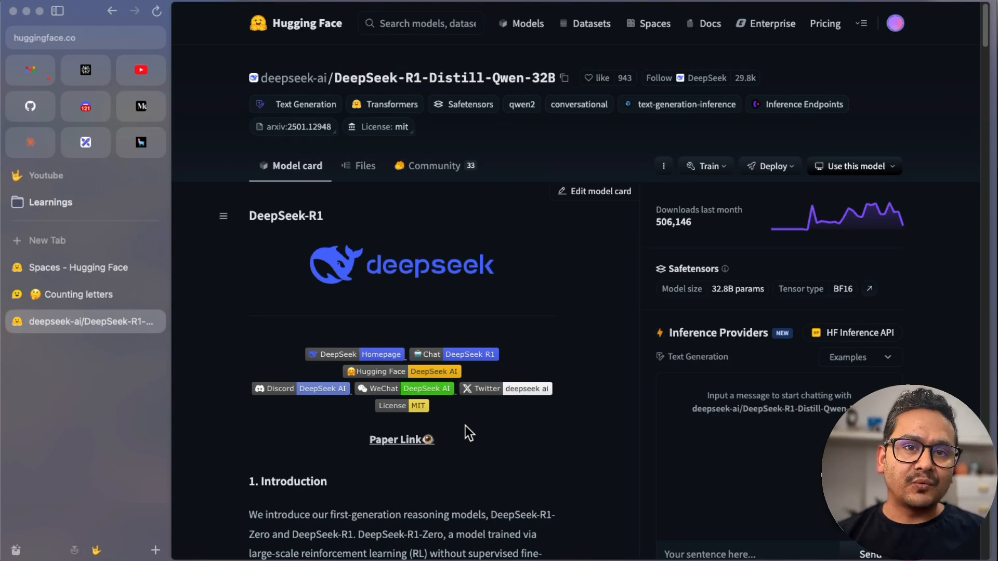
{"action": "mouse_move", "coordinate": [503, 360]}
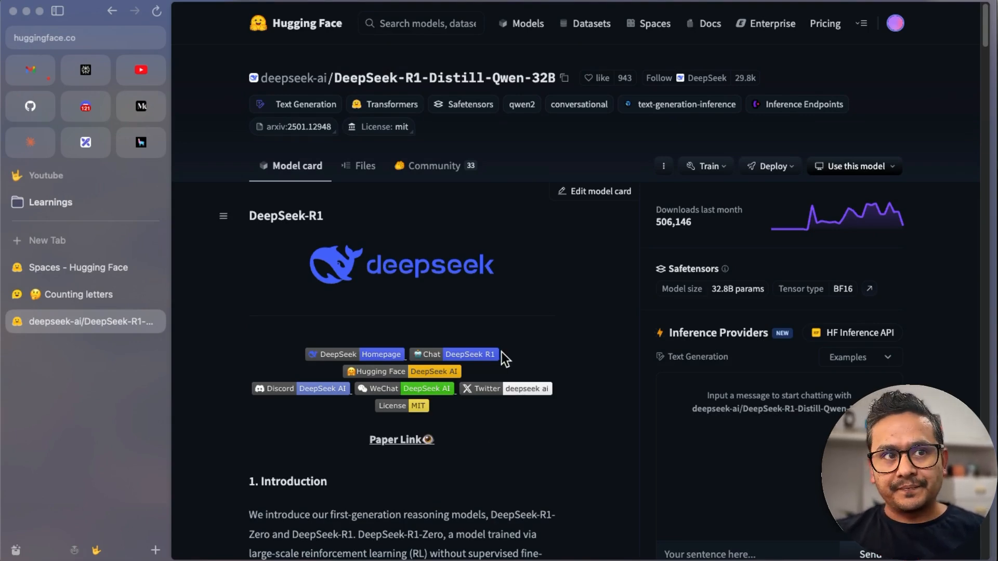
{"action": "mouse_move", "coordinate": [675, 282]}
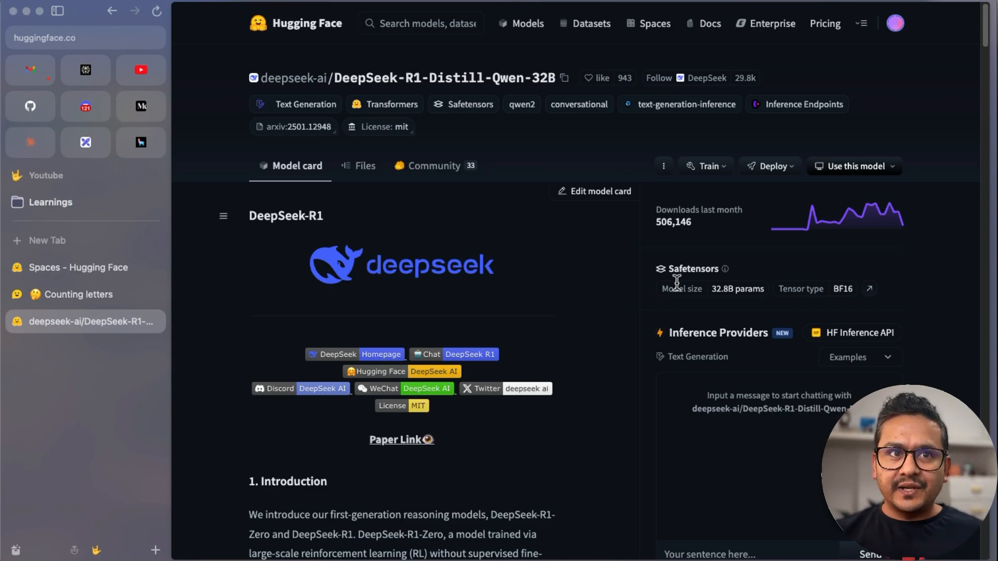